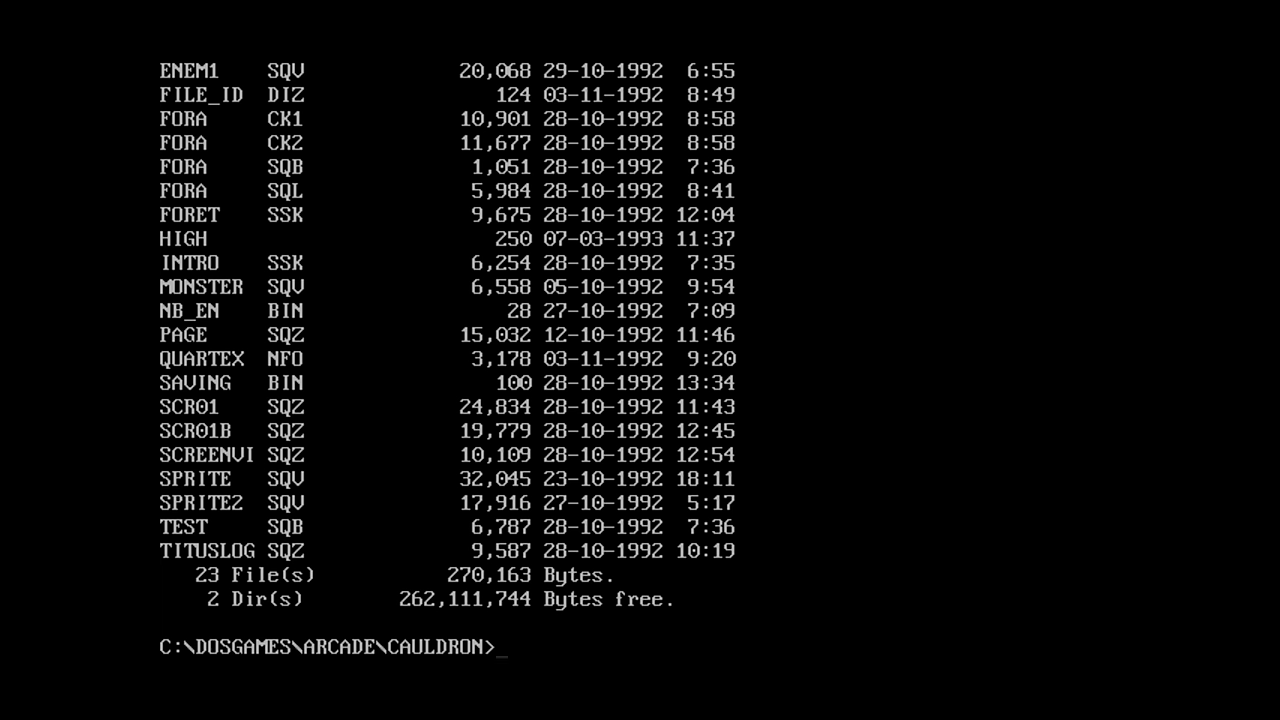
Run dir .ex to list the executable files in C:\DOSGAMES\ARCADE\CAULDRON
text(di)
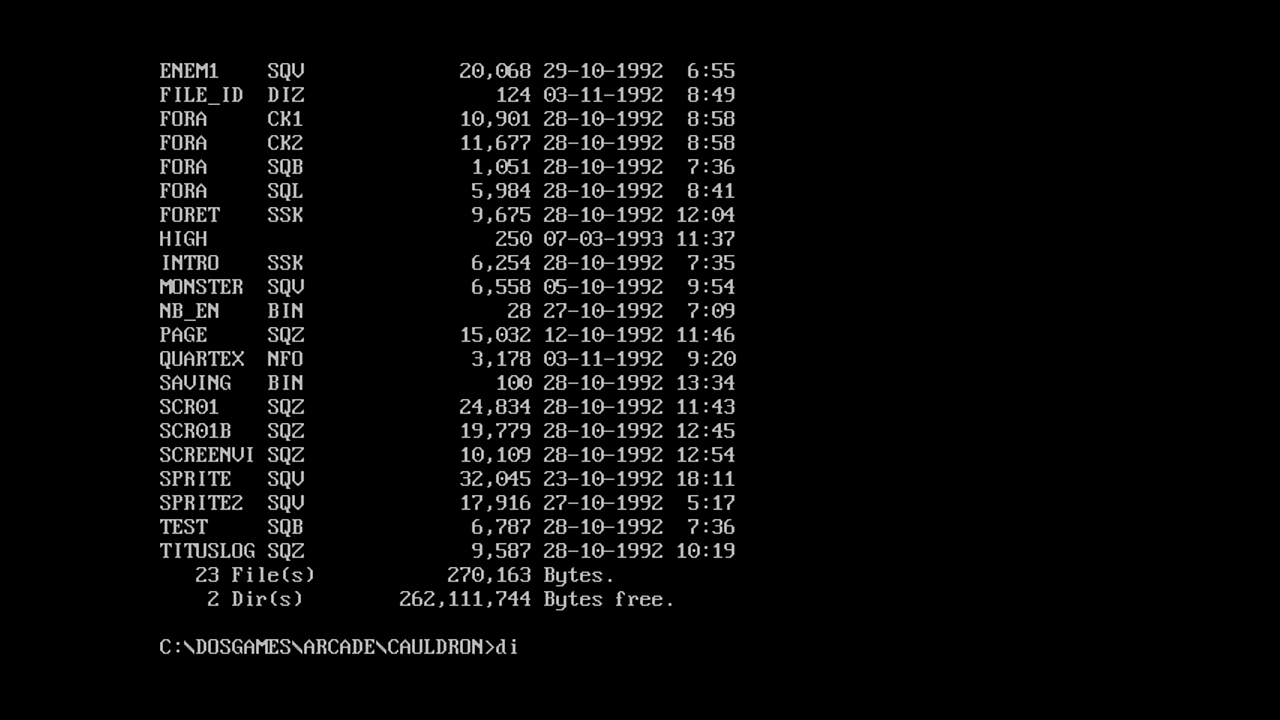
text(r .ex)
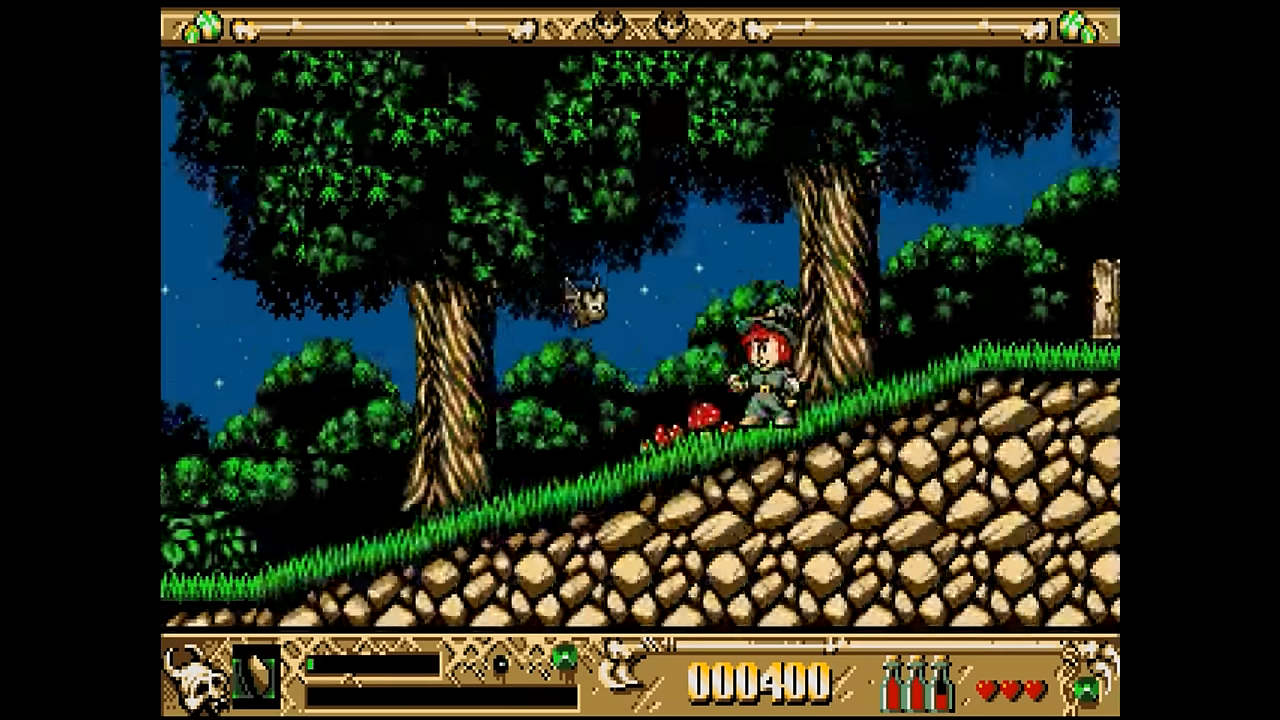
Finish the forest stage at 400 points and exit Super Cauldron to DOS
key(Right)
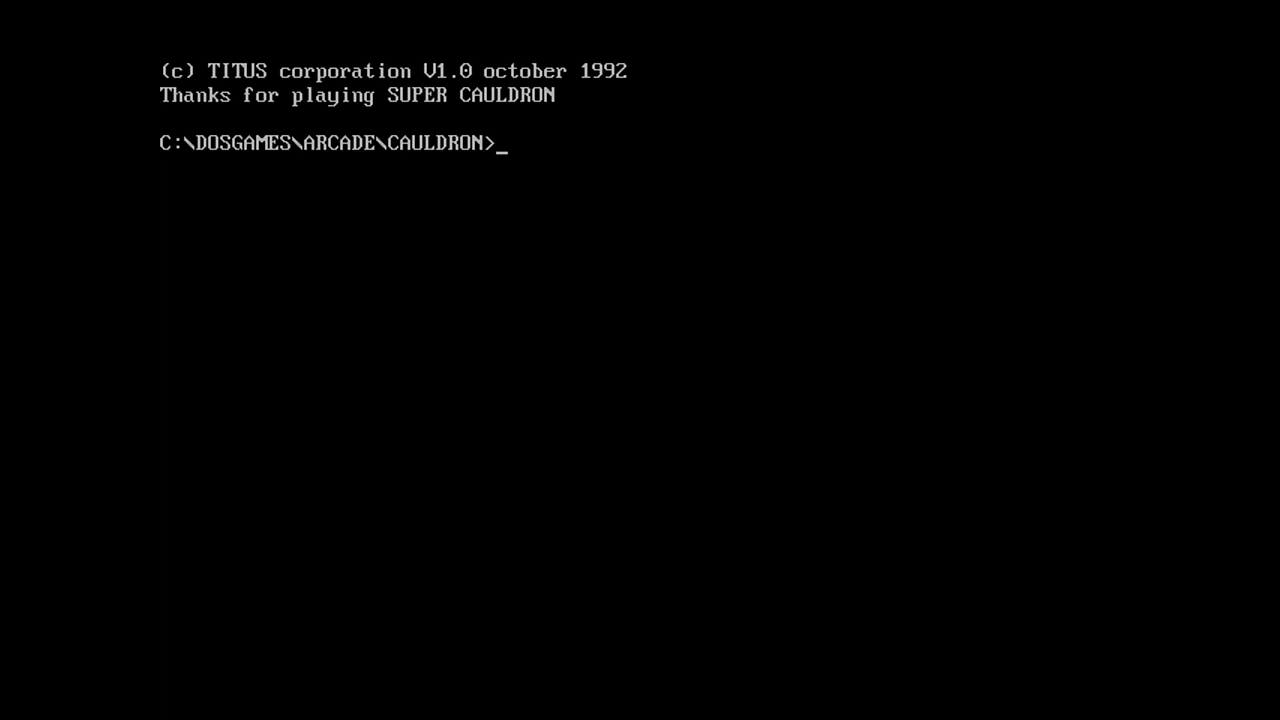
List the .COM and .BAT files, show FILE_ID.DIZ, then relaunch Super Cauldron
text(dir .com)
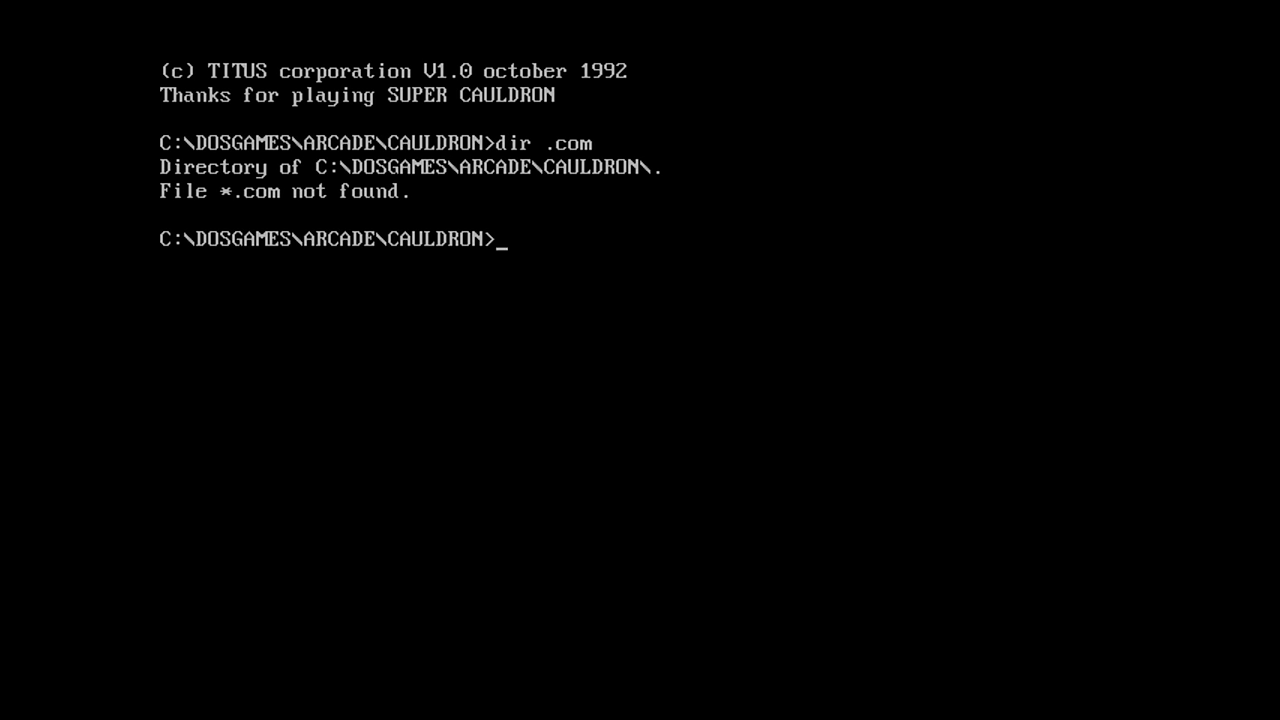
text(dir .bat)
text(dir /w)
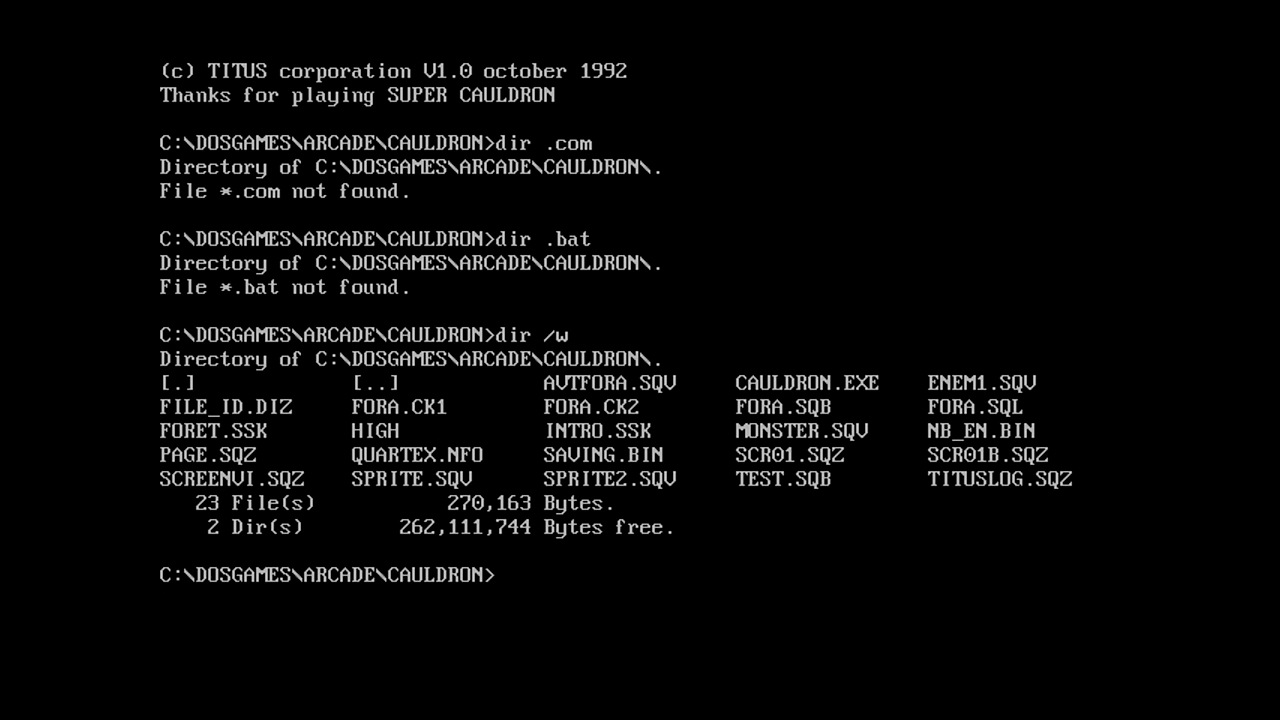
text(type f)
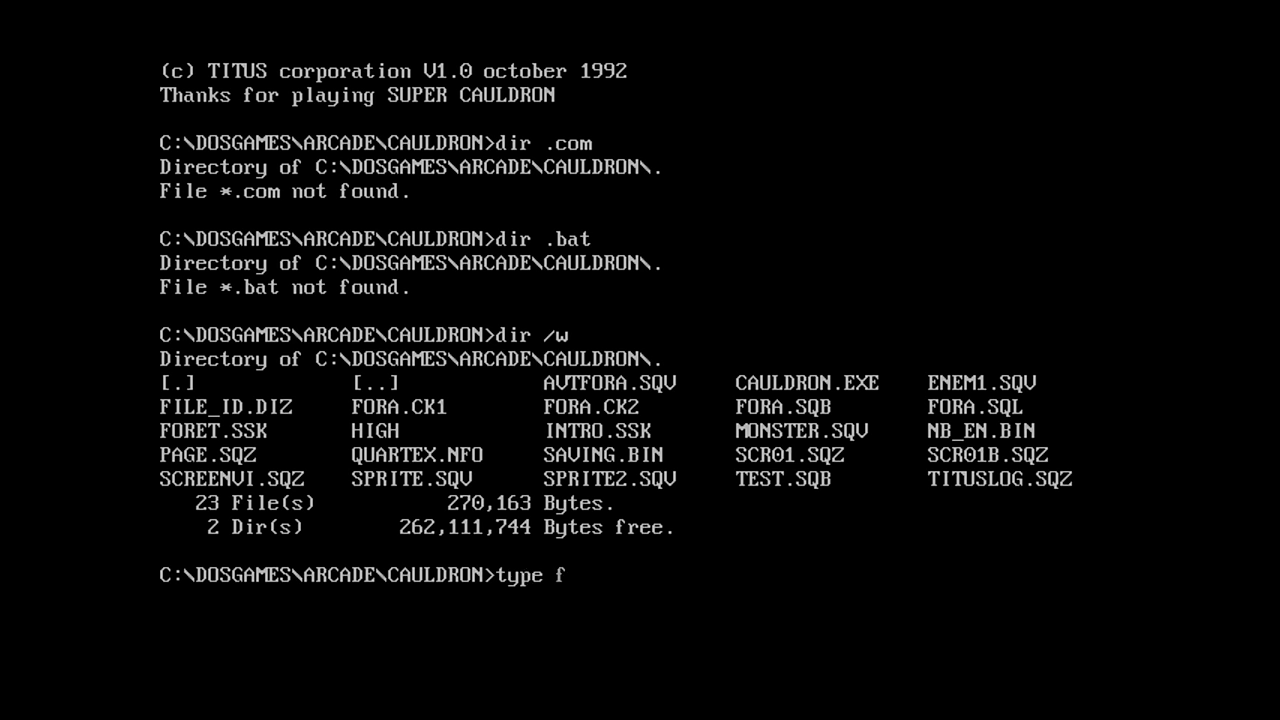
text(ile_id.dix)
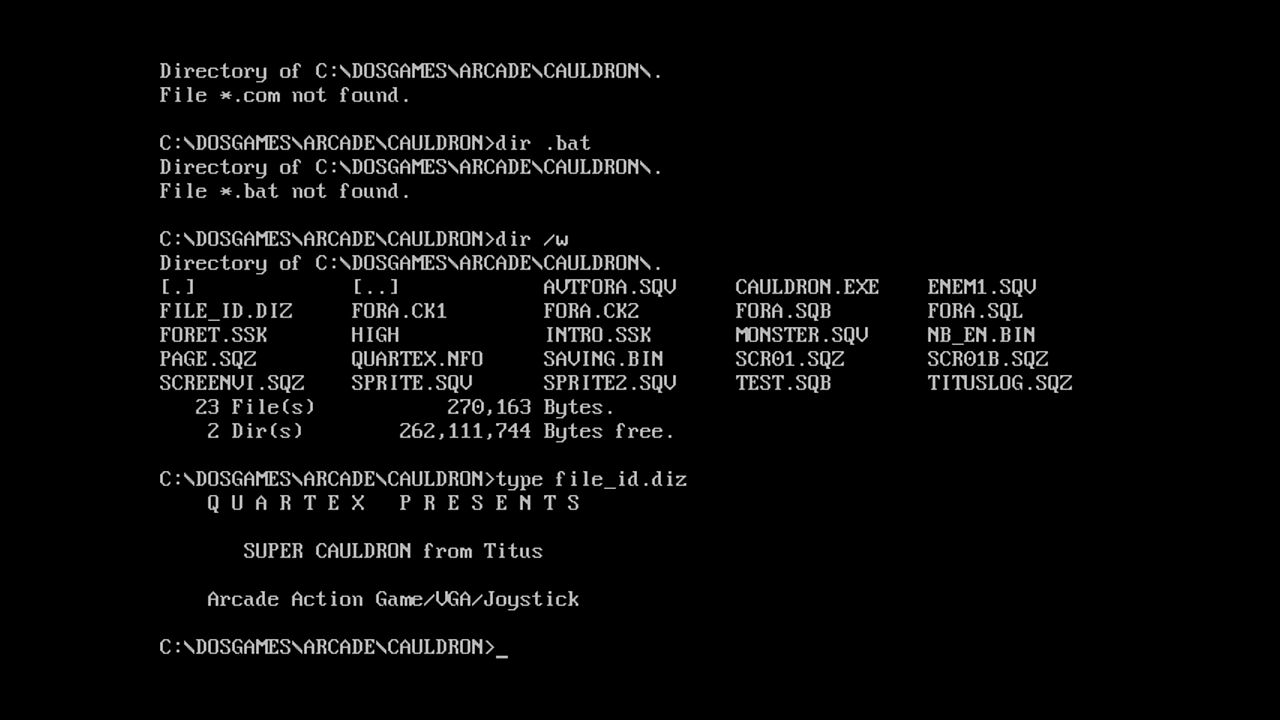
text(cauldron)
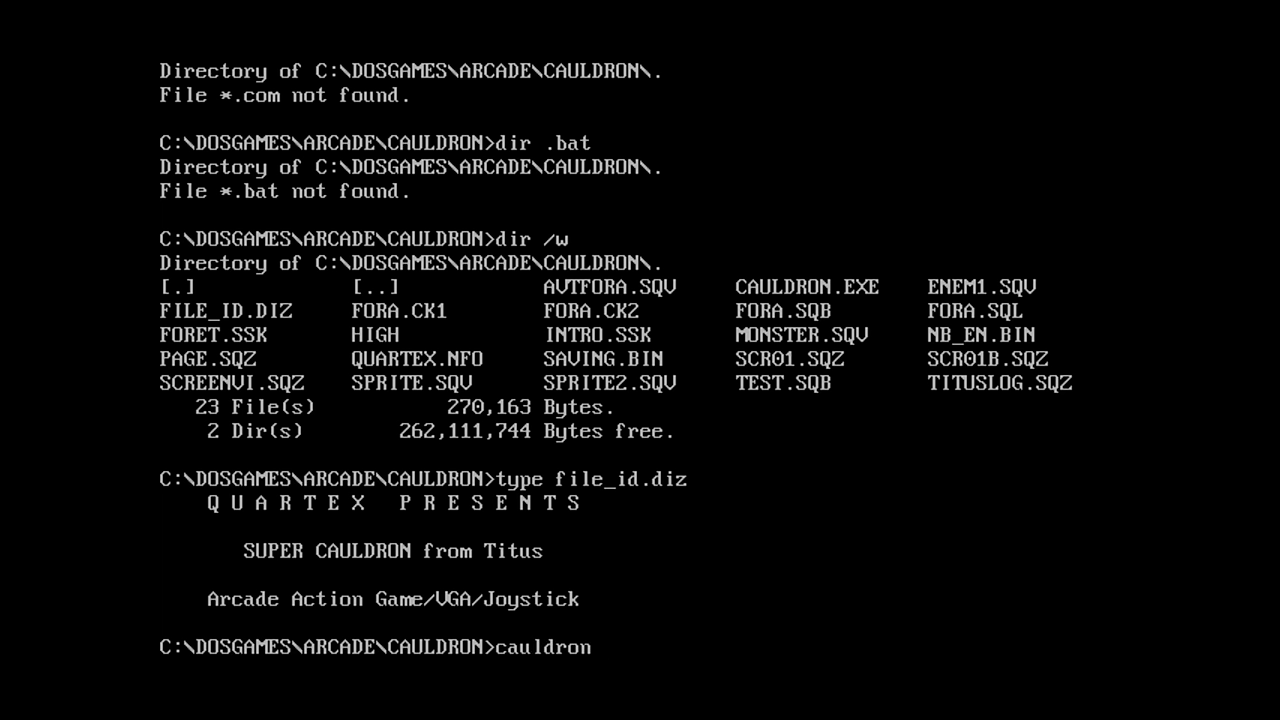
key(enter)
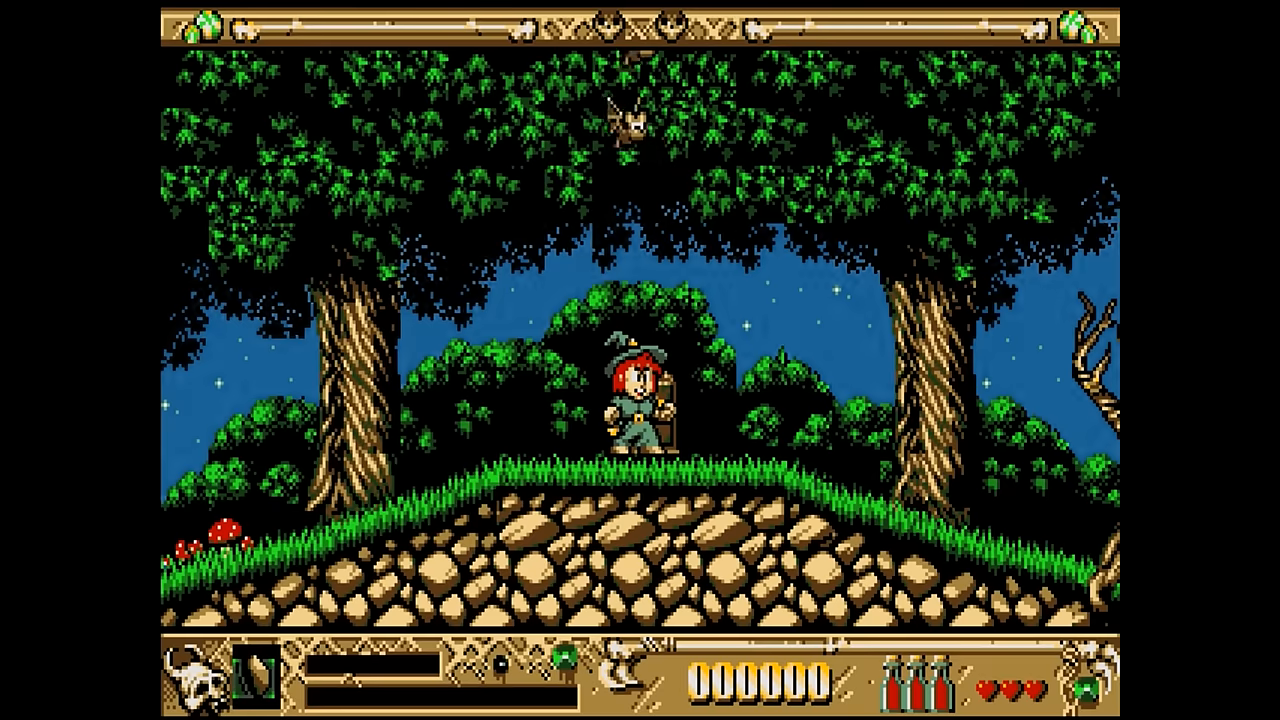
Move the witch right past the forest trees, reaching 3000 points with two hearts
key(right)
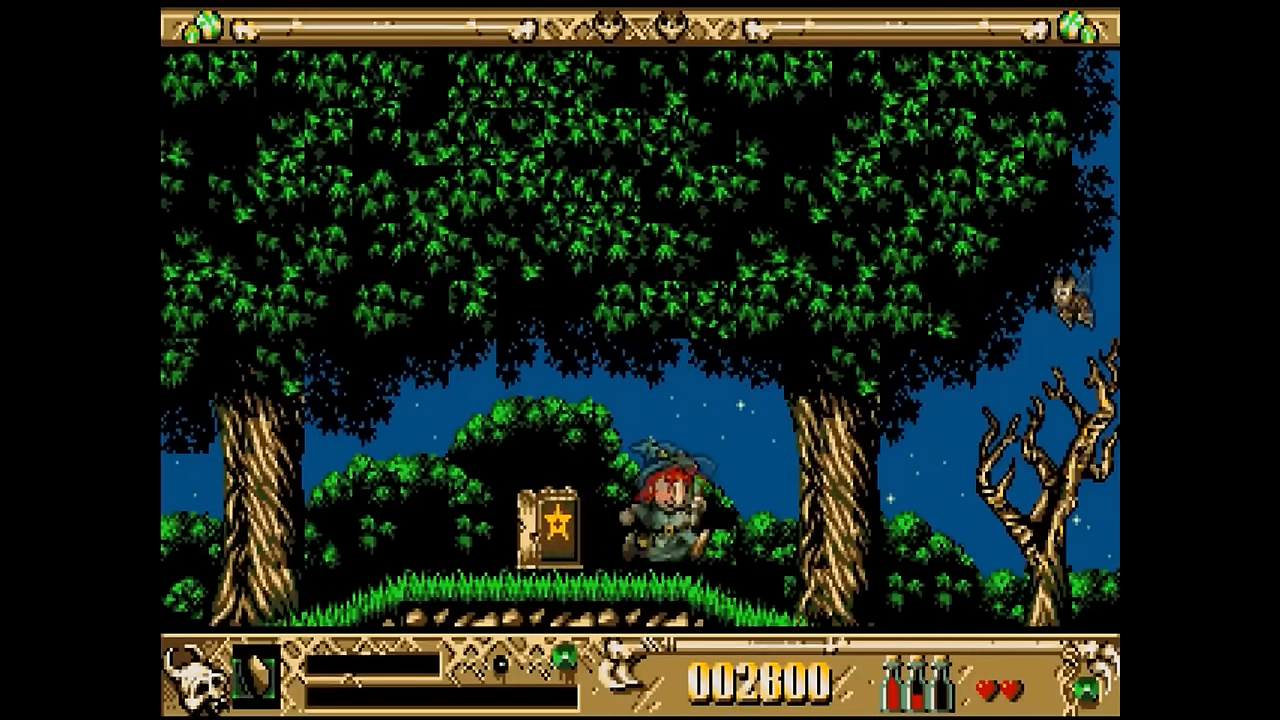
key(Right)
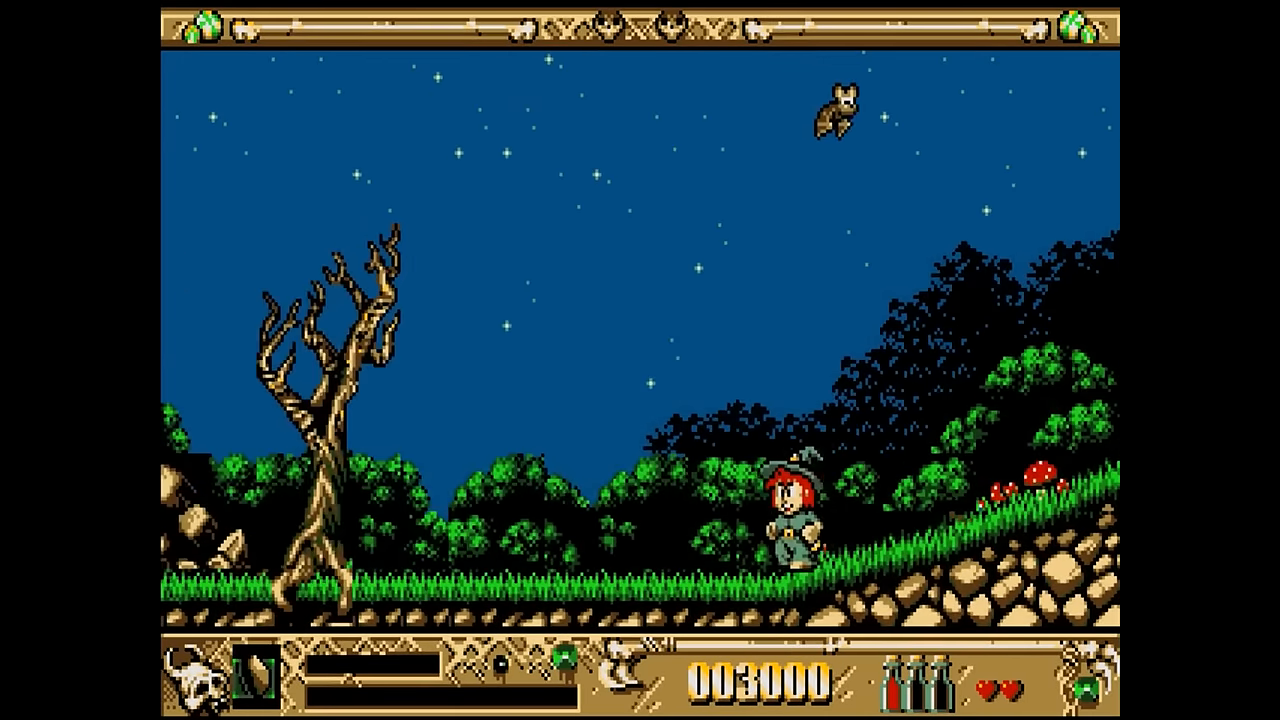
Steer the witch into the dark pumpkin forest, scoring 4500 with two hearts left
key(Right)
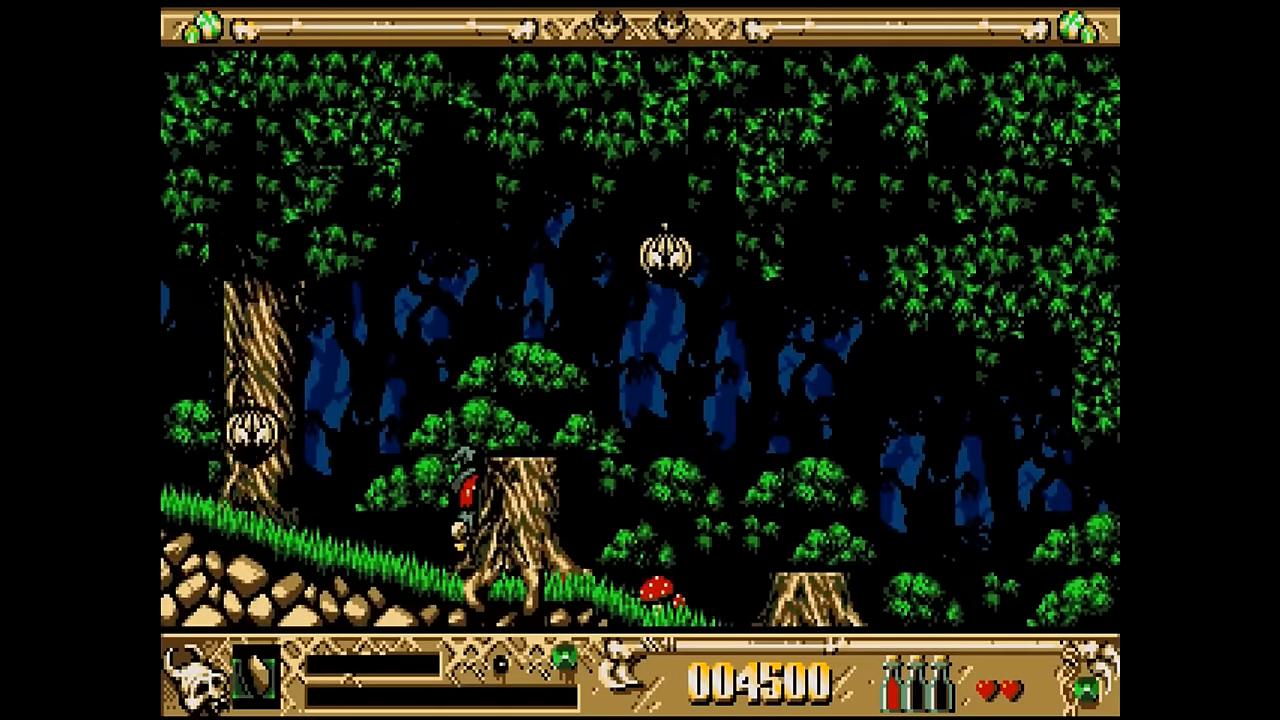
key(Right)
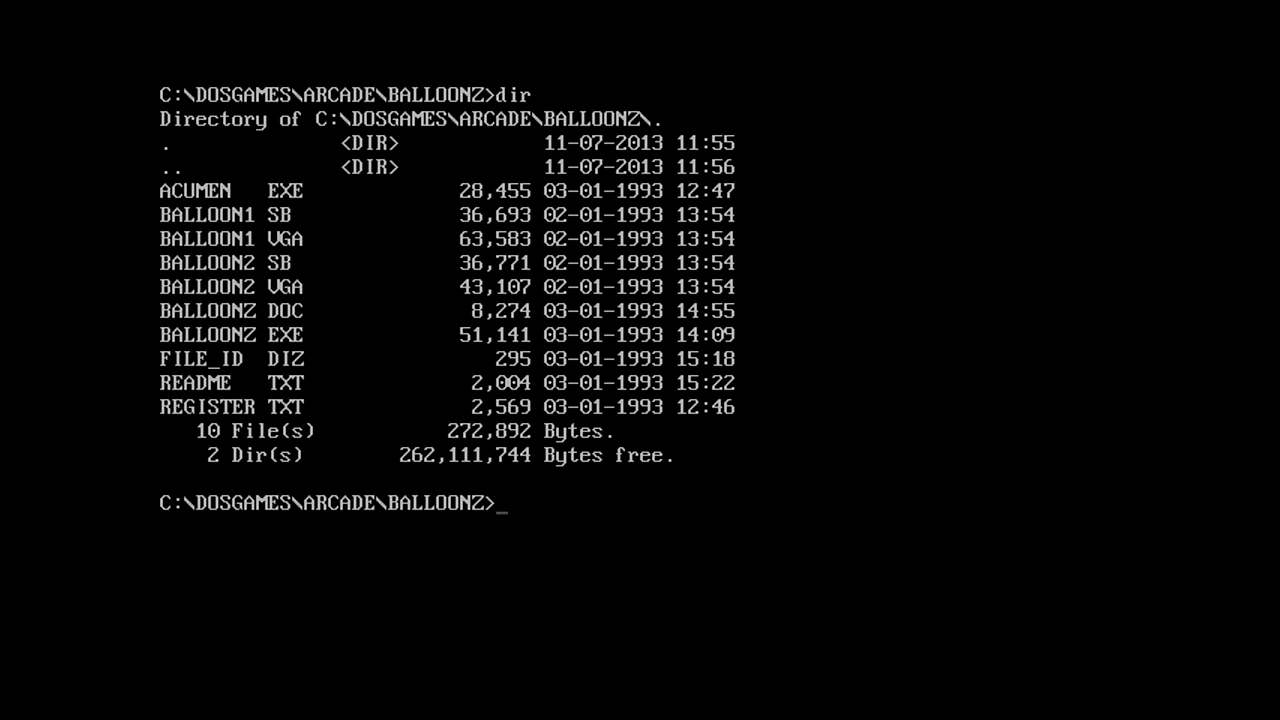
Run type file_id.diz to show the Balloonz! v1.0 Acumen Software description
text(t)
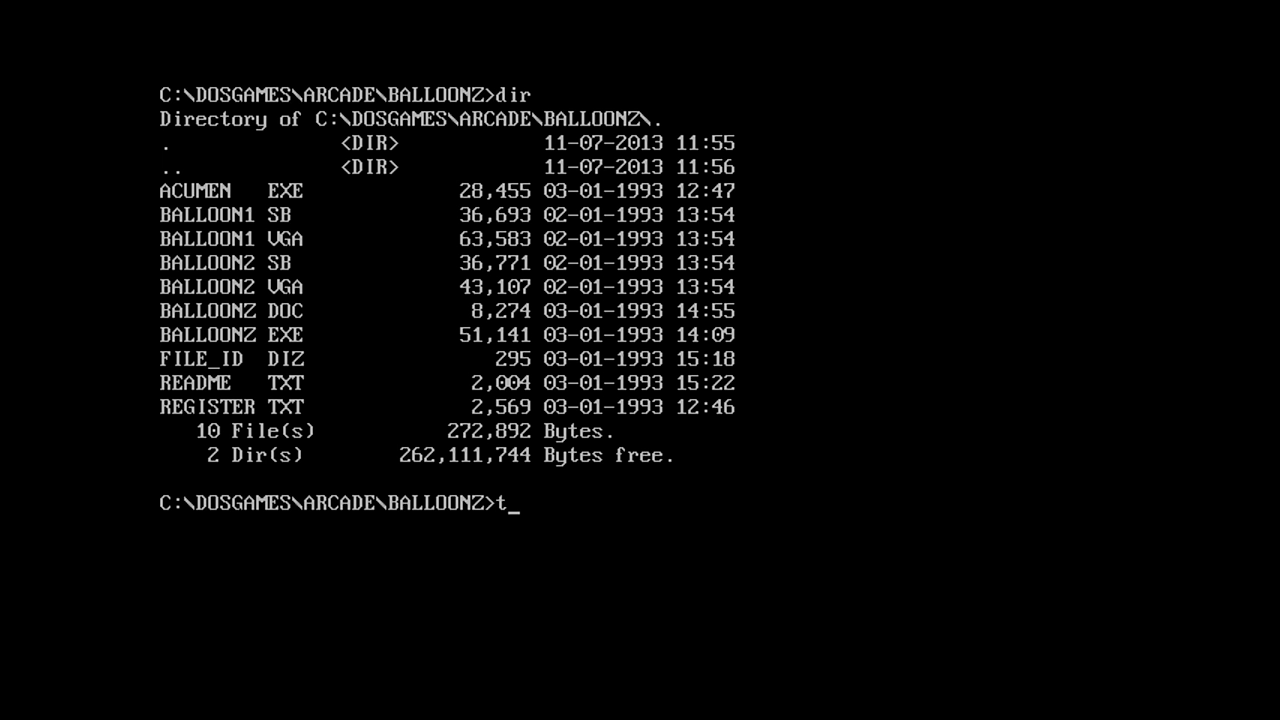
text(ype file)
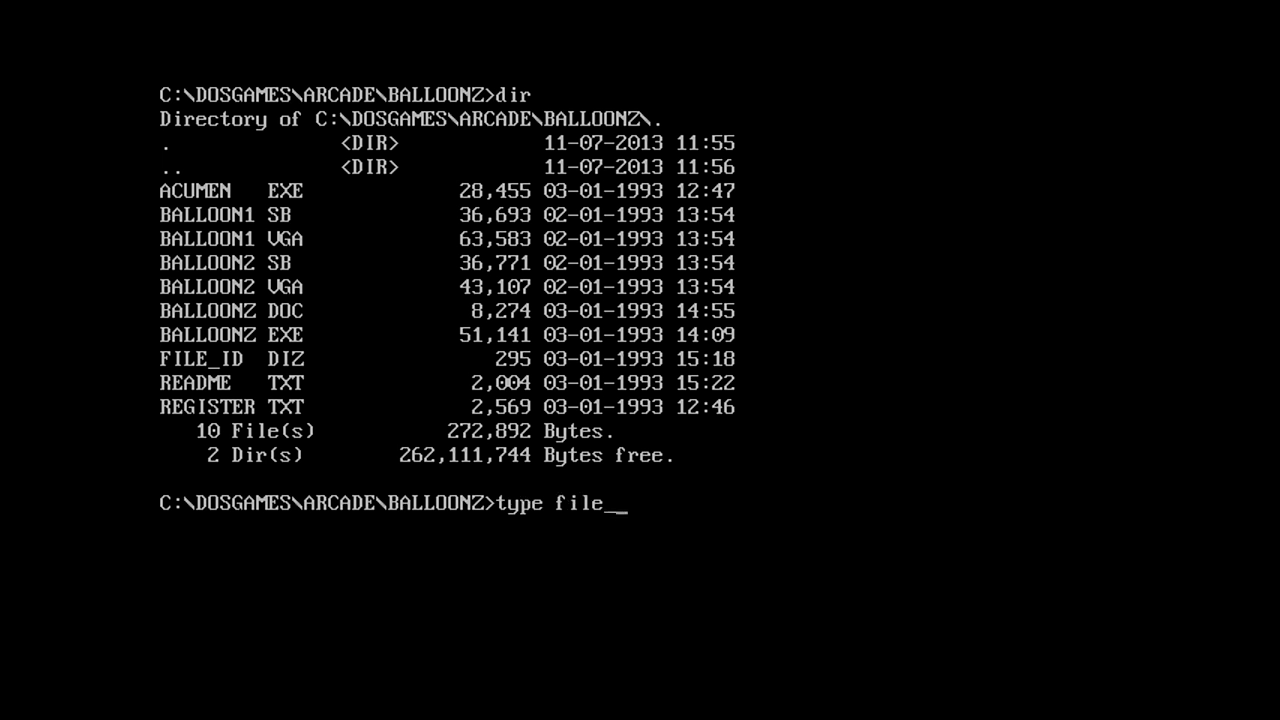
text(_id.d)
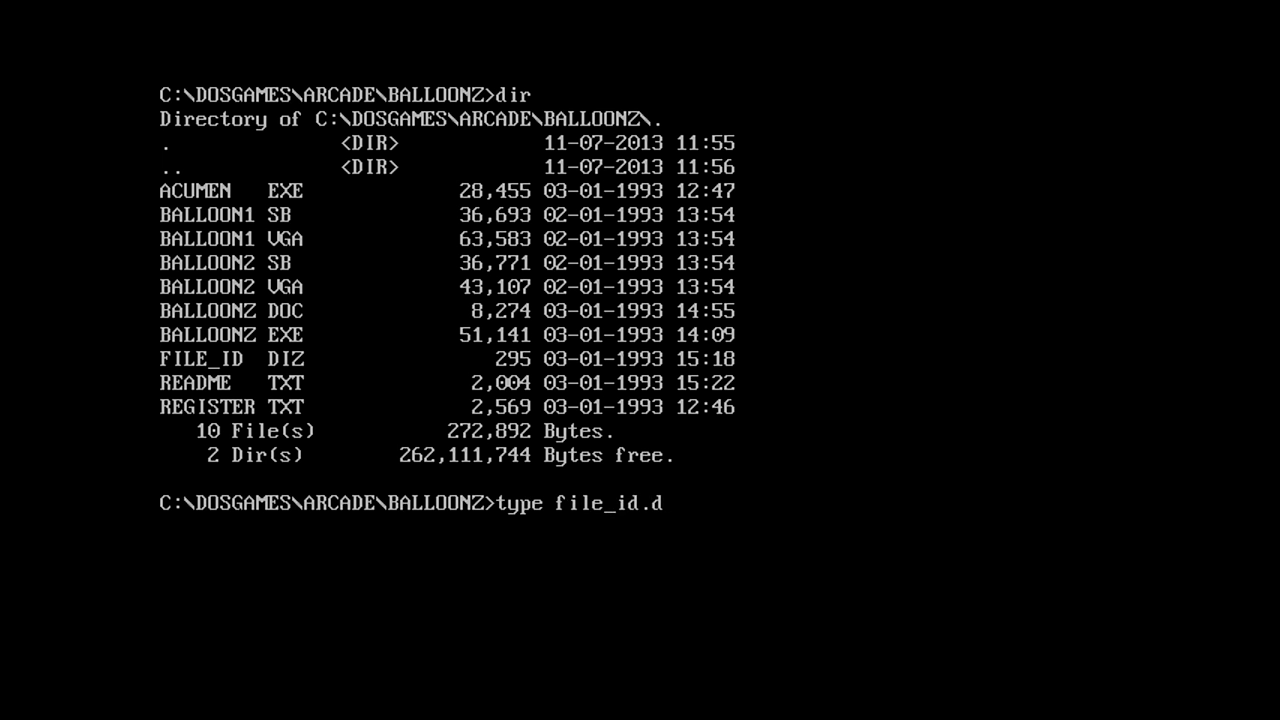
text(iz)
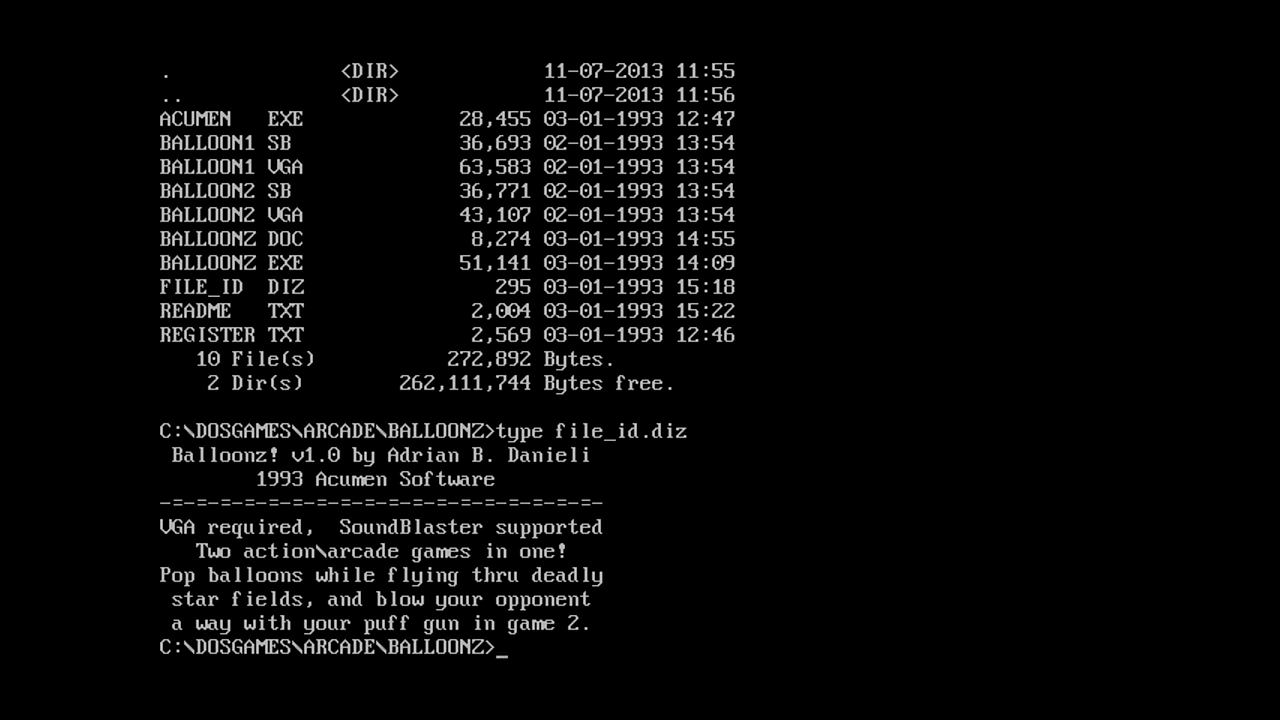
Run acumen and advance past the catalog title to the Balloonz! ordering page
text(acumen)
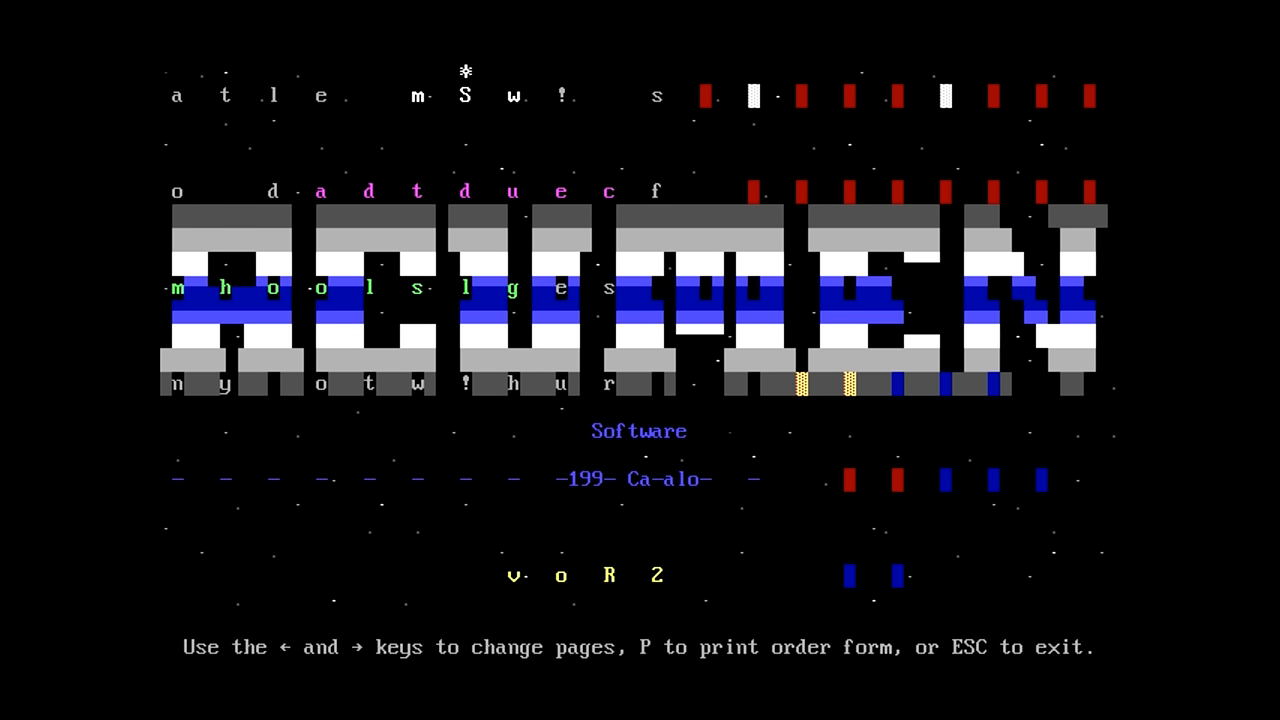
key(Right)
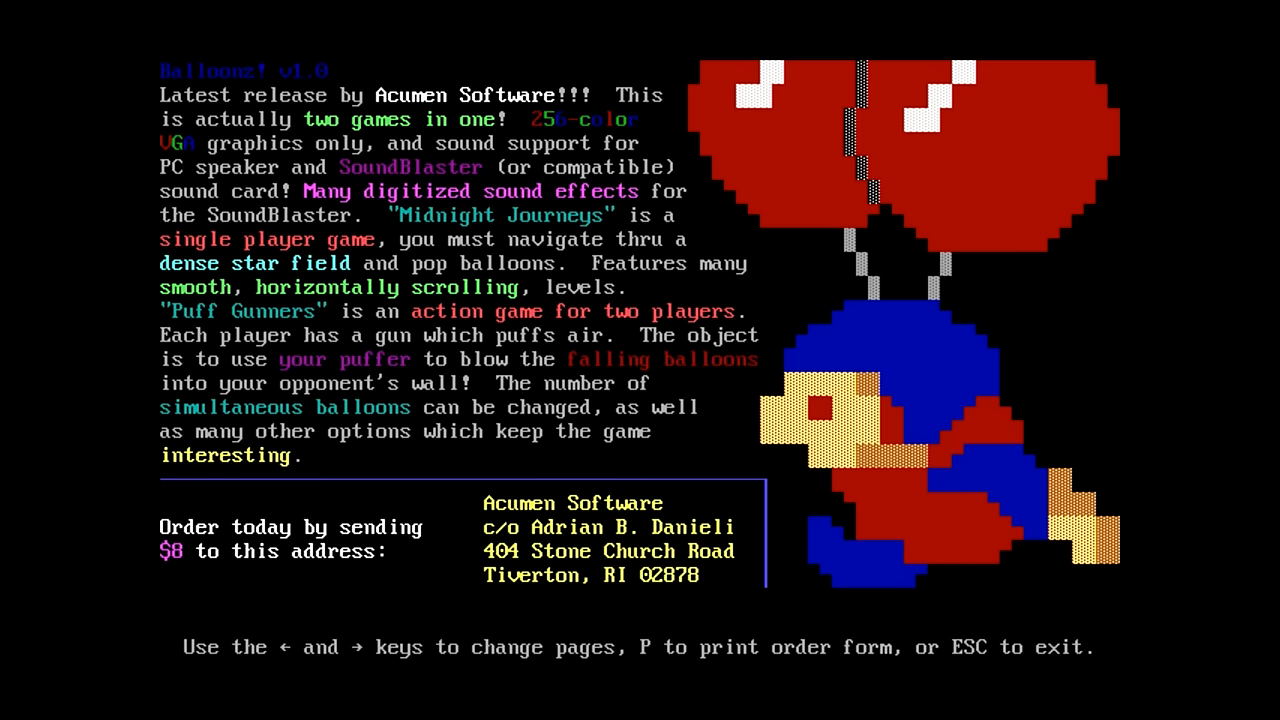
Flip through the Text Tris, Micro's Dilemma and VGA Tron pages, then exit to BALLOONZ
key(right)
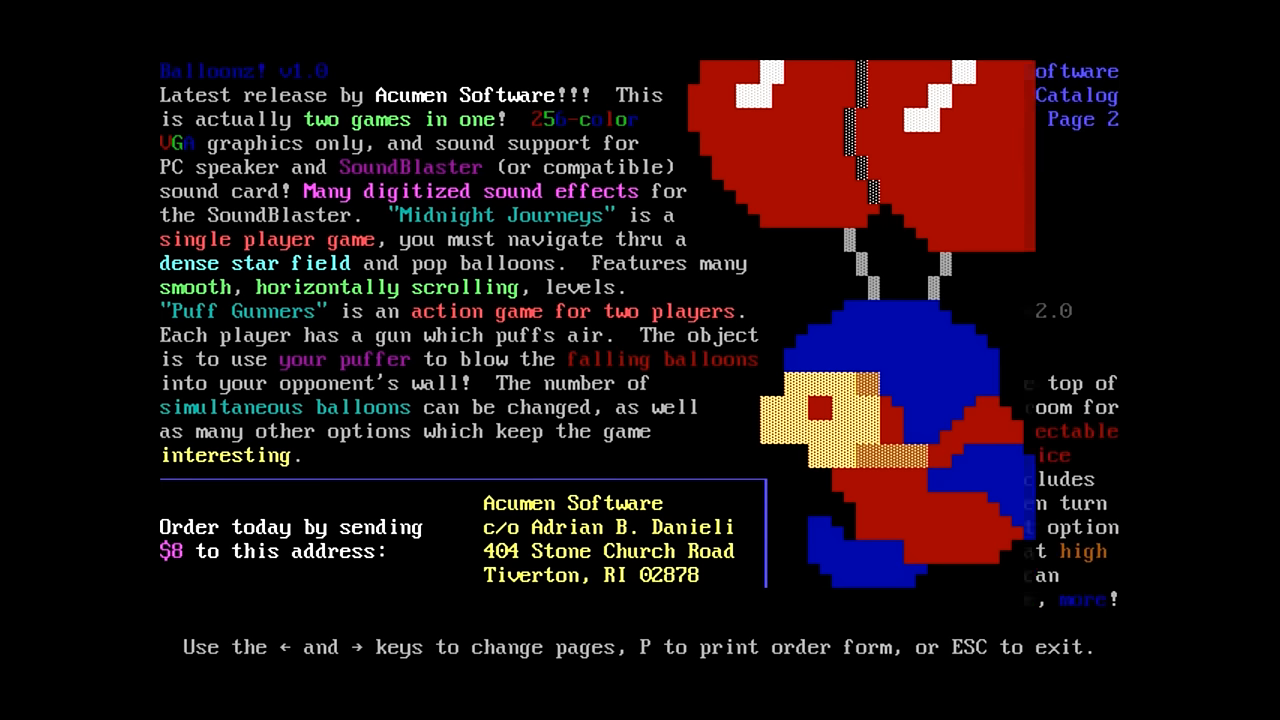
key(Right)
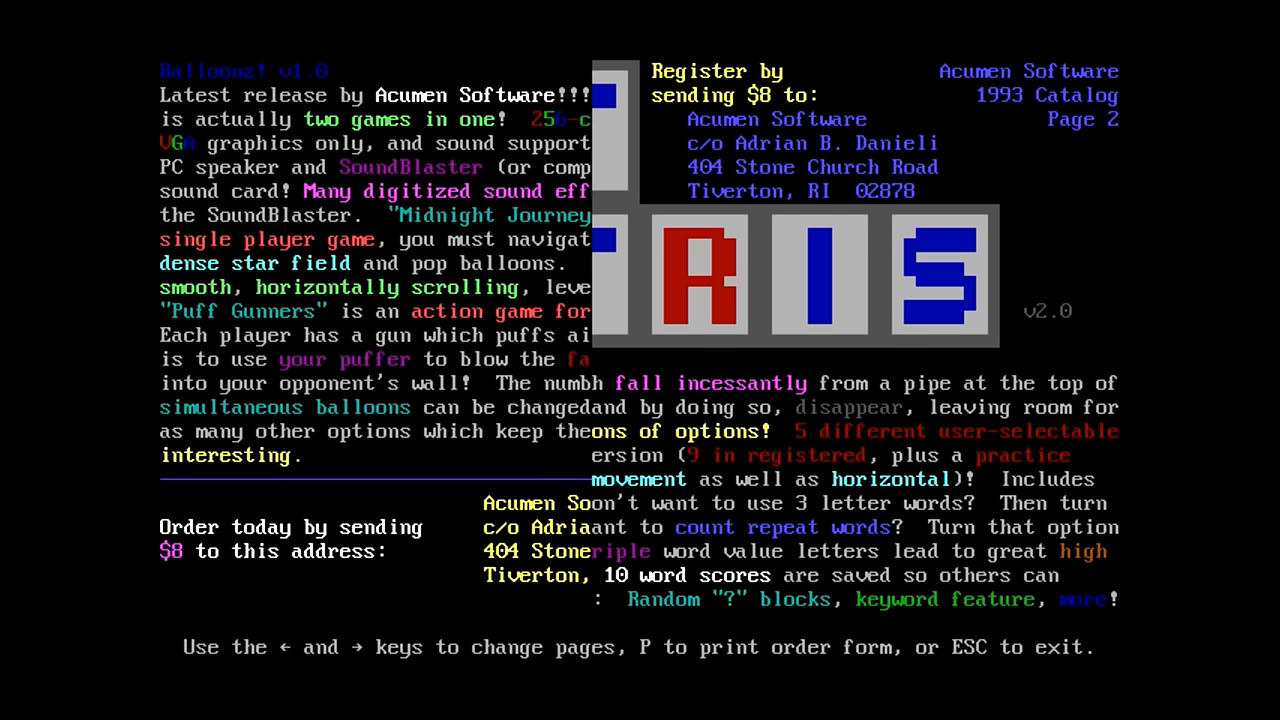
key(right)
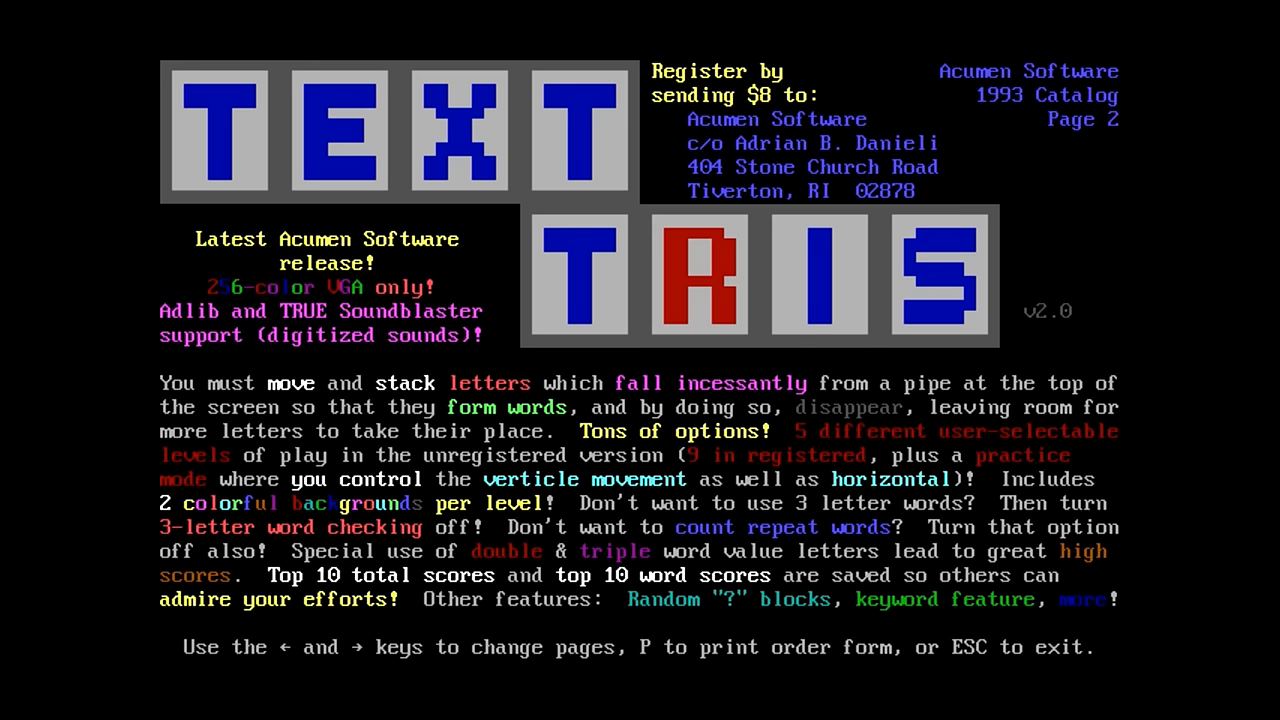
key(Right)
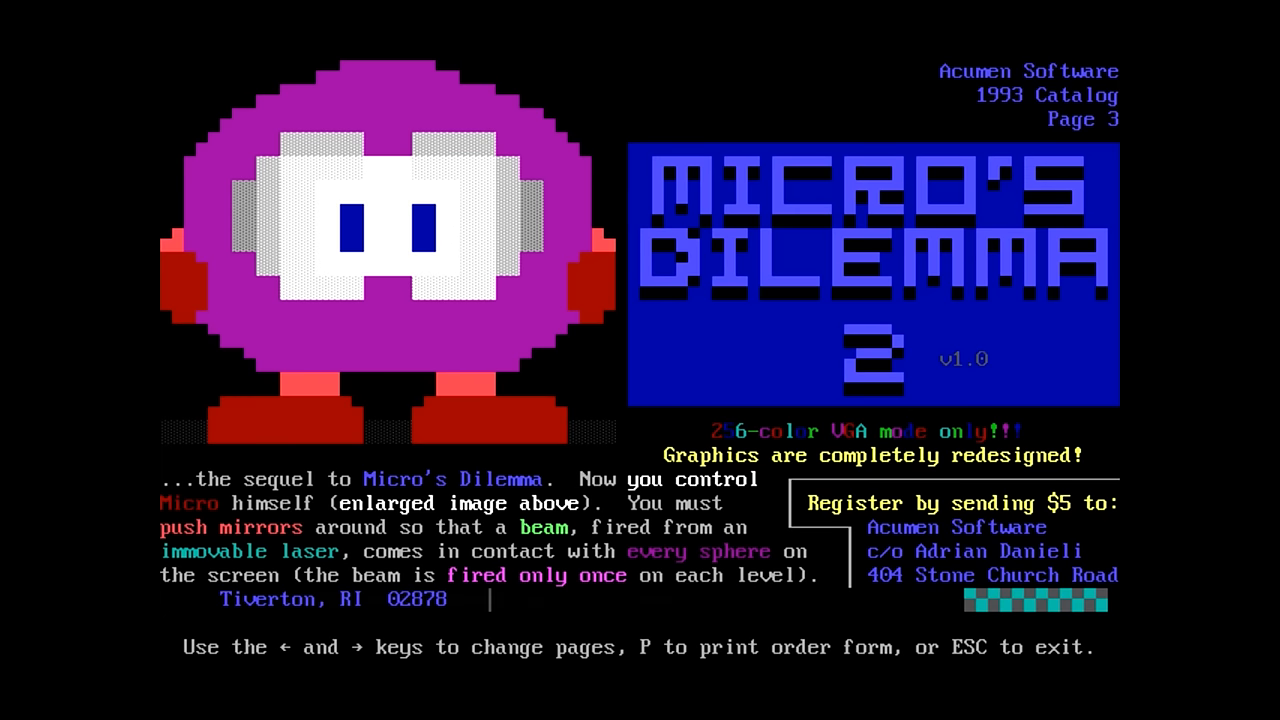
key(Right)
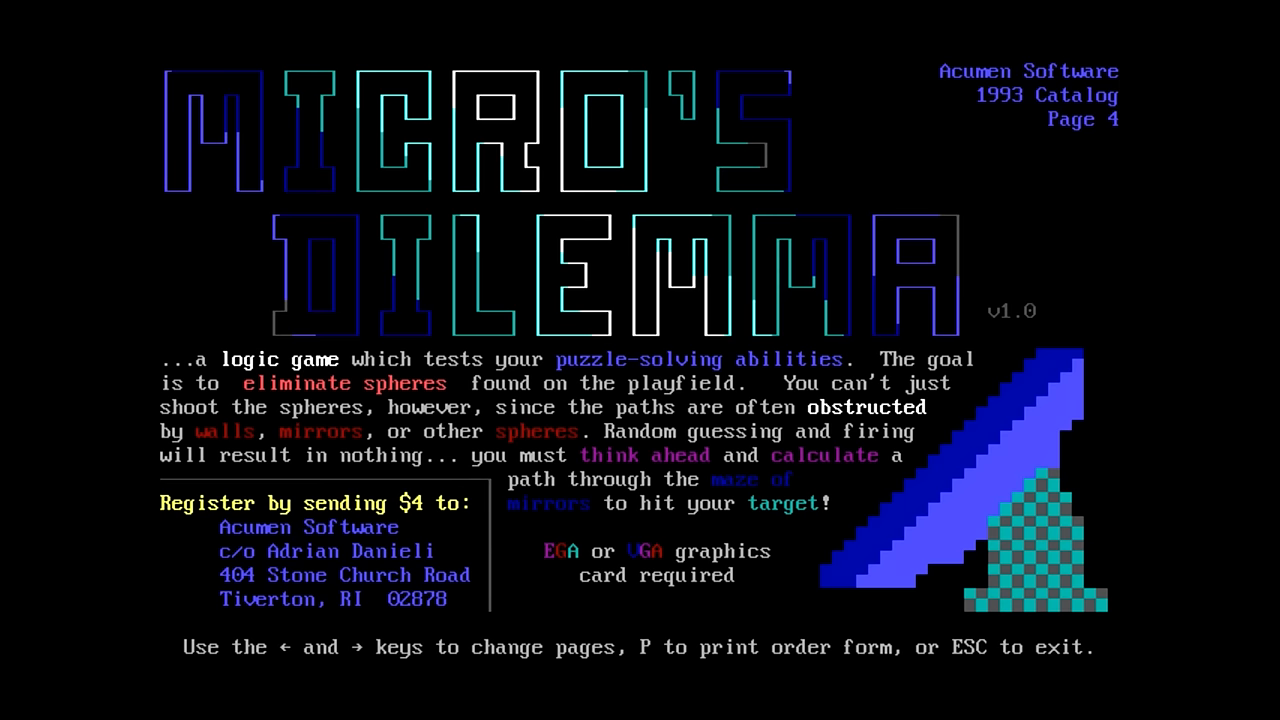
key(Right)
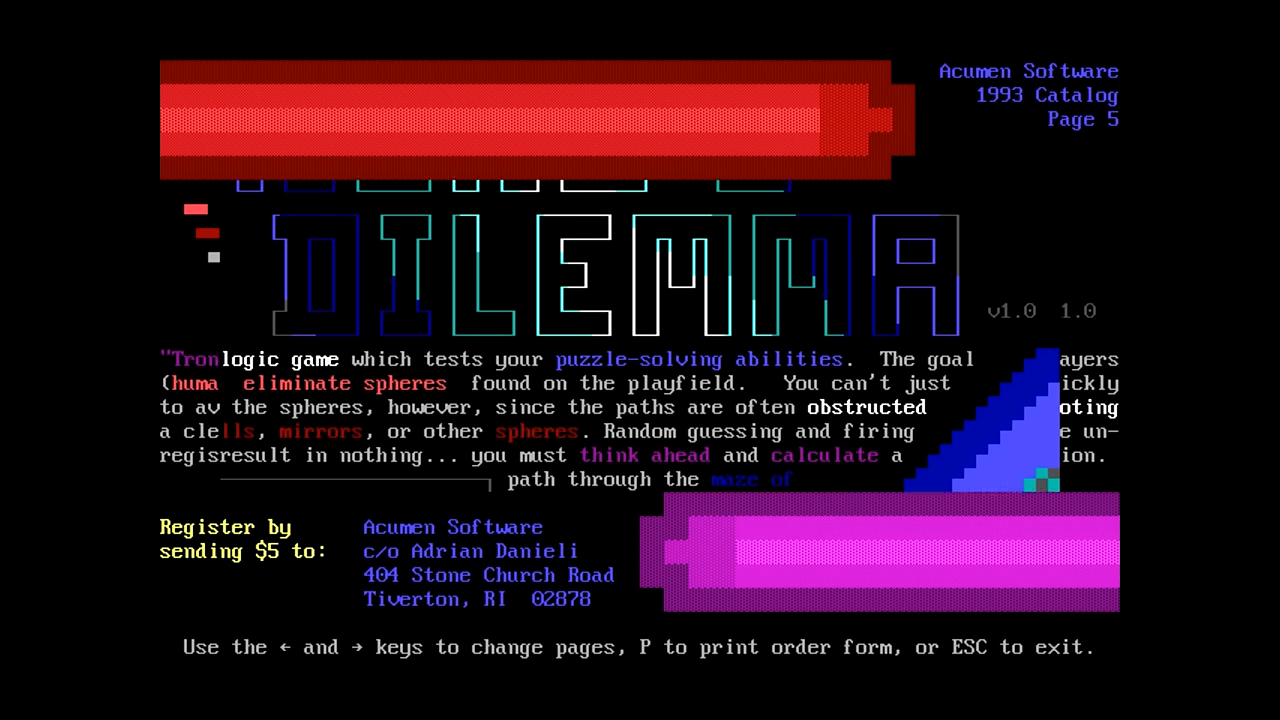
key(right)
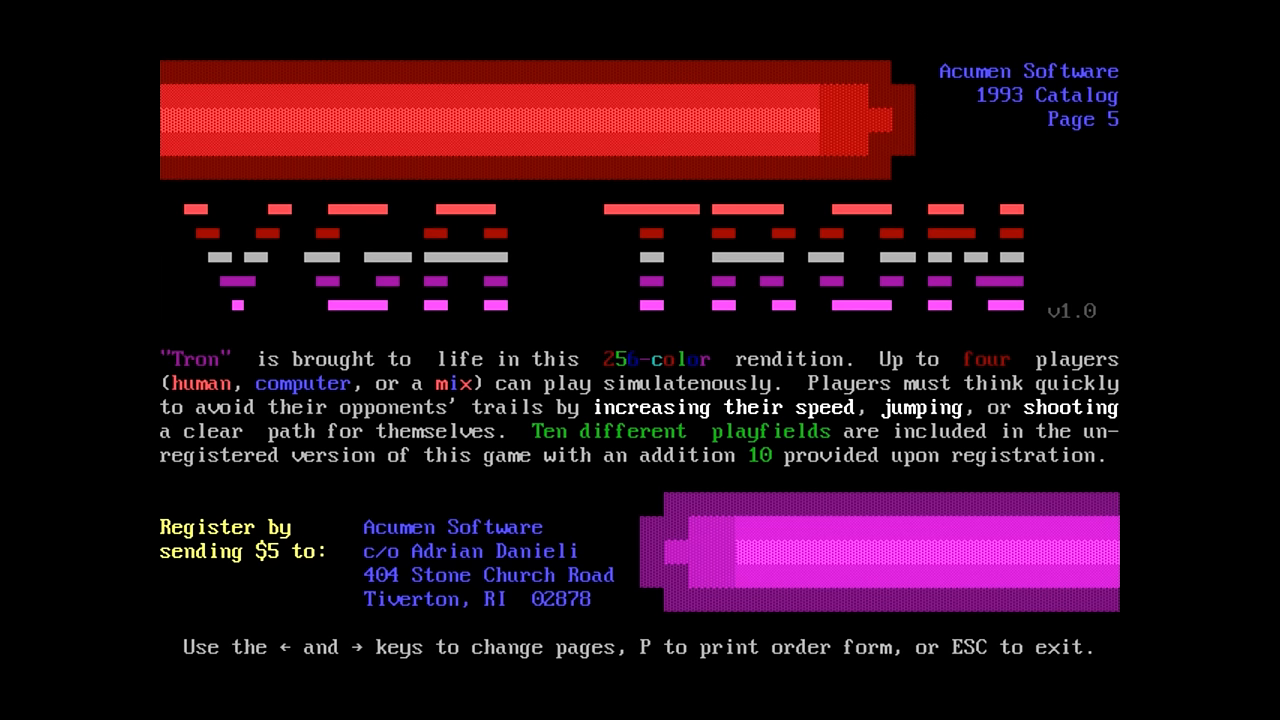
key(Right)
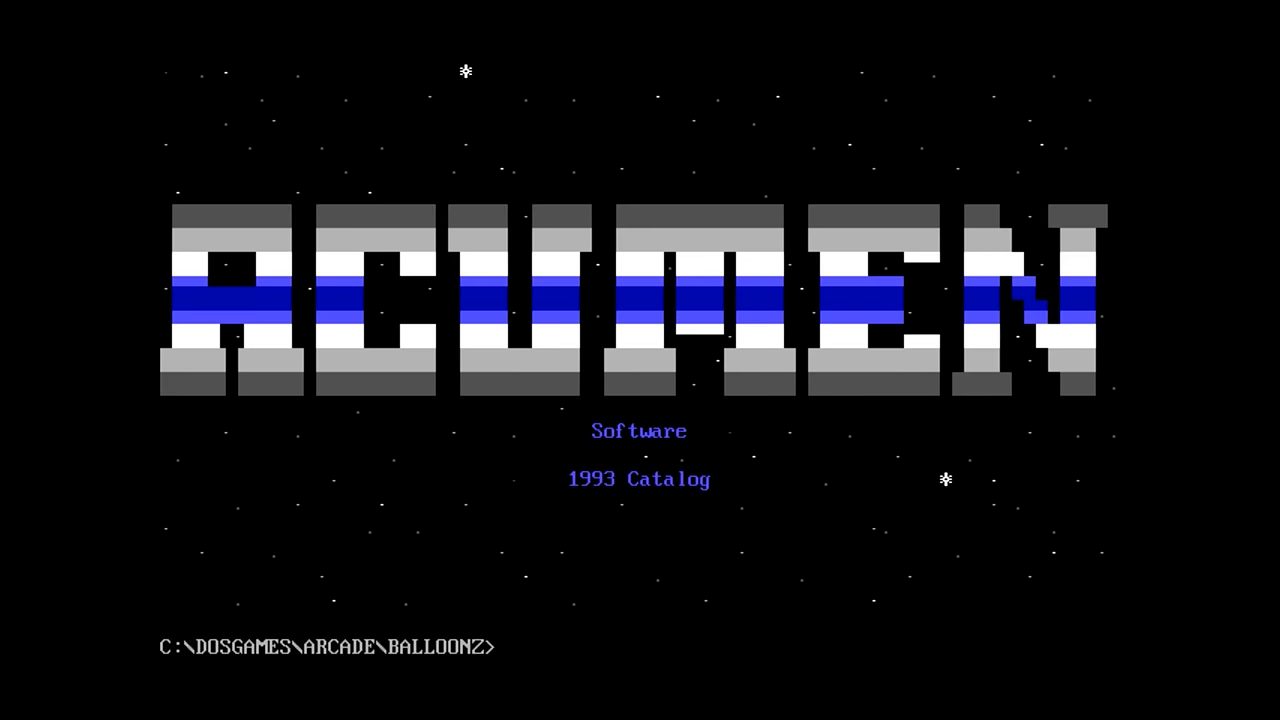
Run dir, launch balloonz, and pass the setup check to the Balloonz! main menu
text(dir)
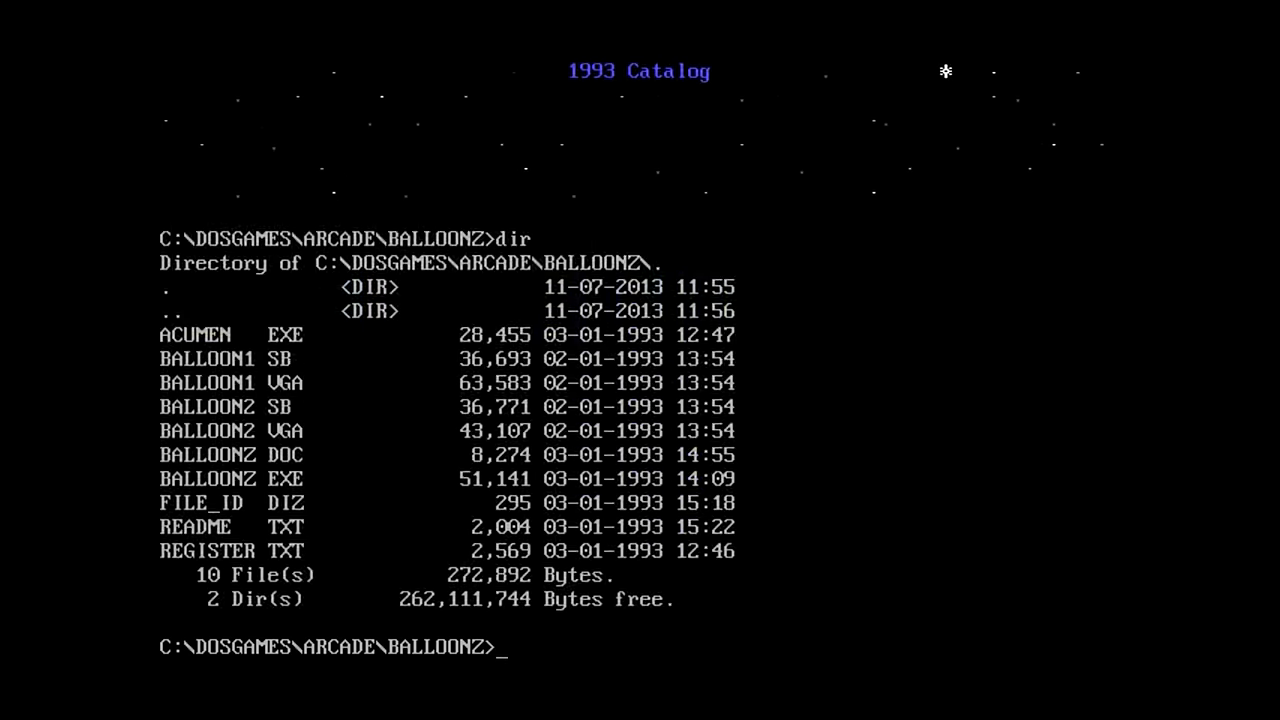
text(balloonz)
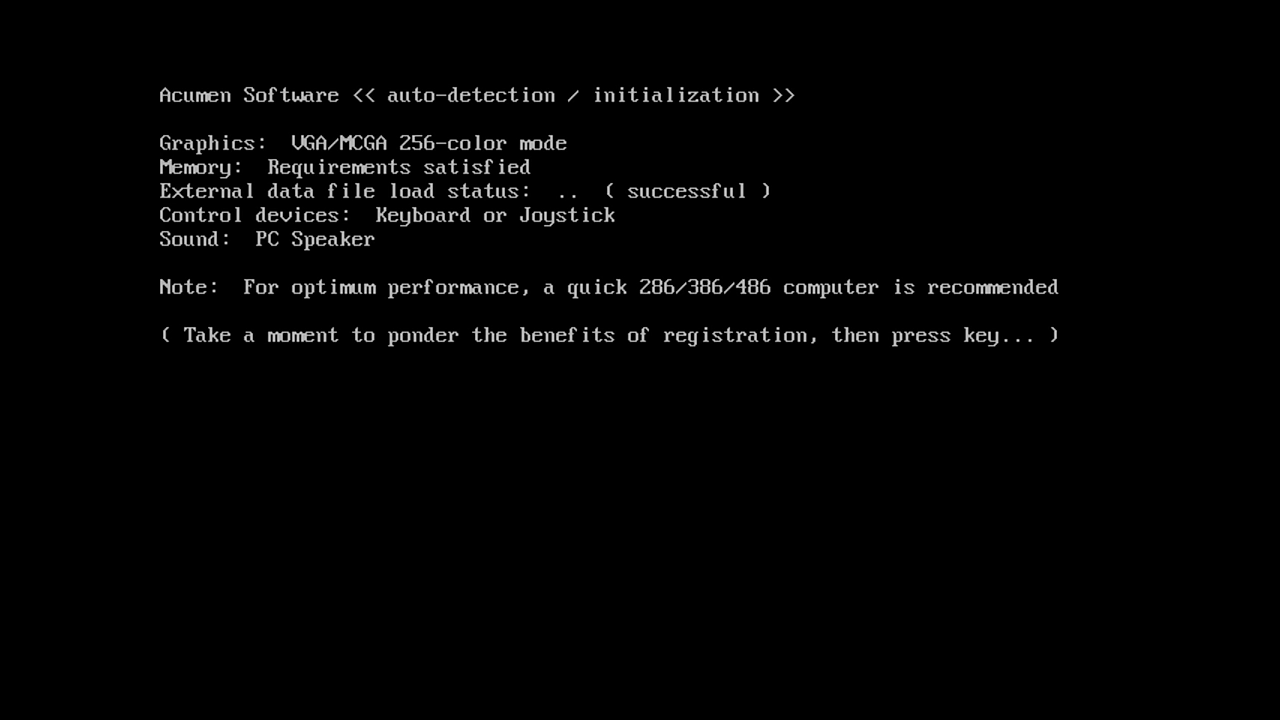
key(enter)
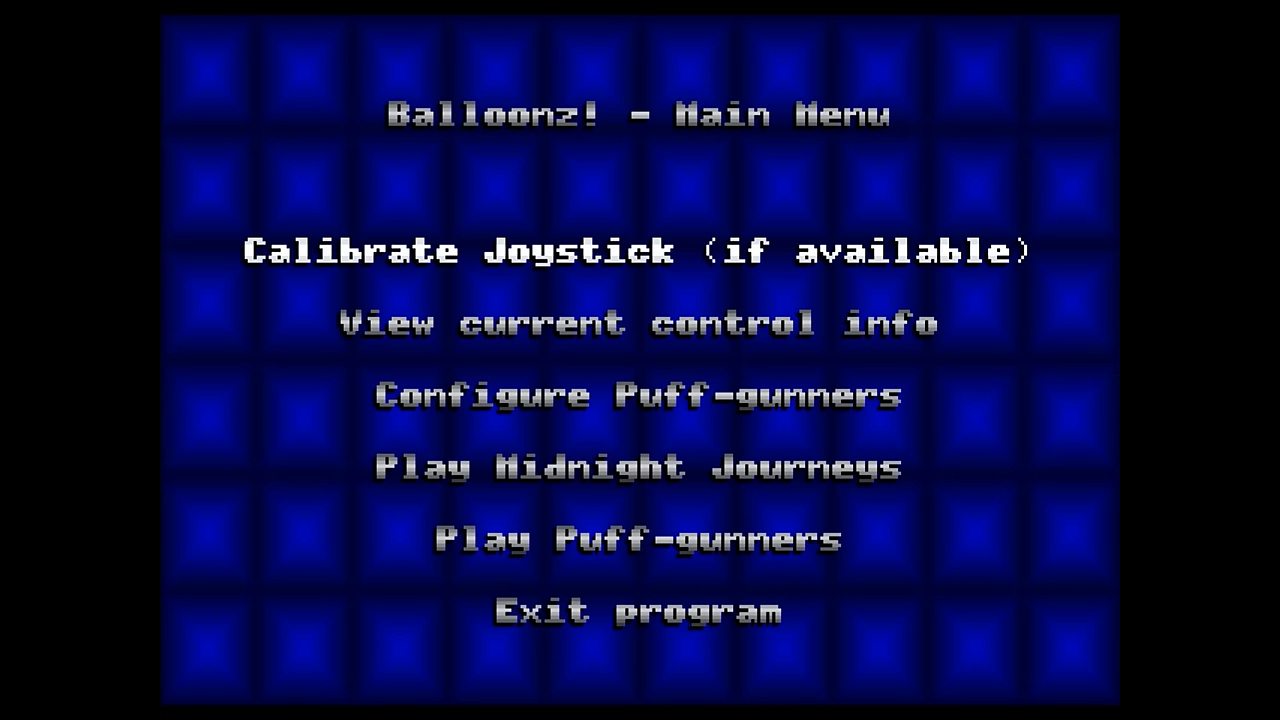
click(637, 250)
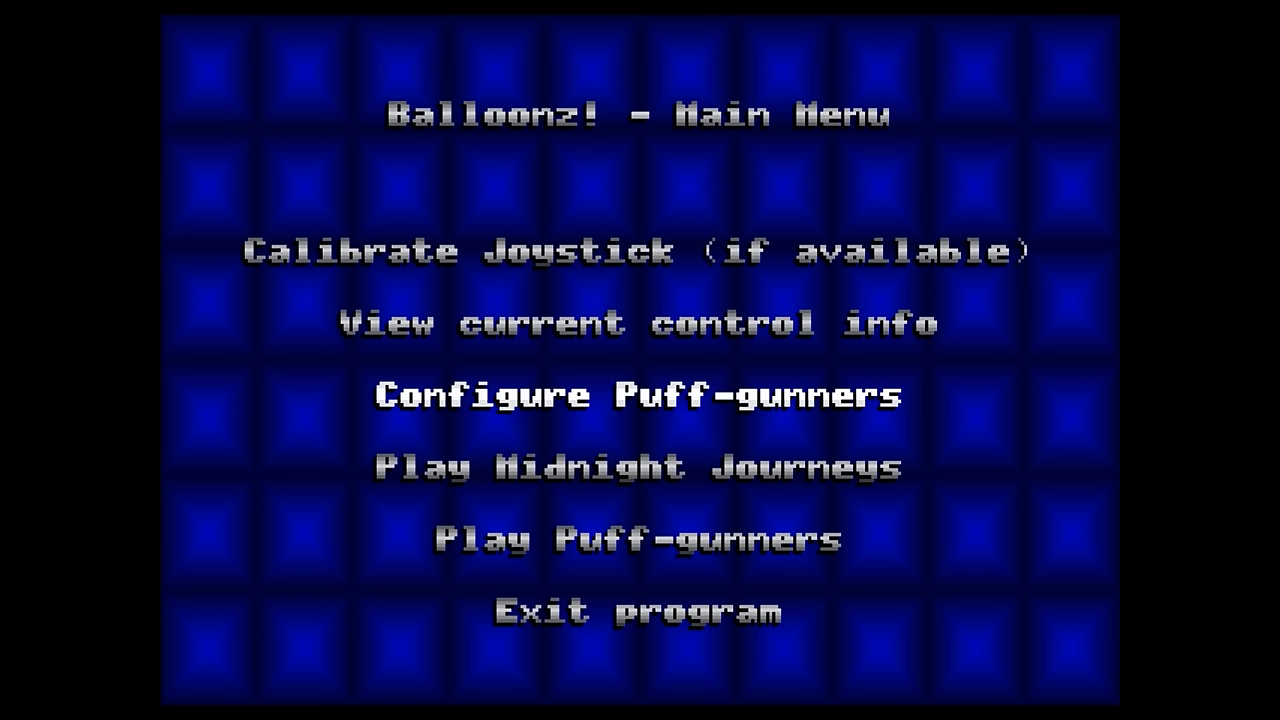
key(Down)
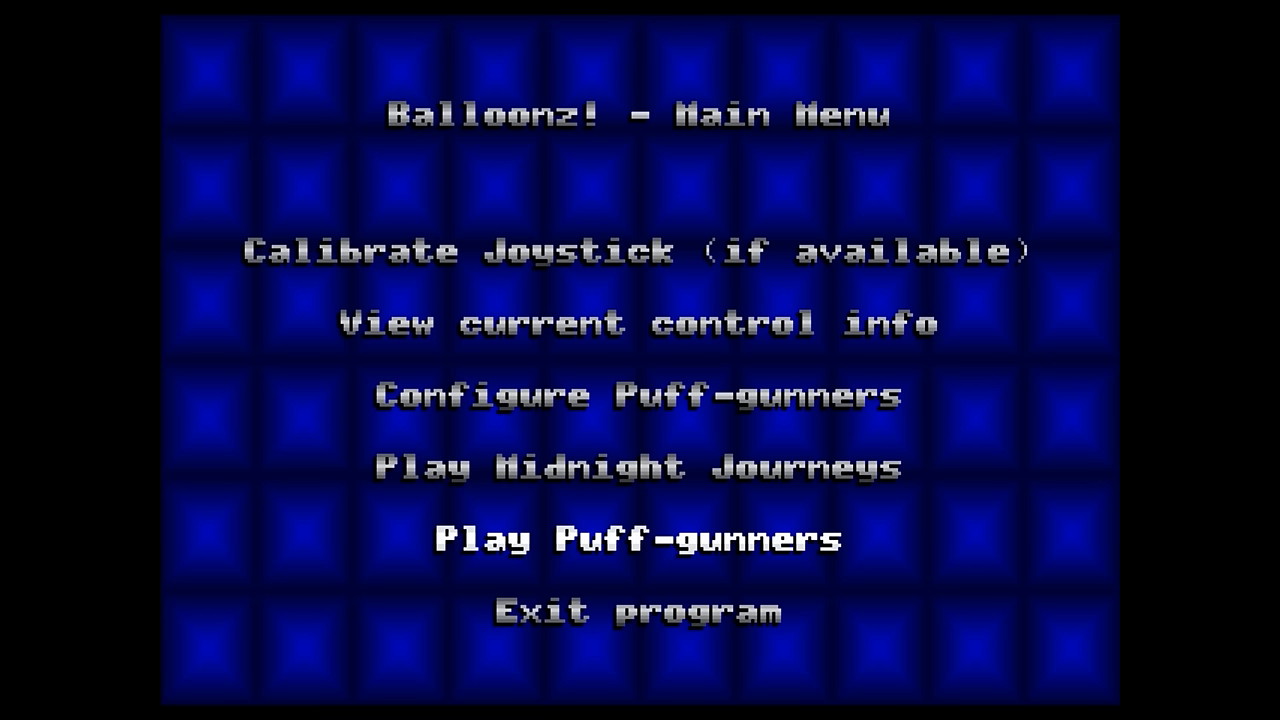
key(up)
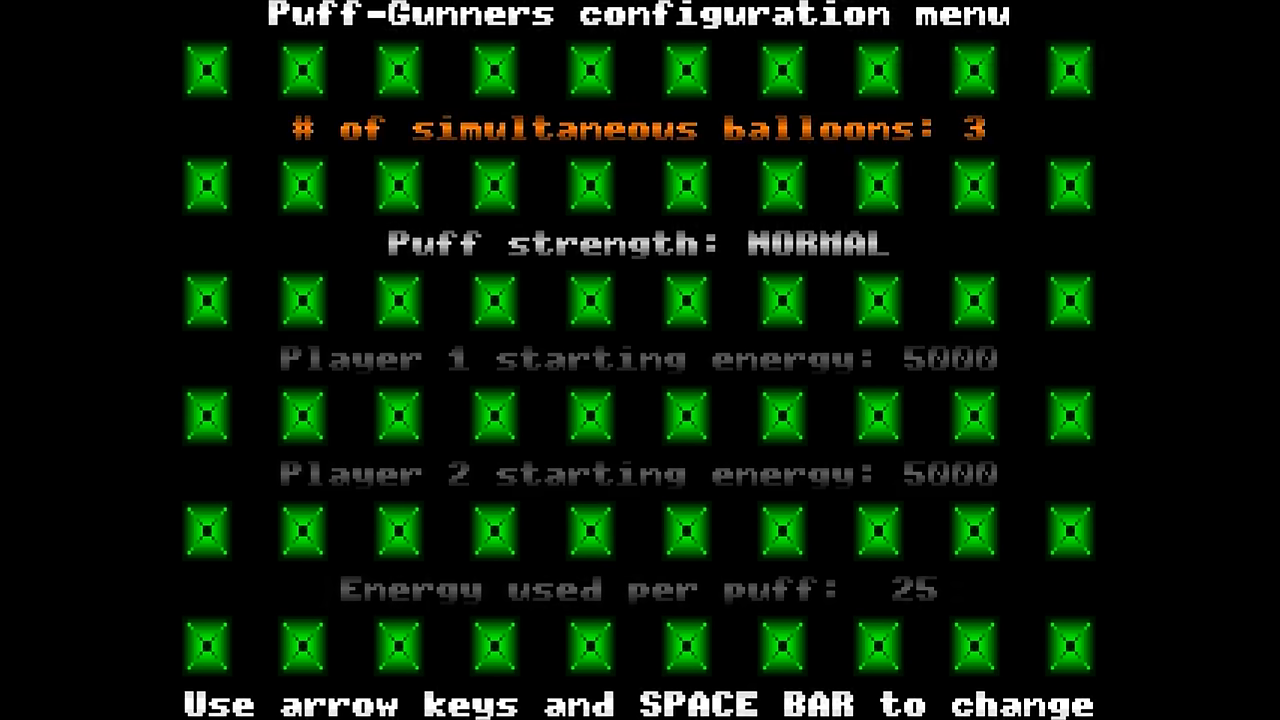
key(Down)
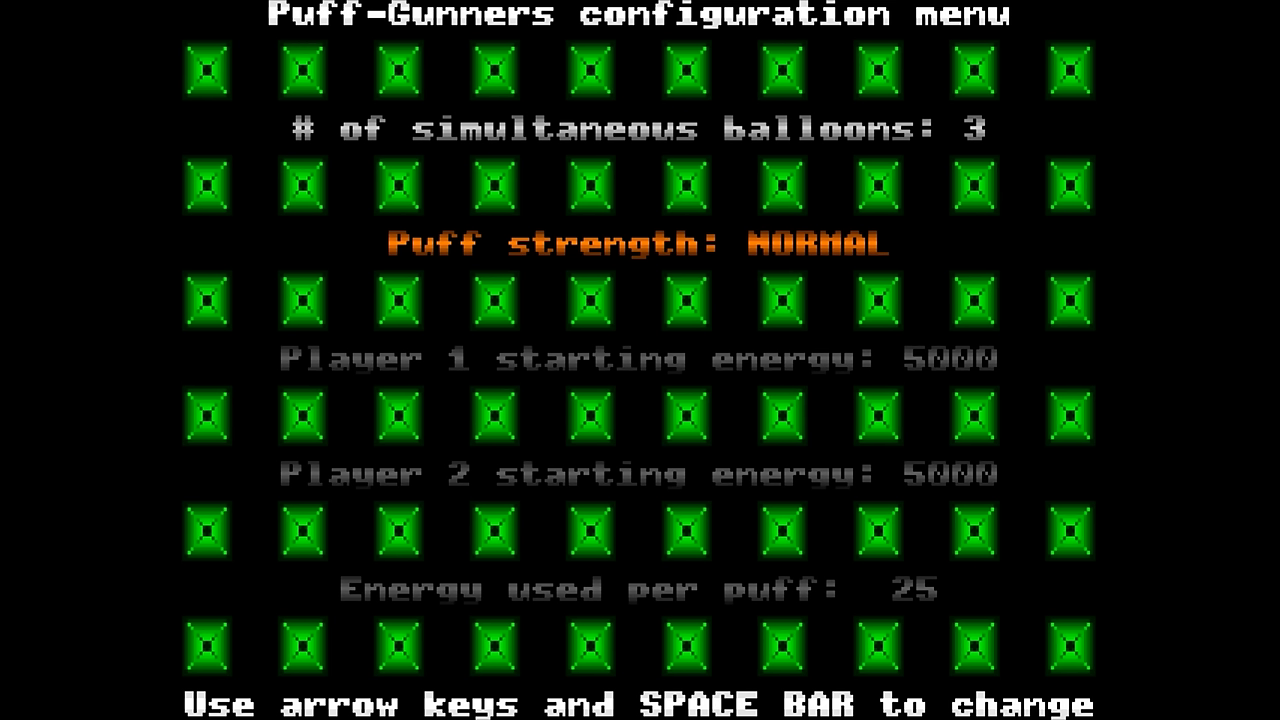
key(up)
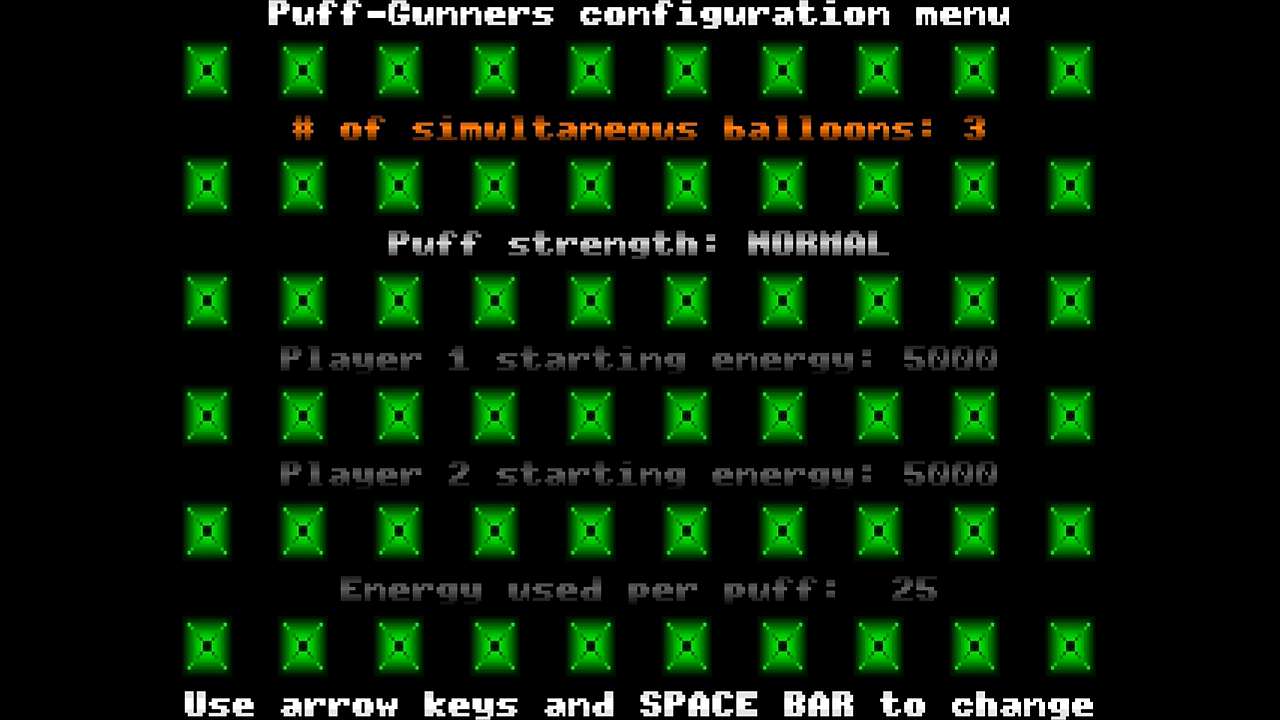
key(down)
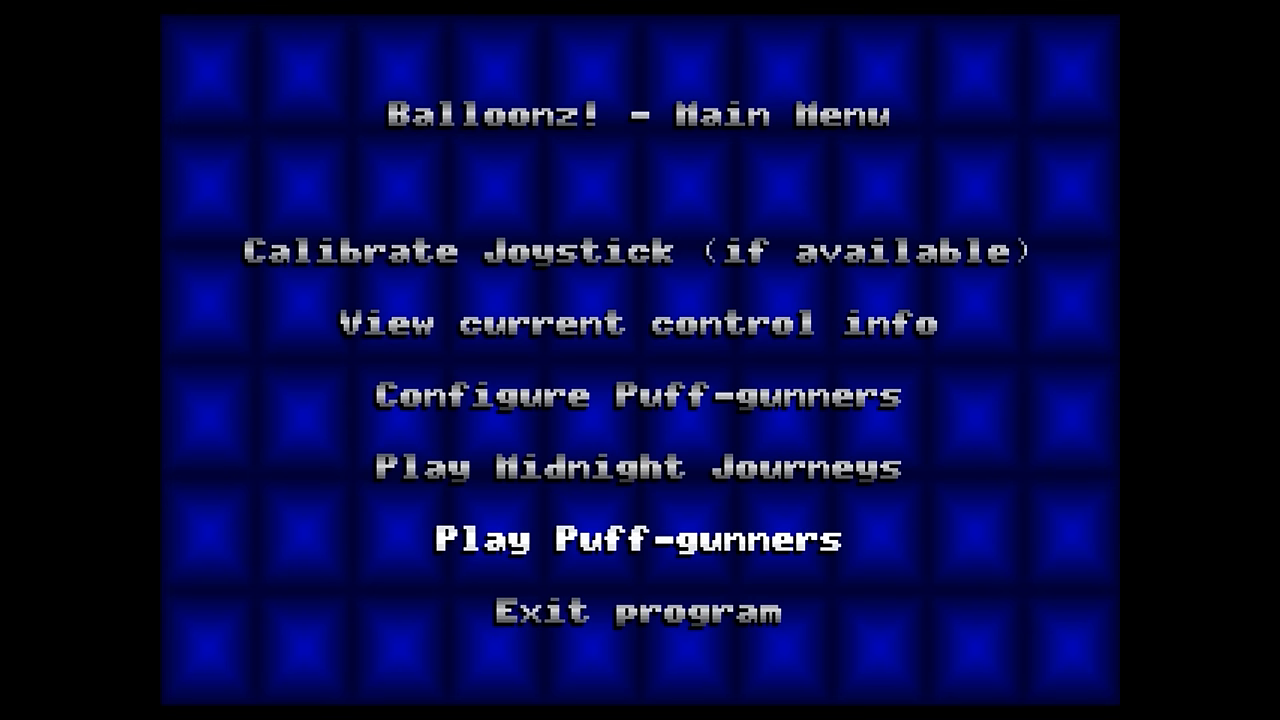
key(up)
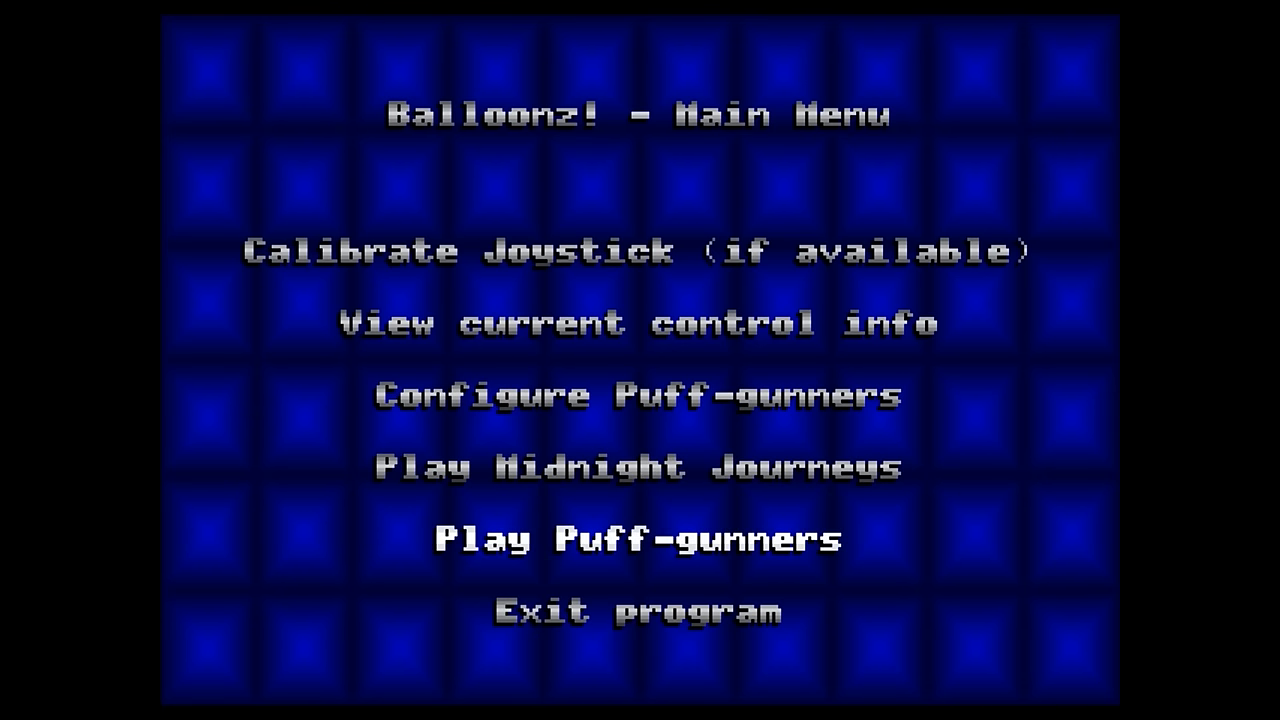
click(638, 538)
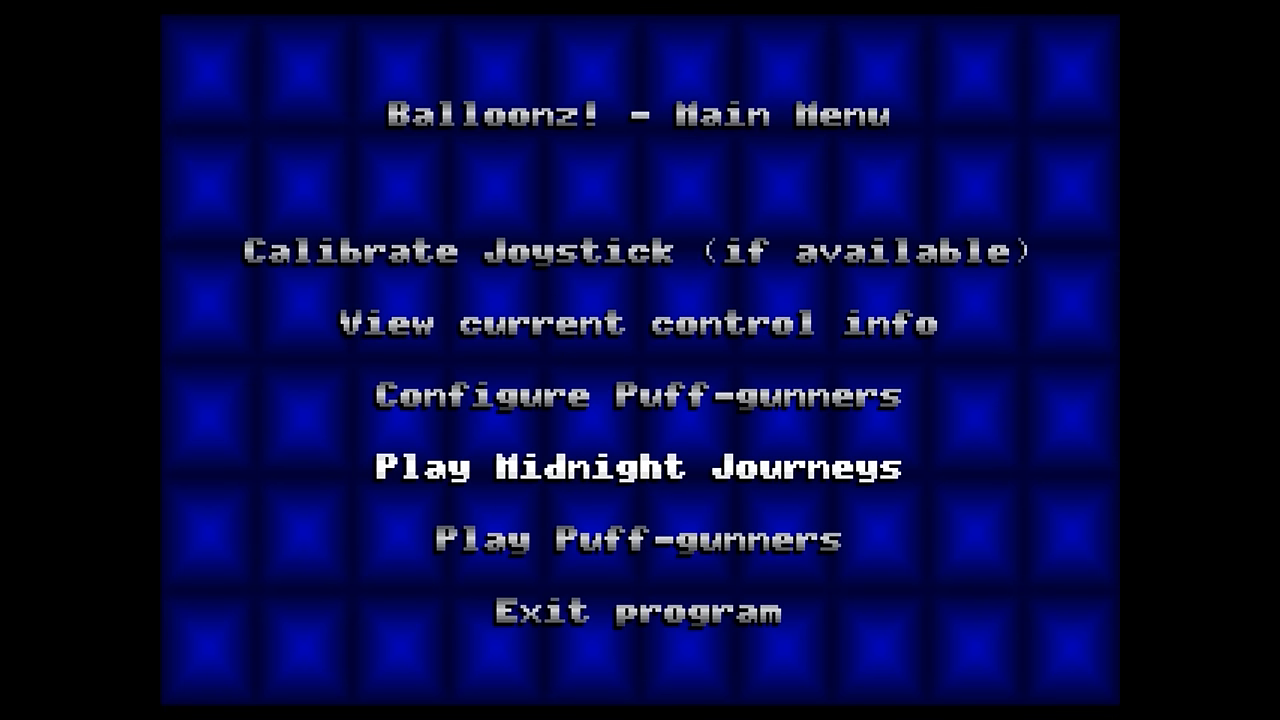
Play Midnight Journeys until the round fails and the try-again prompt appears
click(637, 467)
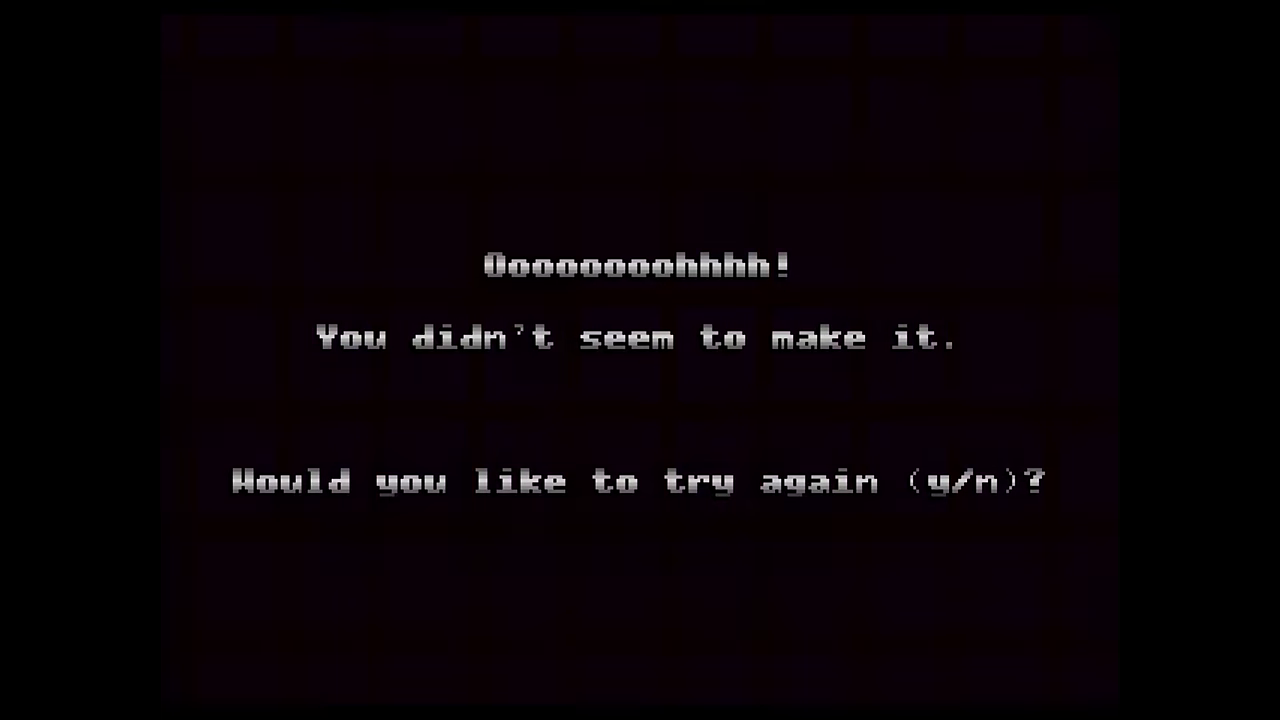
key(y)
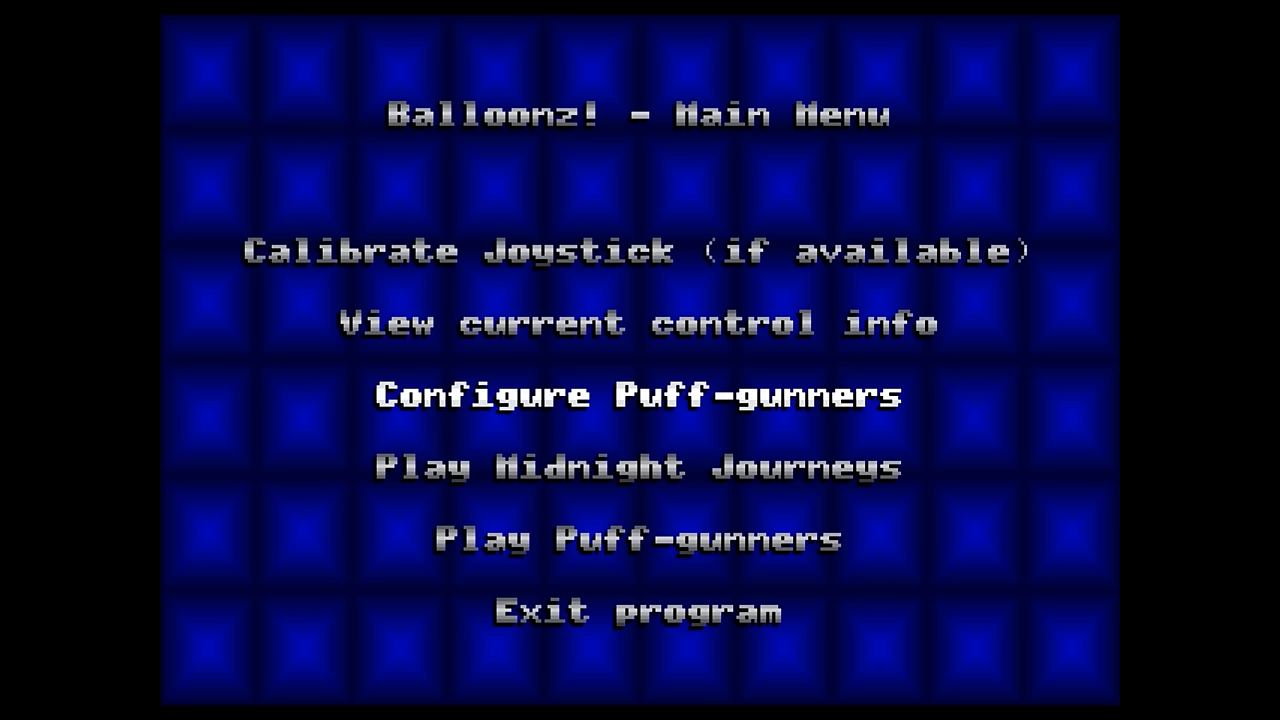
Move the Balloonz main-menu selection toward 'Exit program'
key(up)
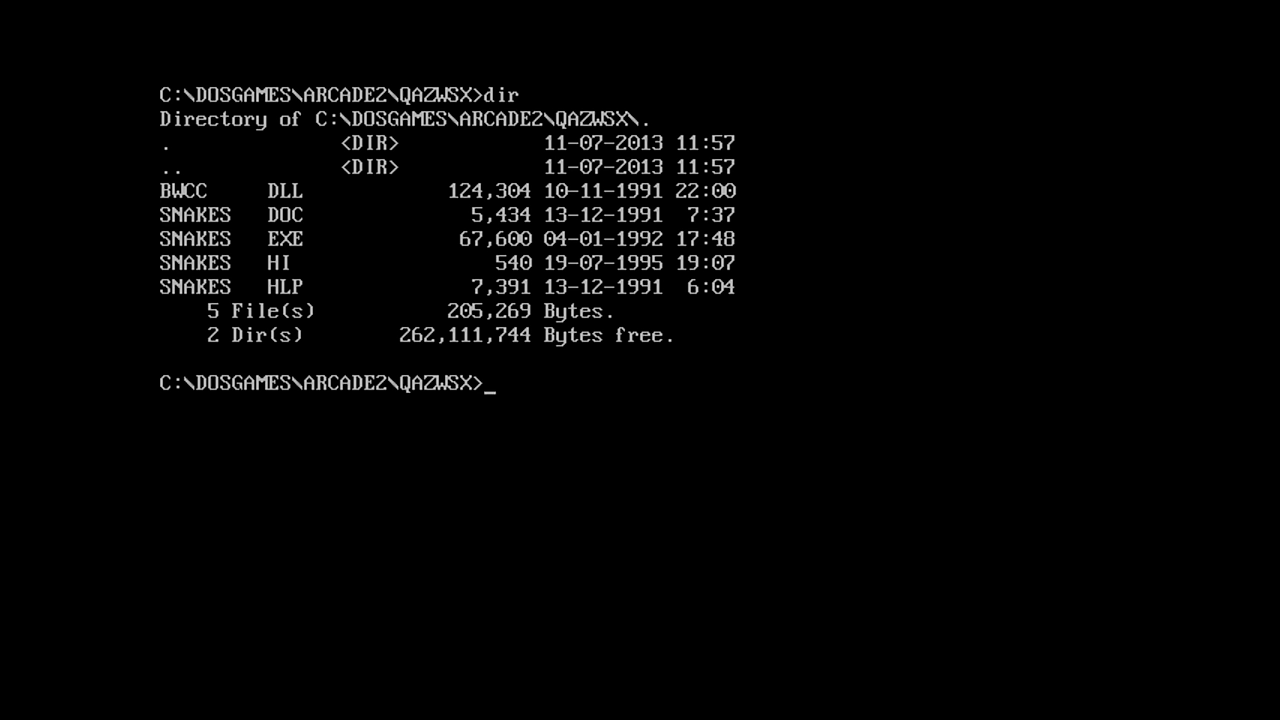
Begin a new command with the letter 's' at the QAZWSX prompt
text(s)
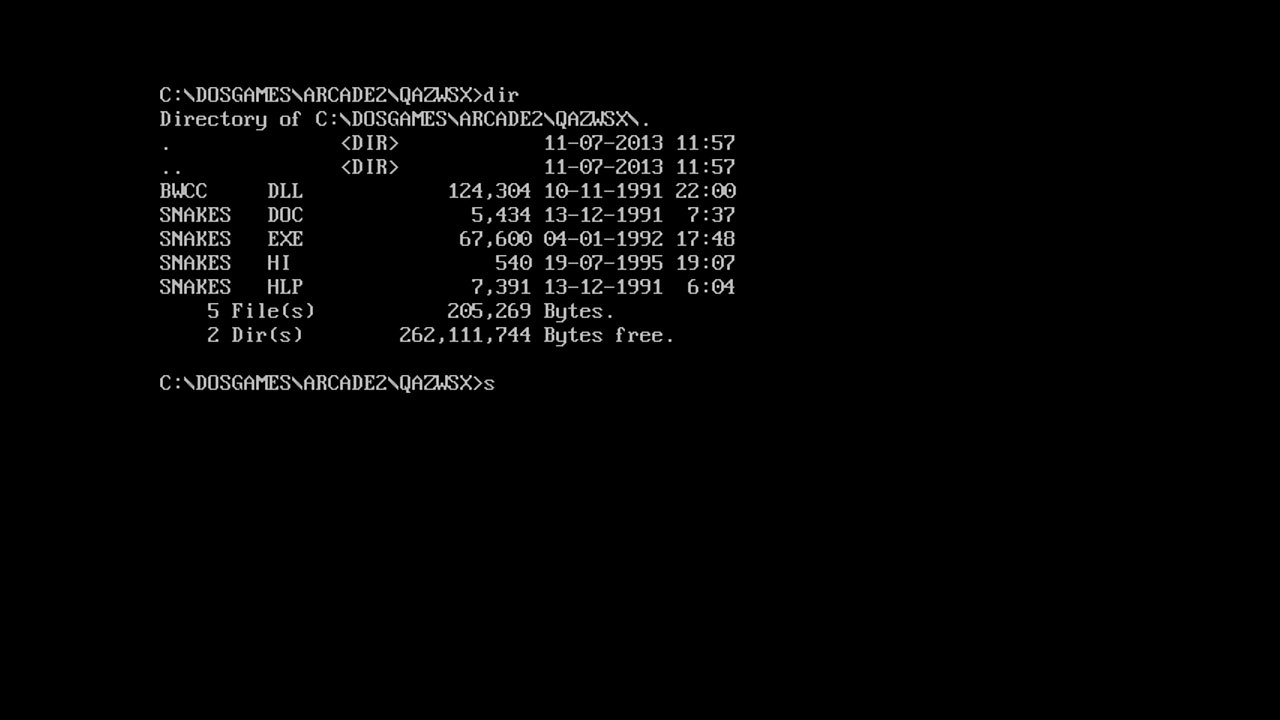
Complete the 'snakes' command at the QAZWSX prompt
text(n)
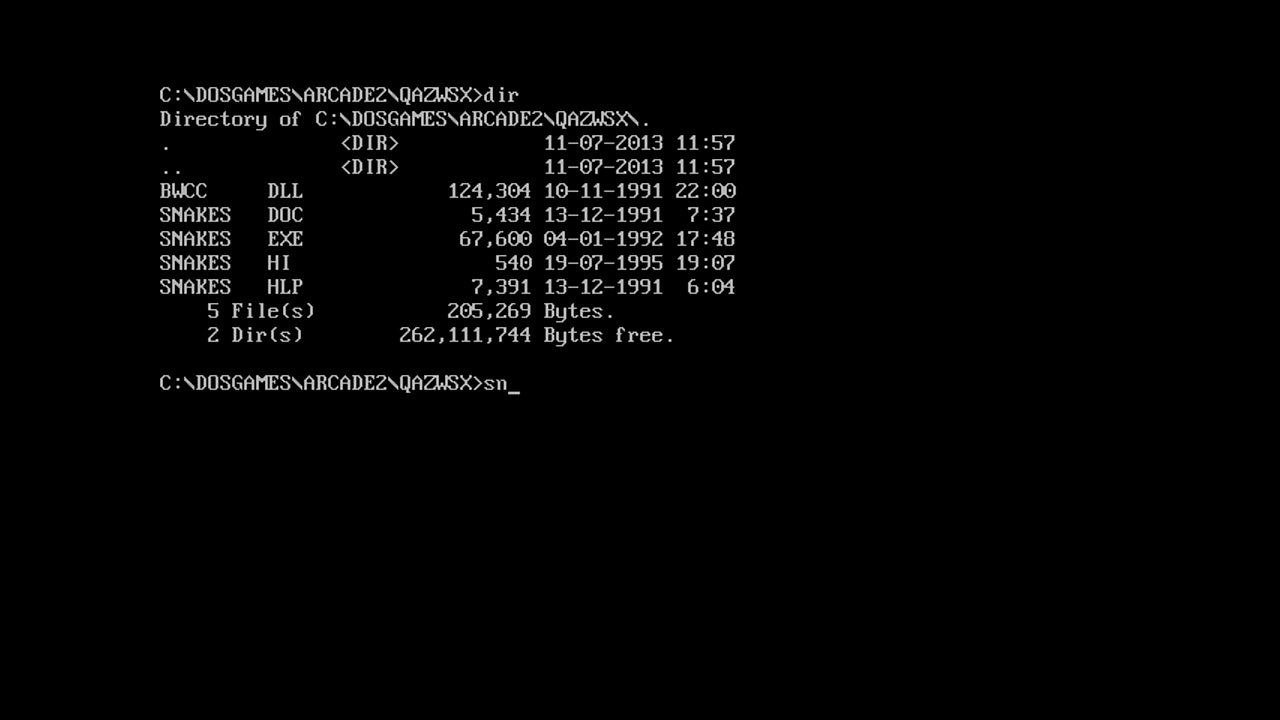
text(akes)
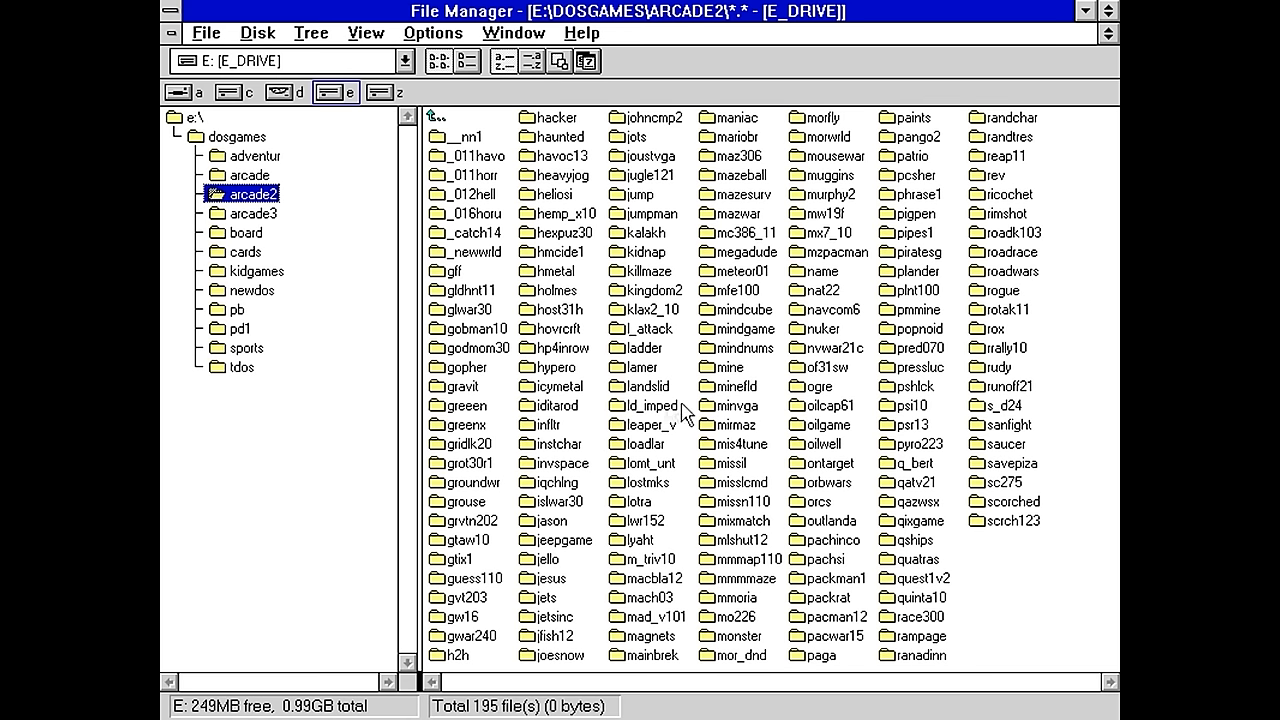
Open snakes.hlp from the qazwsx folder and jump to the Playing topic
click(915, 501)
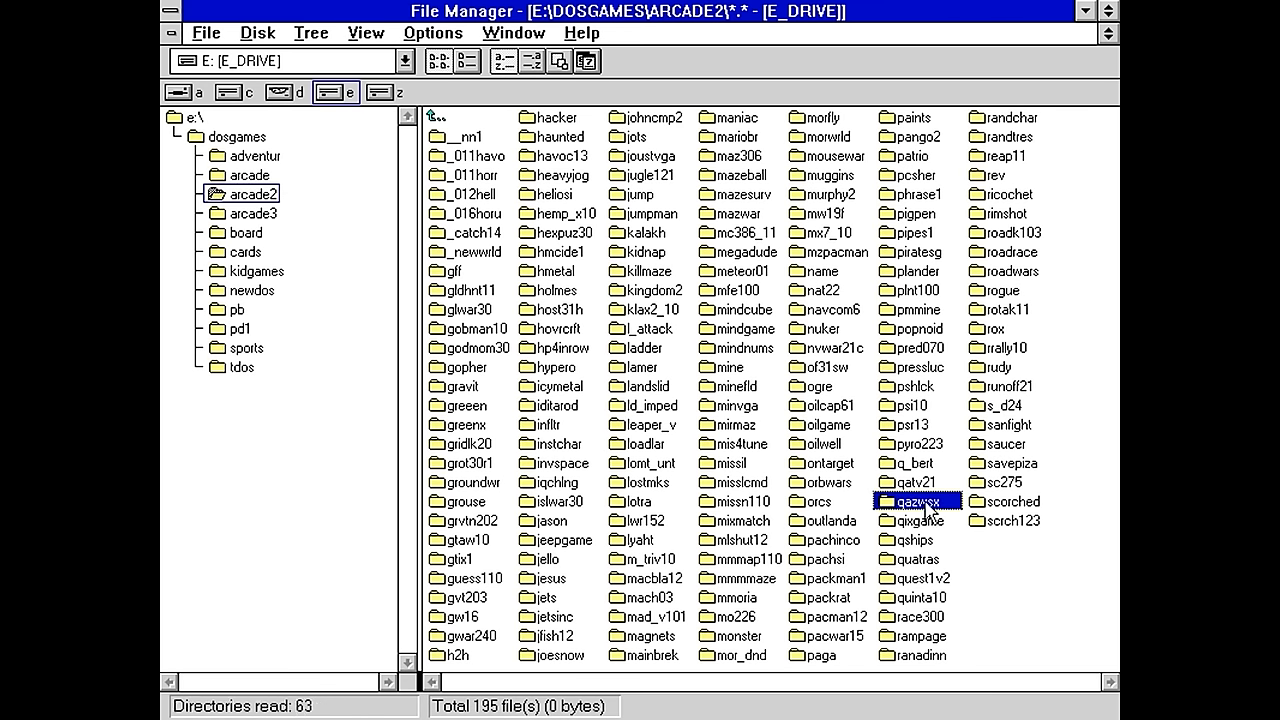
double_click(918, 501)
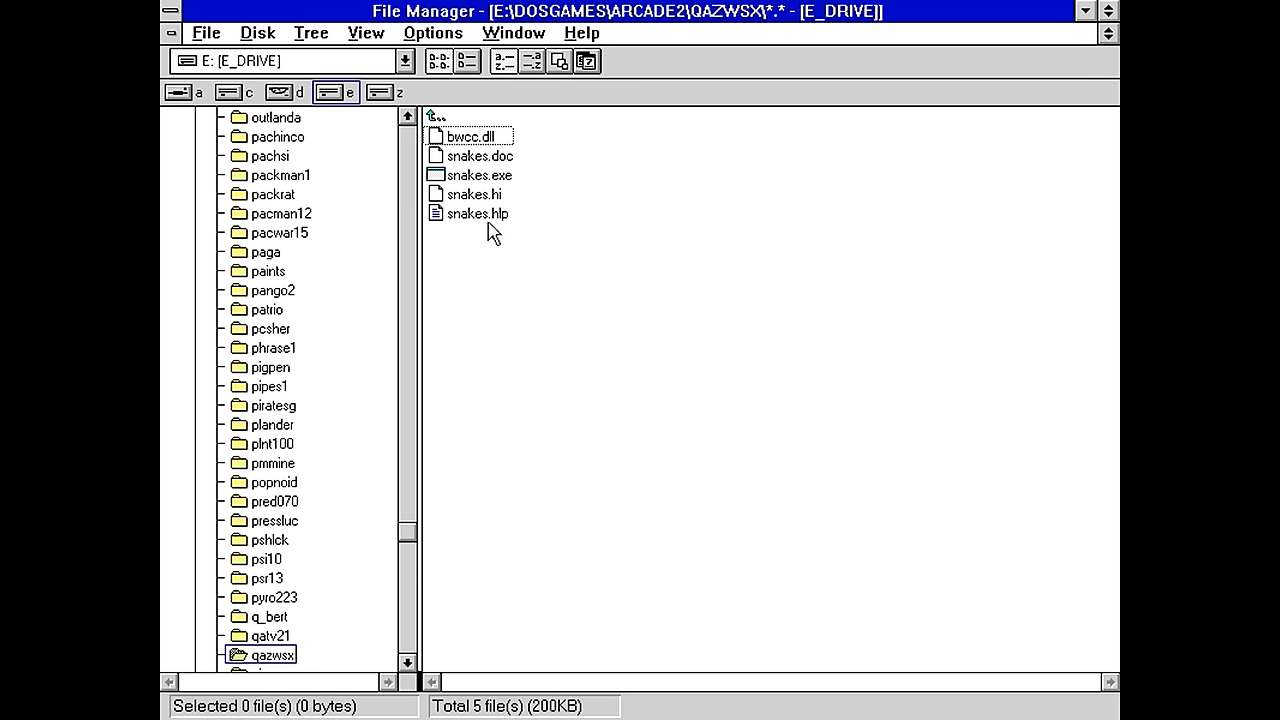
double_click(476, 213)
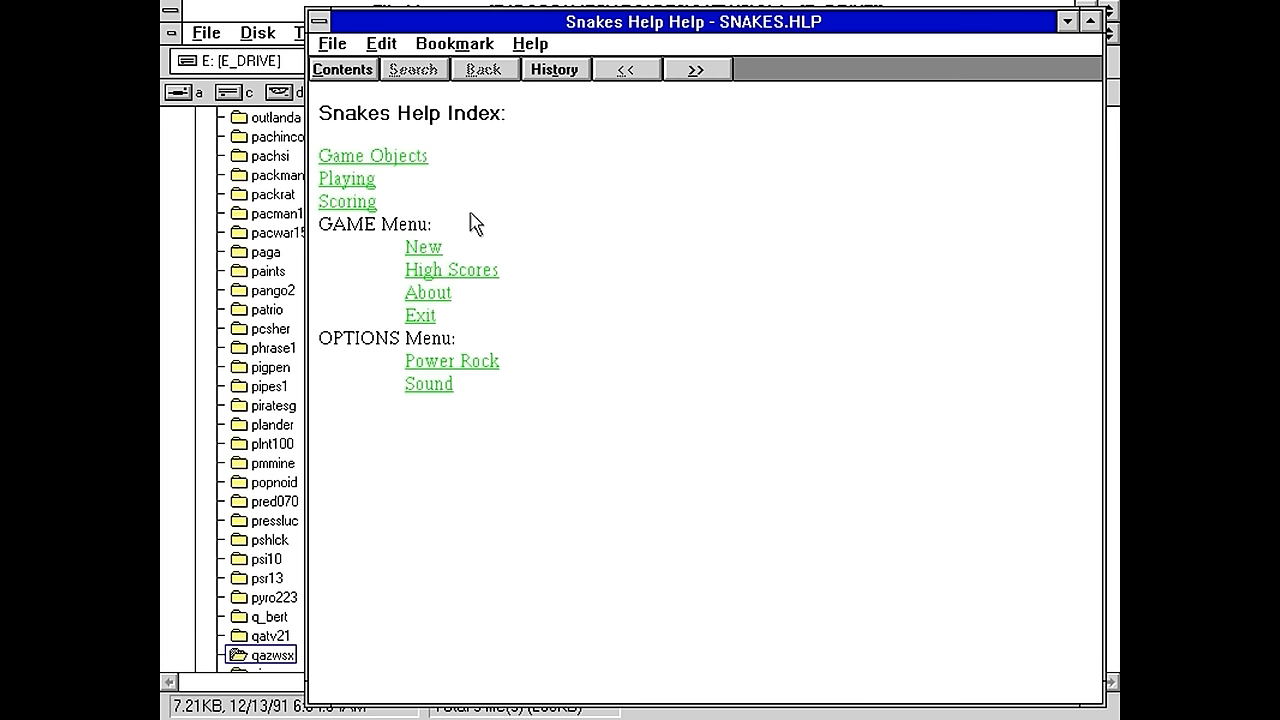
mouse_move(303, 152)
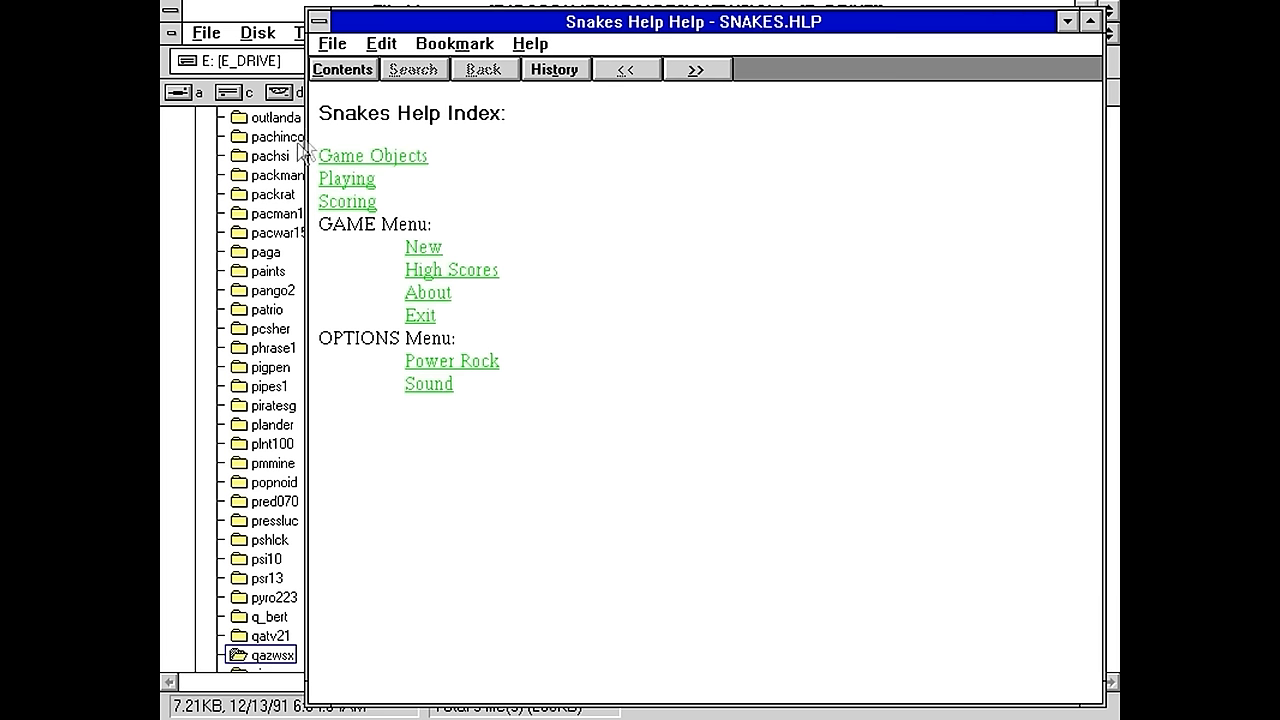
click(346, 178)
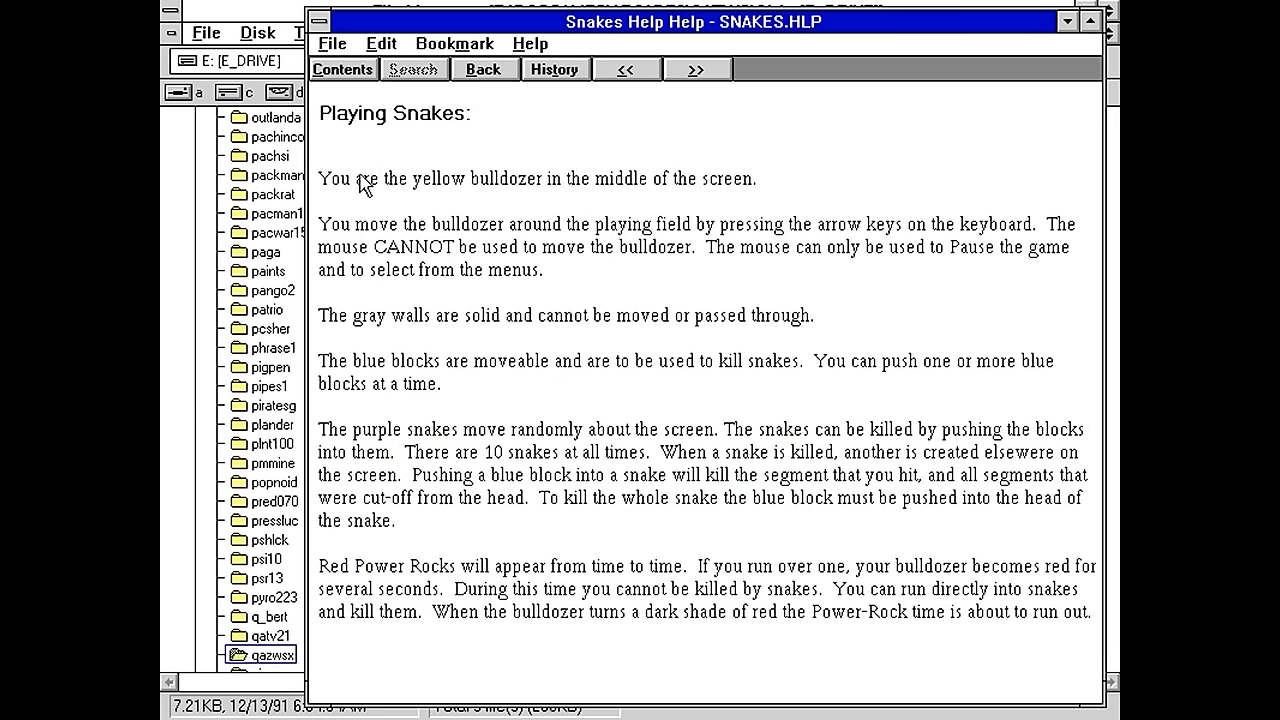
mouse_move(613, 294)
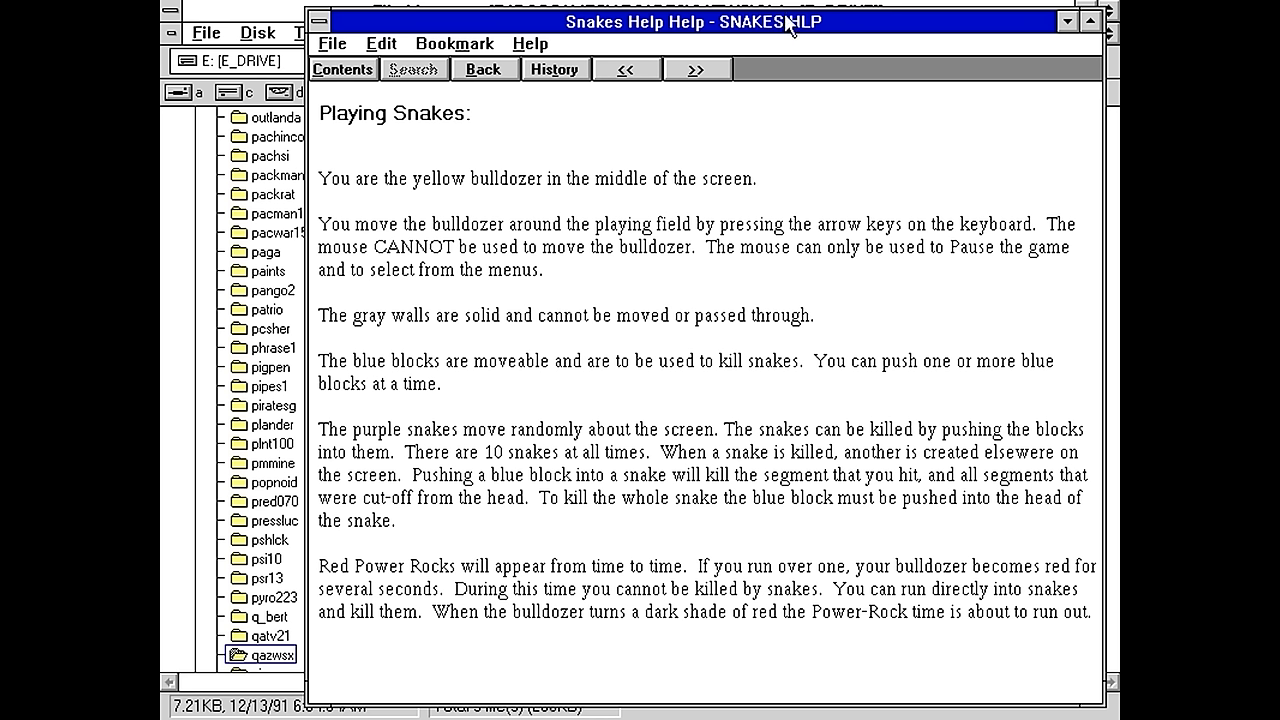
mouse_move(481, 190)
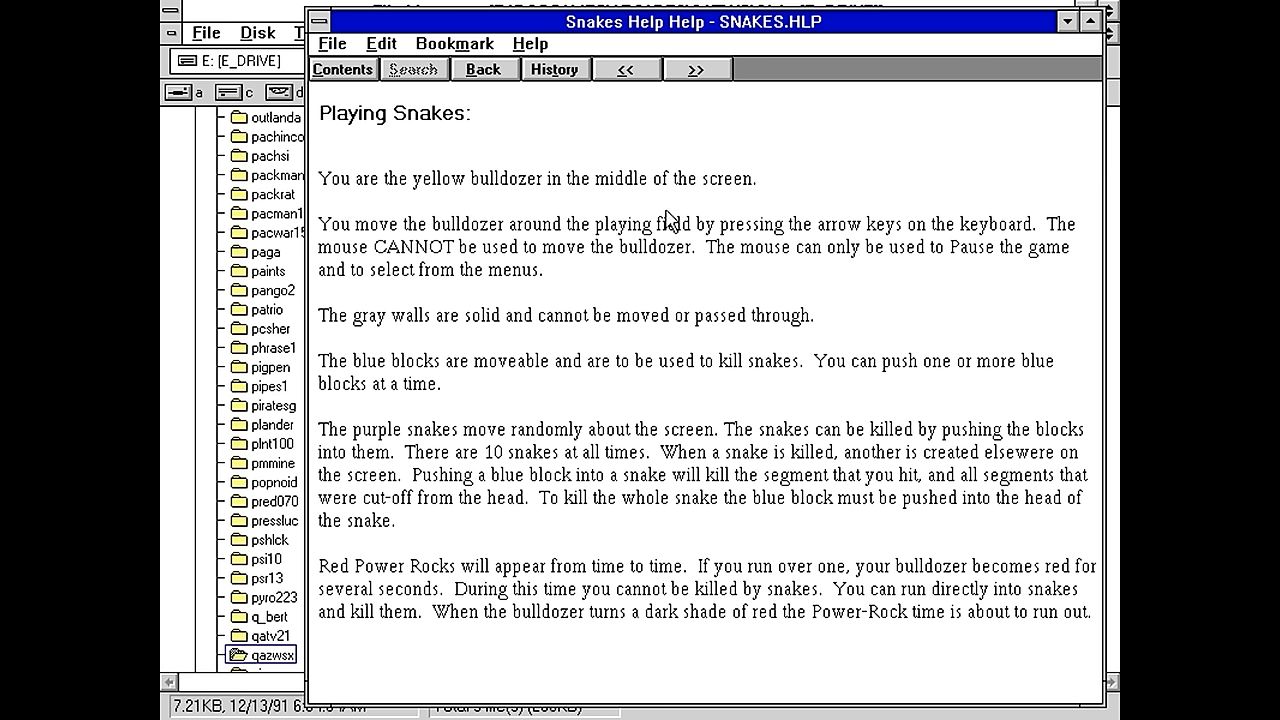
mouse_move(658, 235)
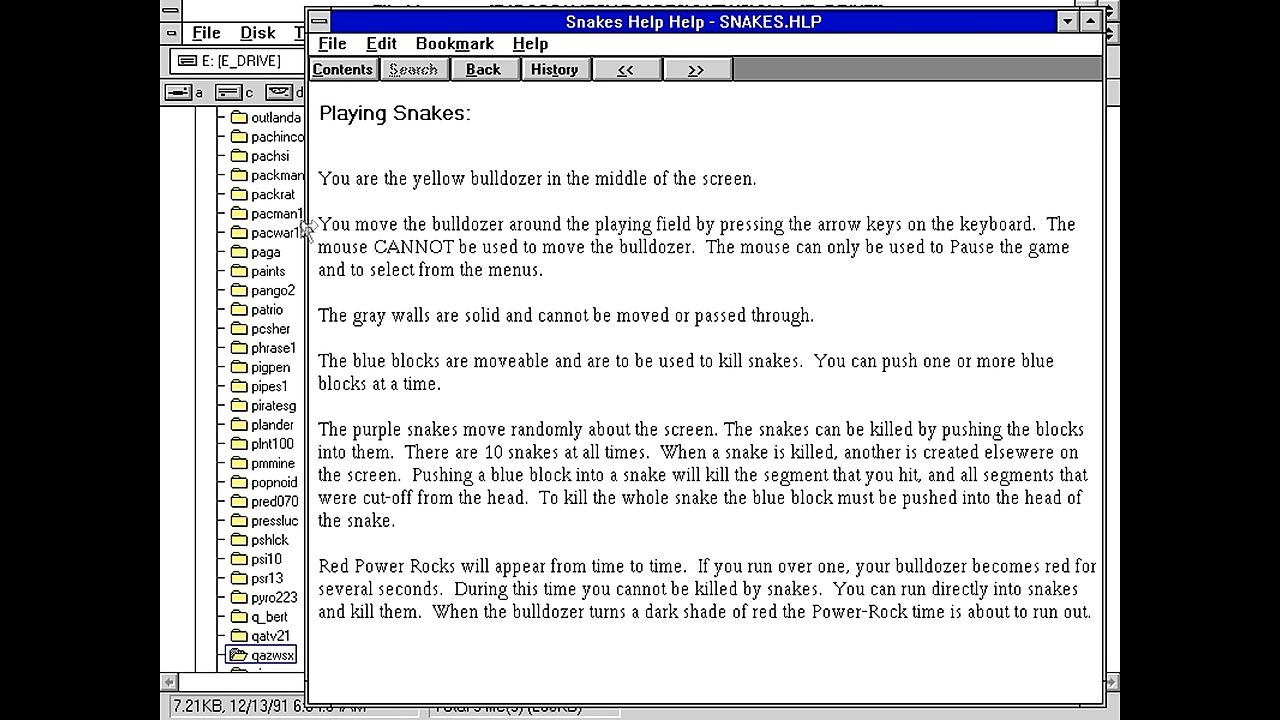
mouse_move(695, 298)
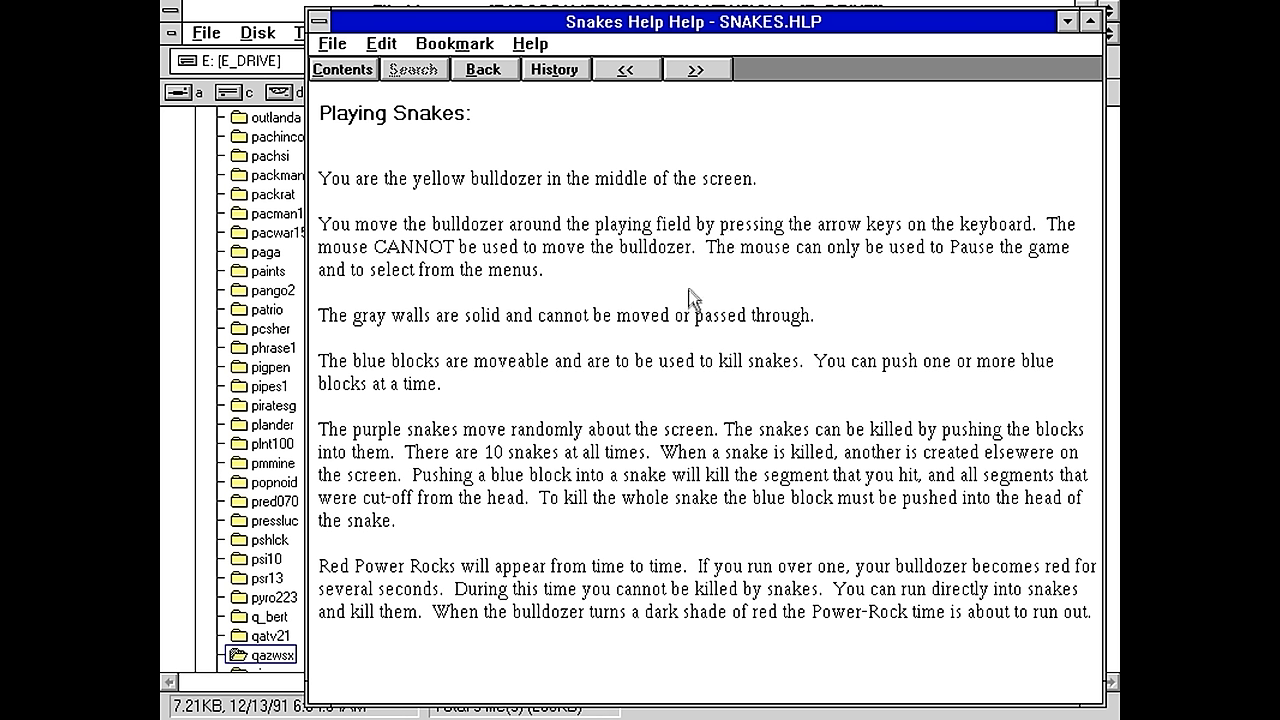
mouse_move(918, 290)
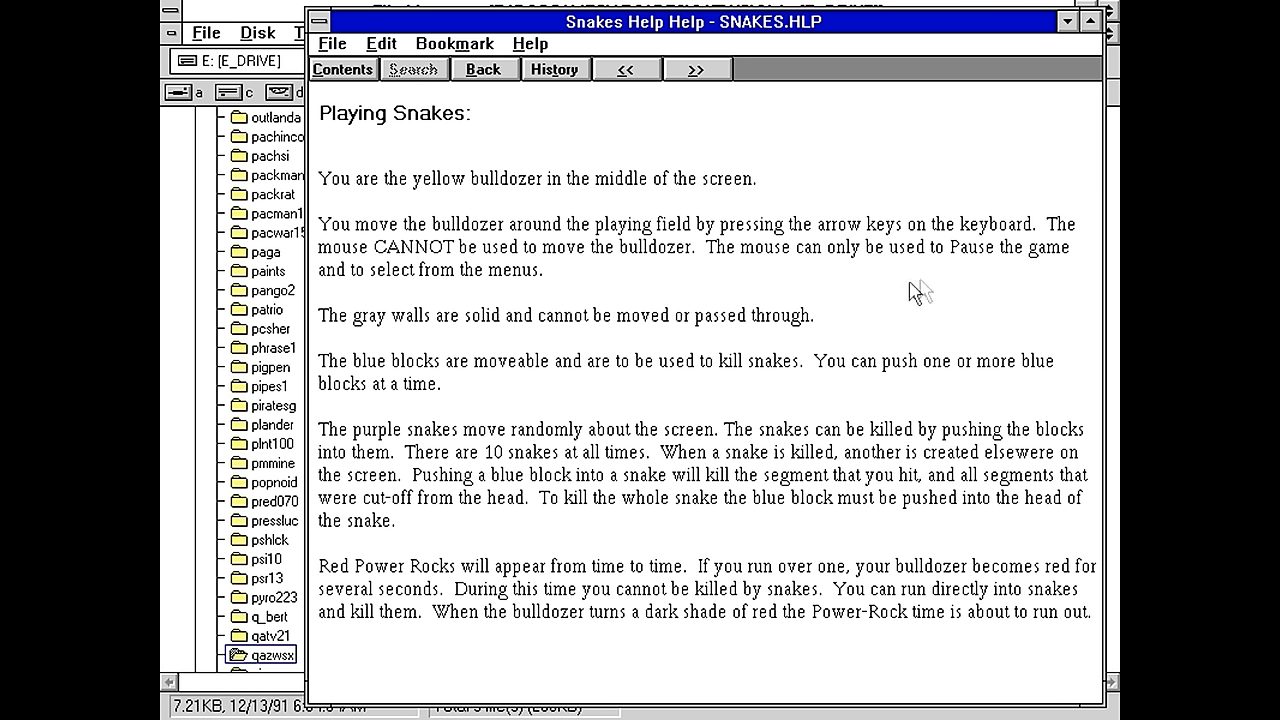
mouse_move(340, 353)
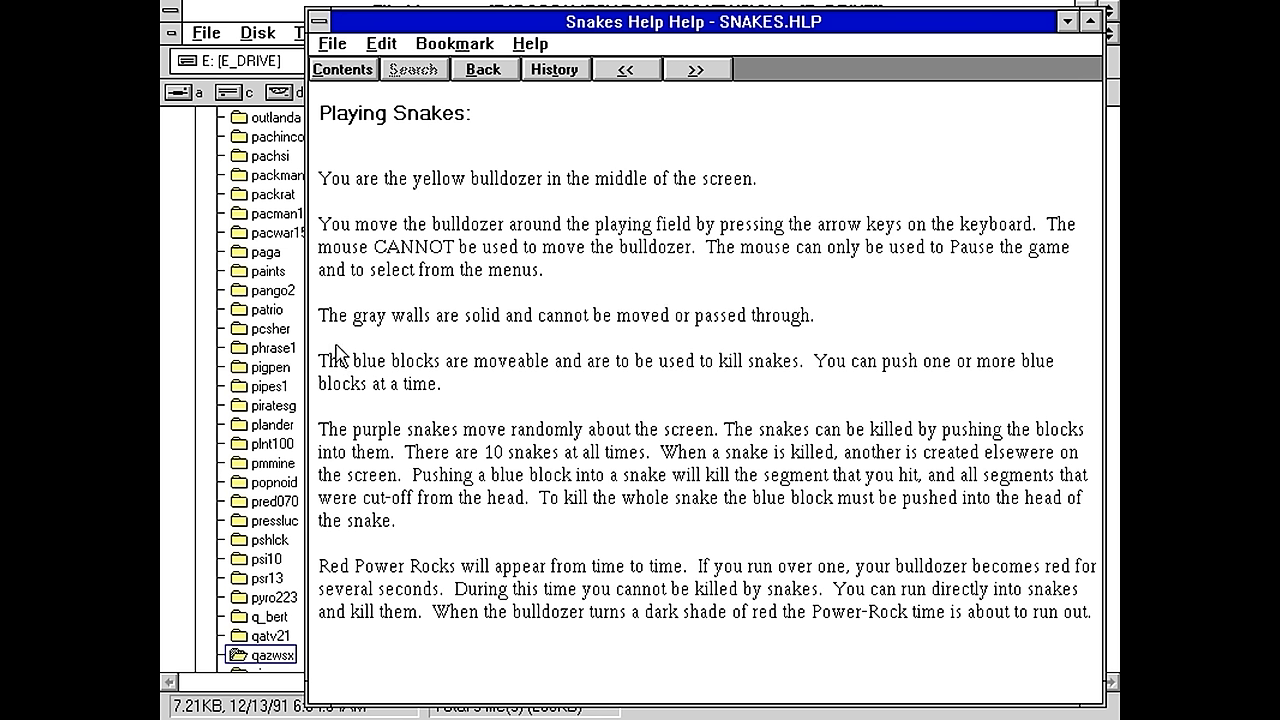
mouse_move(382, 368)
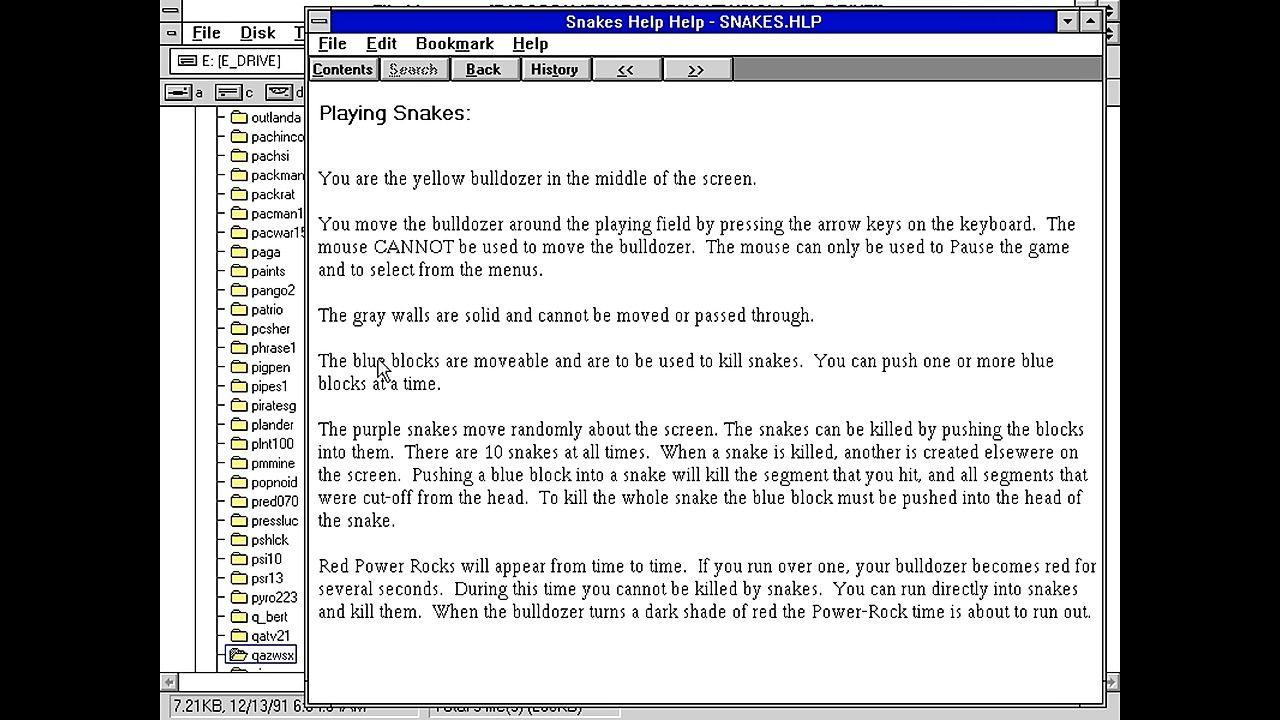
mouse_move(605, 385)
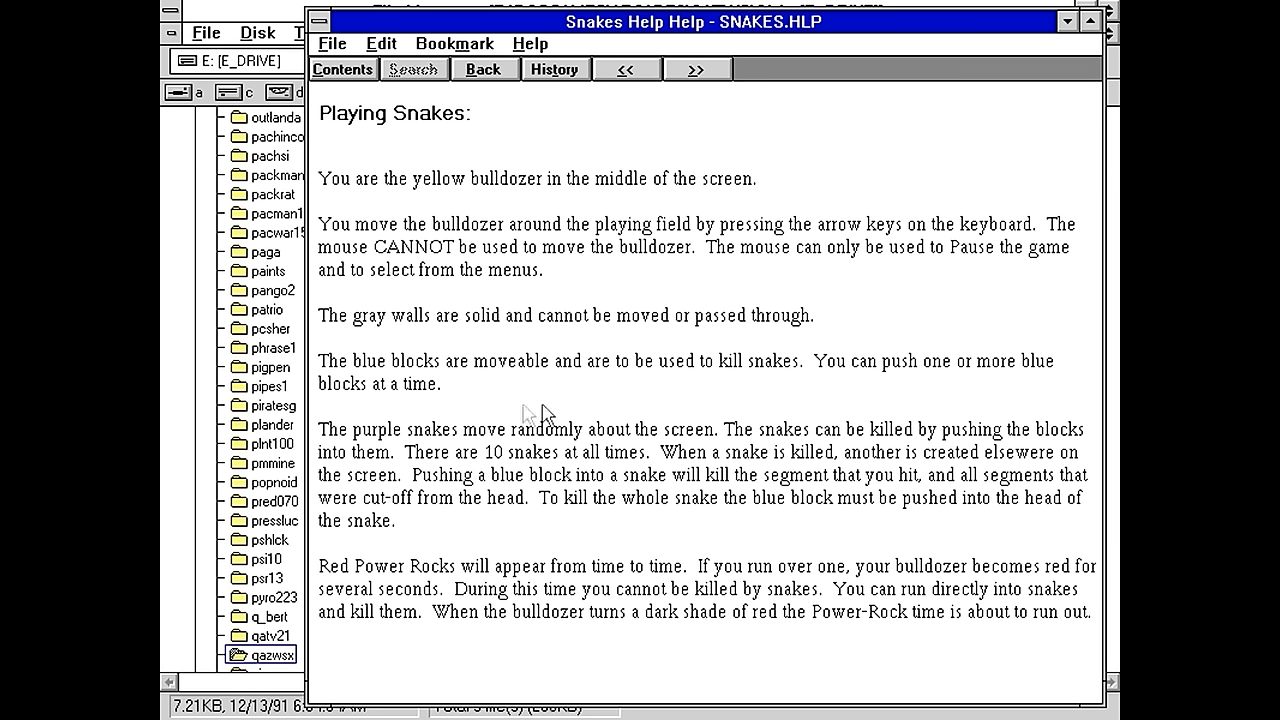
mouse_move(385, 490)
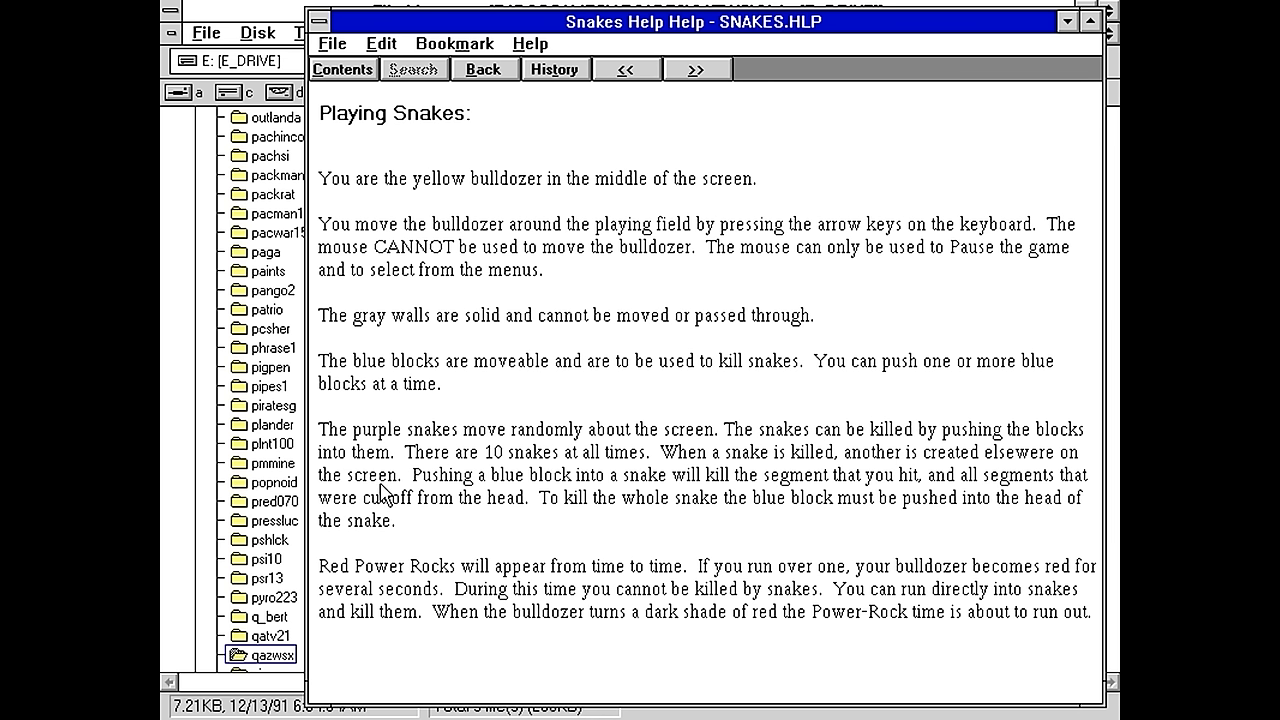
mouse_move(560, 460)
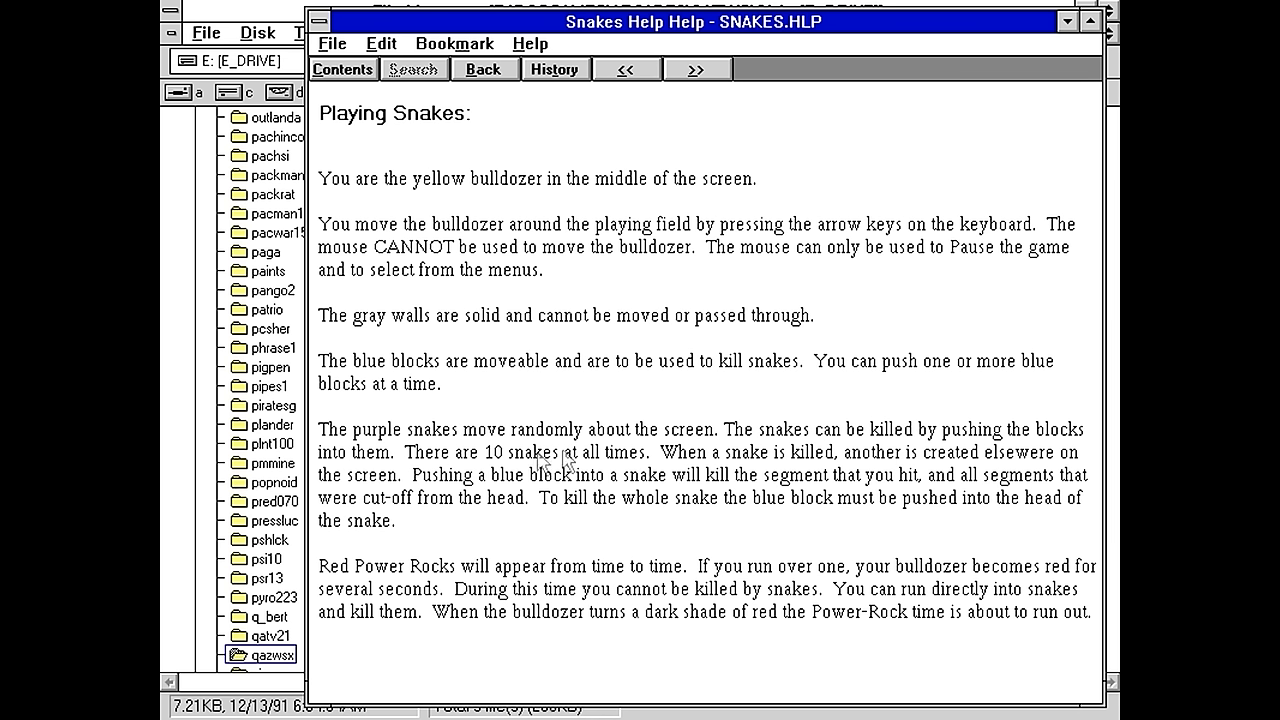
mouse_move(320, 508)
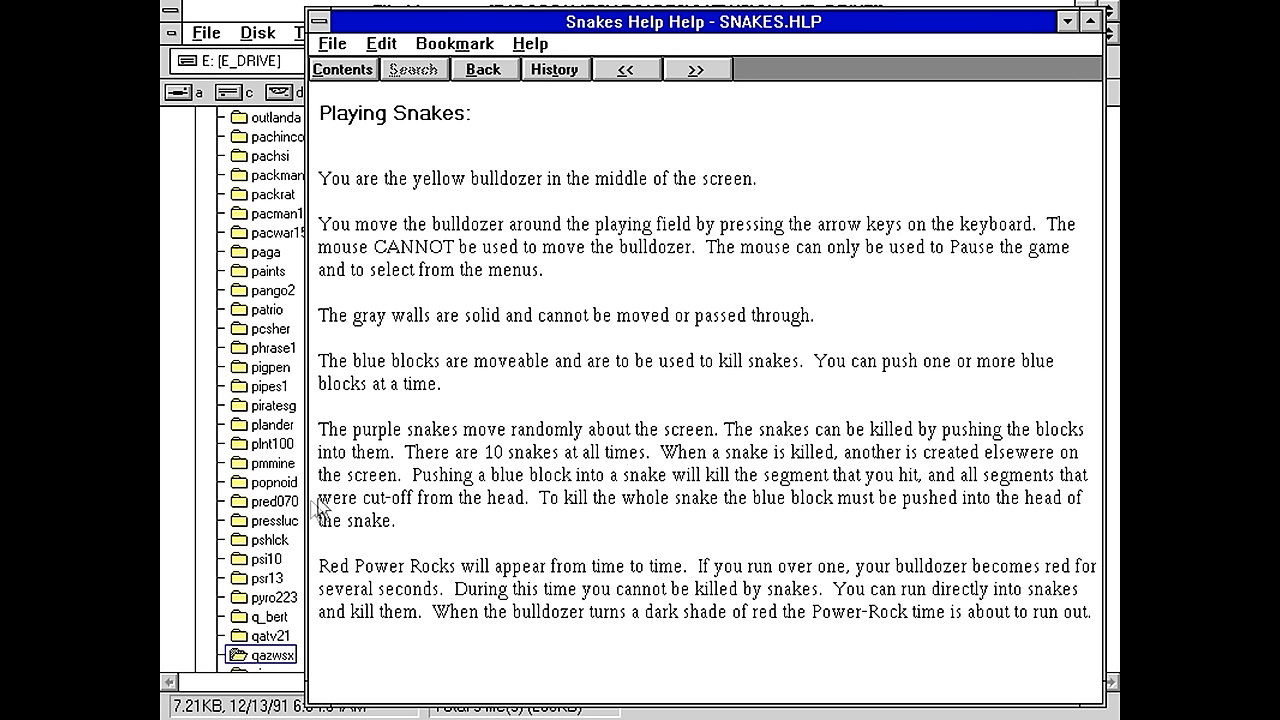
mouse_move(865, 485)
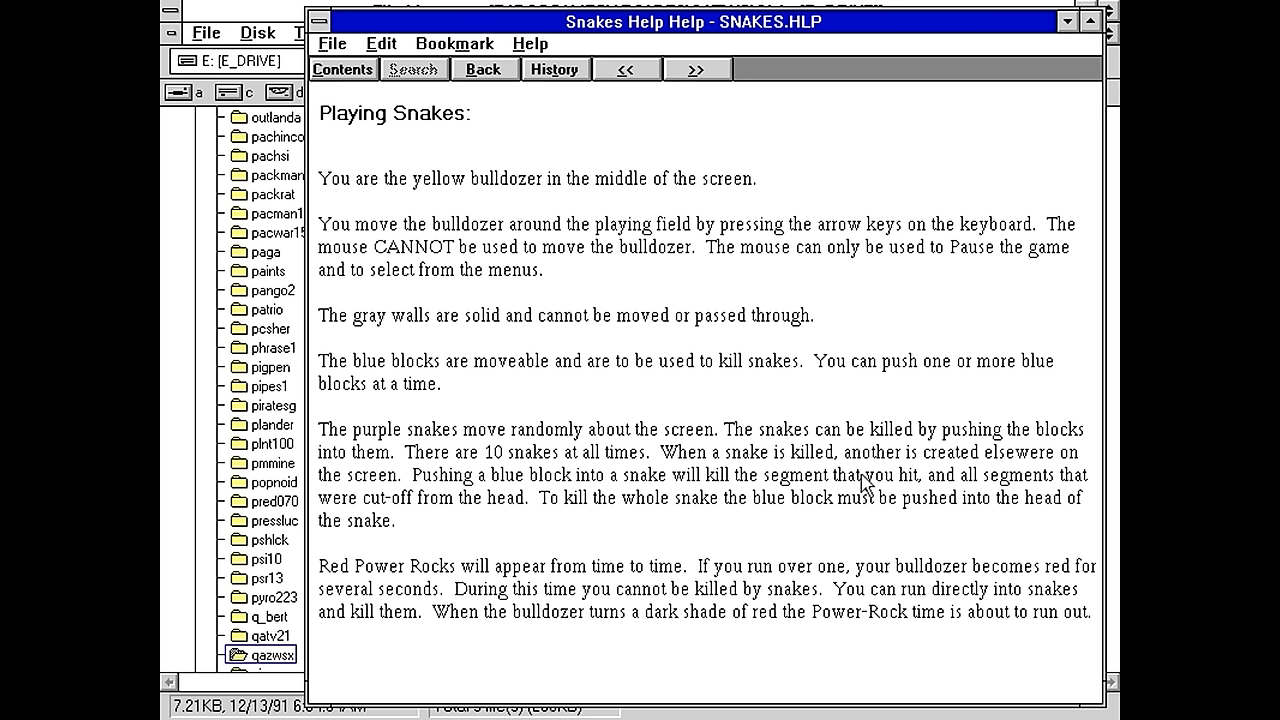
mouse_move(485, 510)
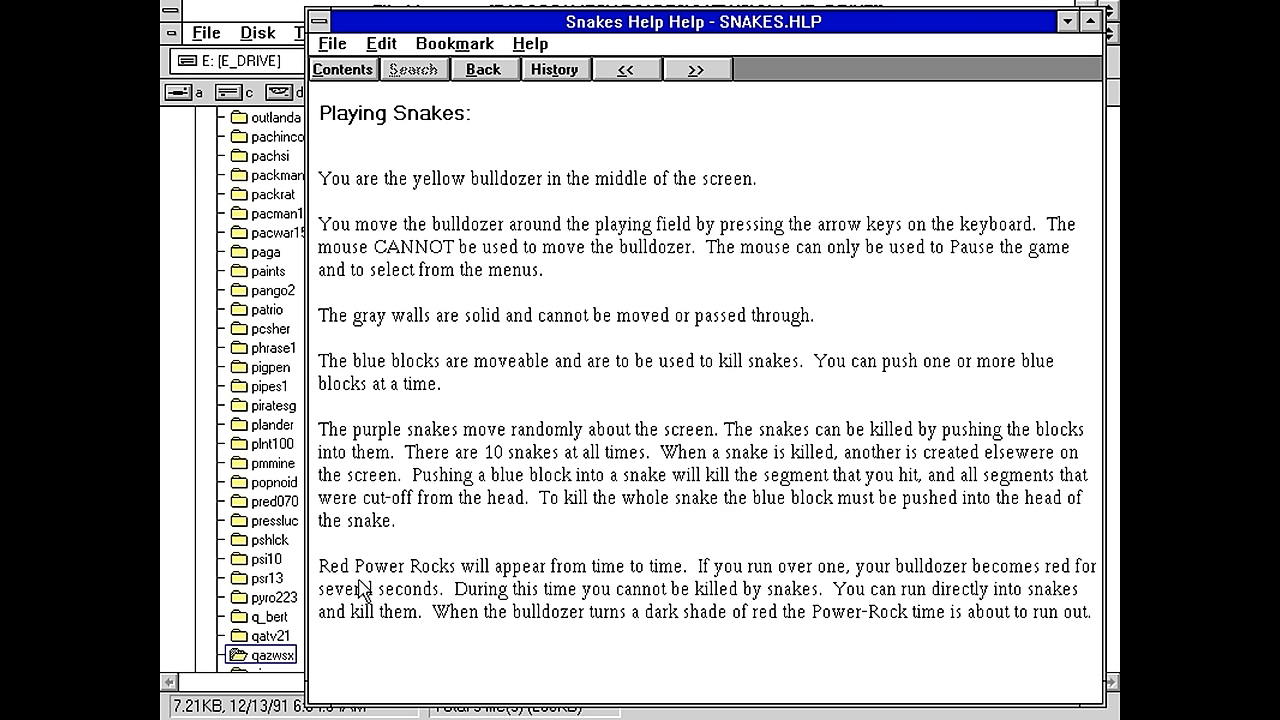
mouse_move(750, 570)
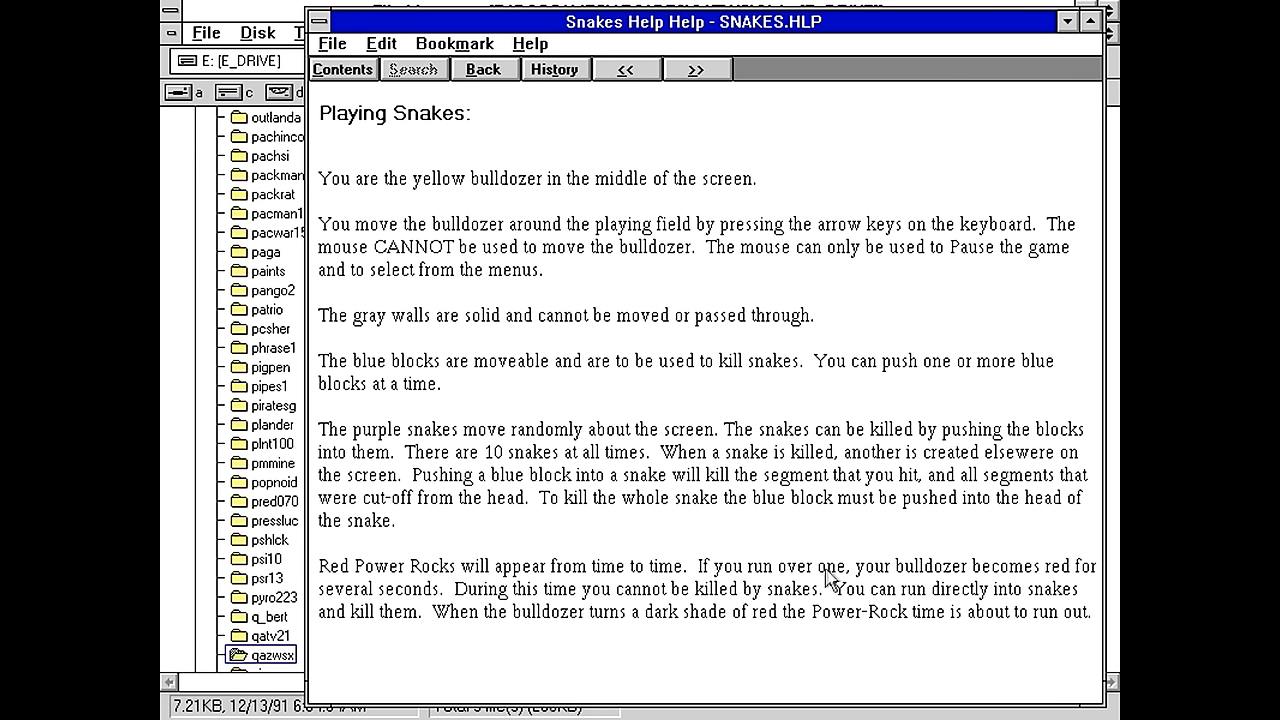
mouse_move(672, 628)
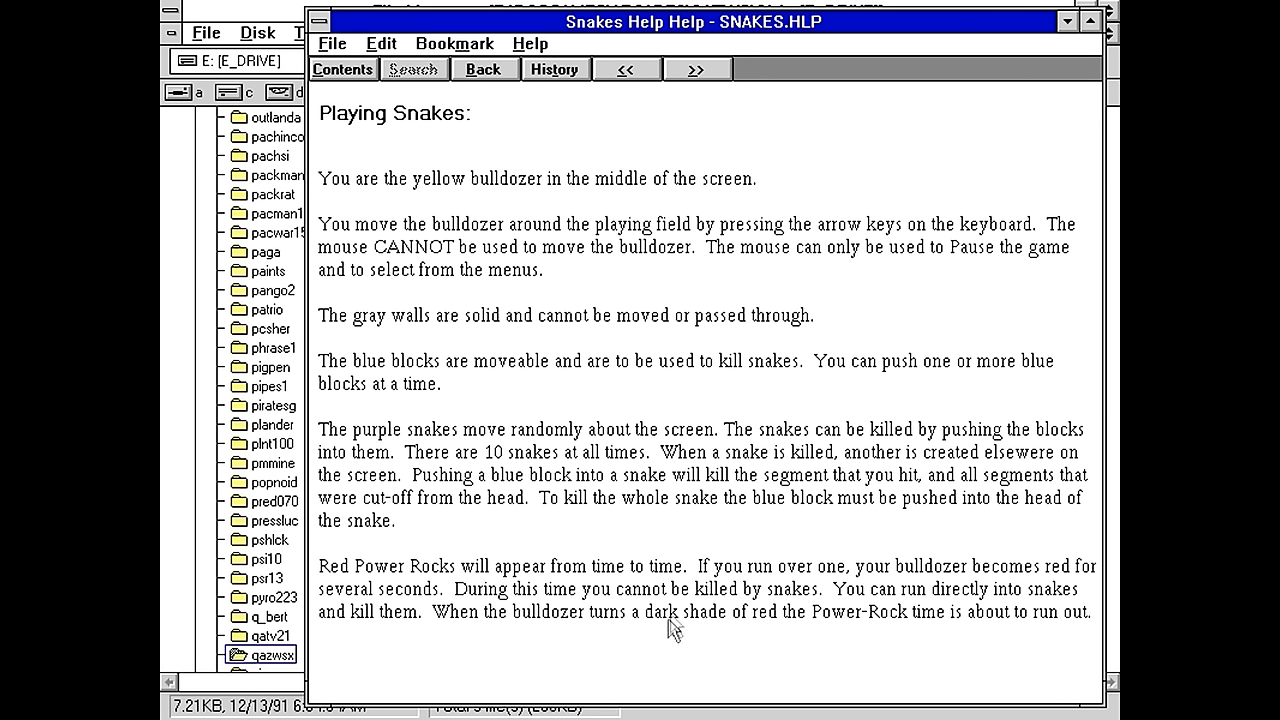
mouse_move(958, 648)
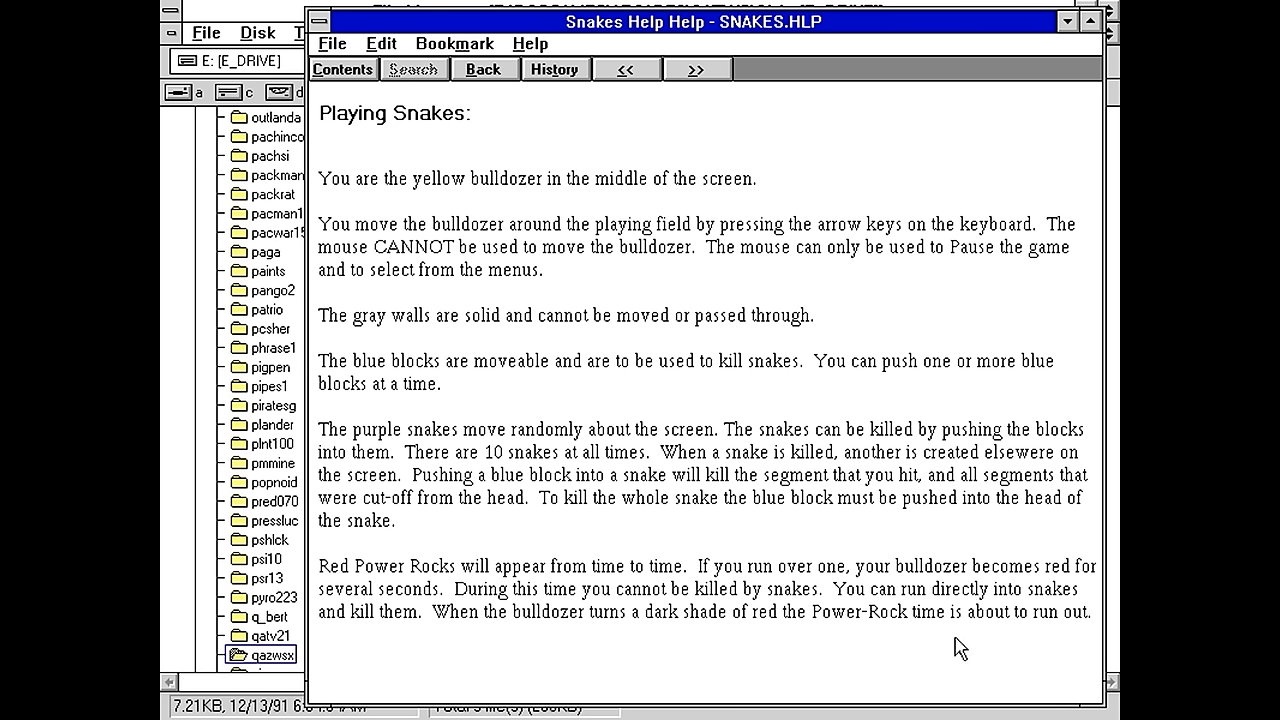
mouse_move(546, 625)
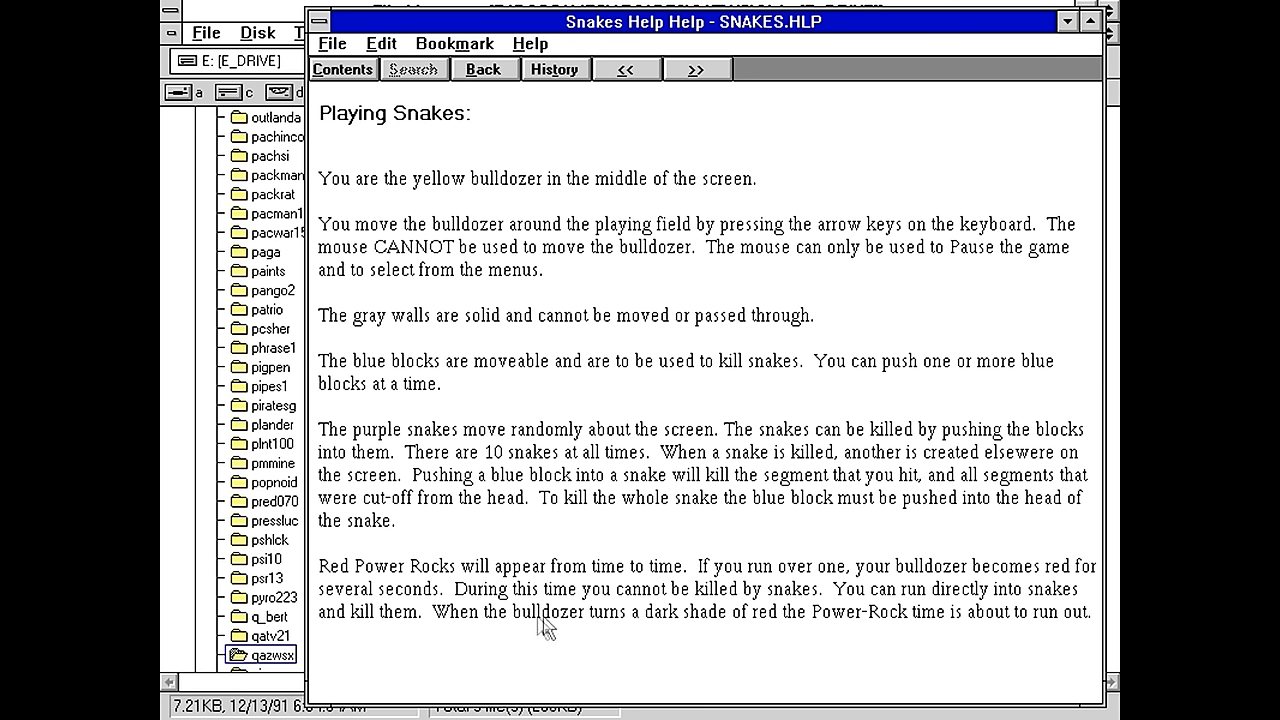
mouse_move(660, 638)
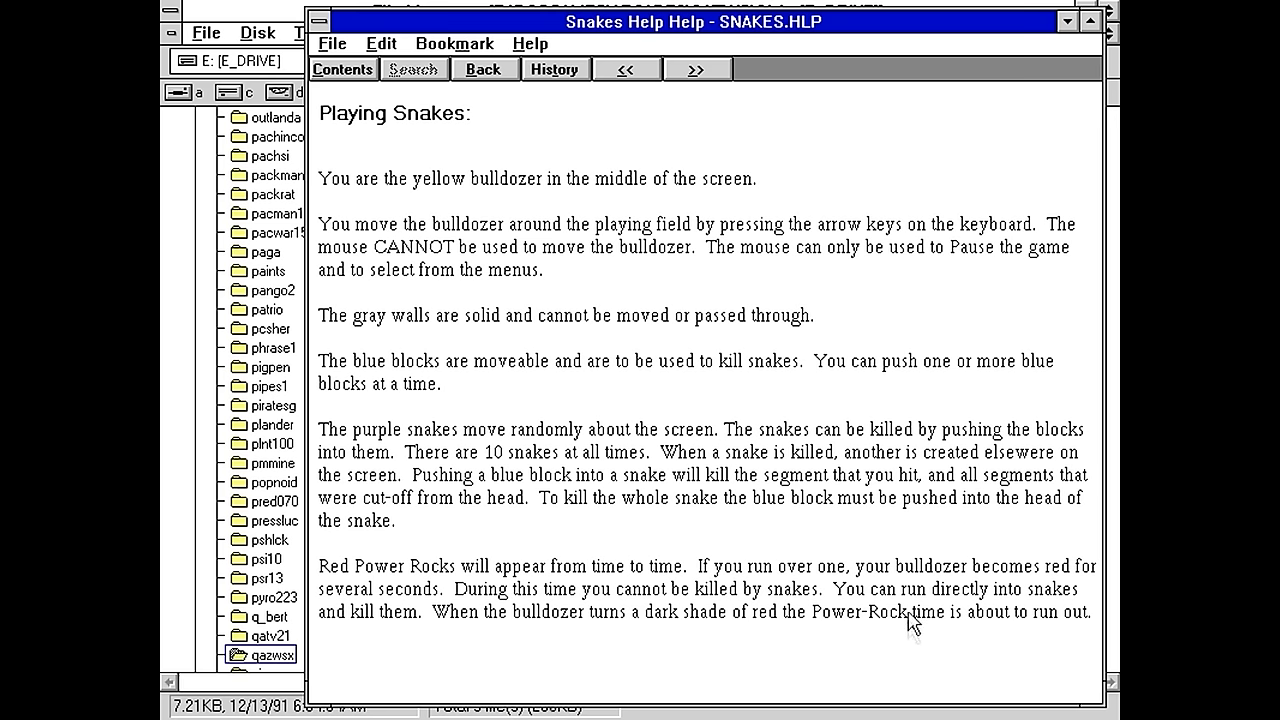
Close the Snakes Help window and launch the Snakes game
click(318, 21)
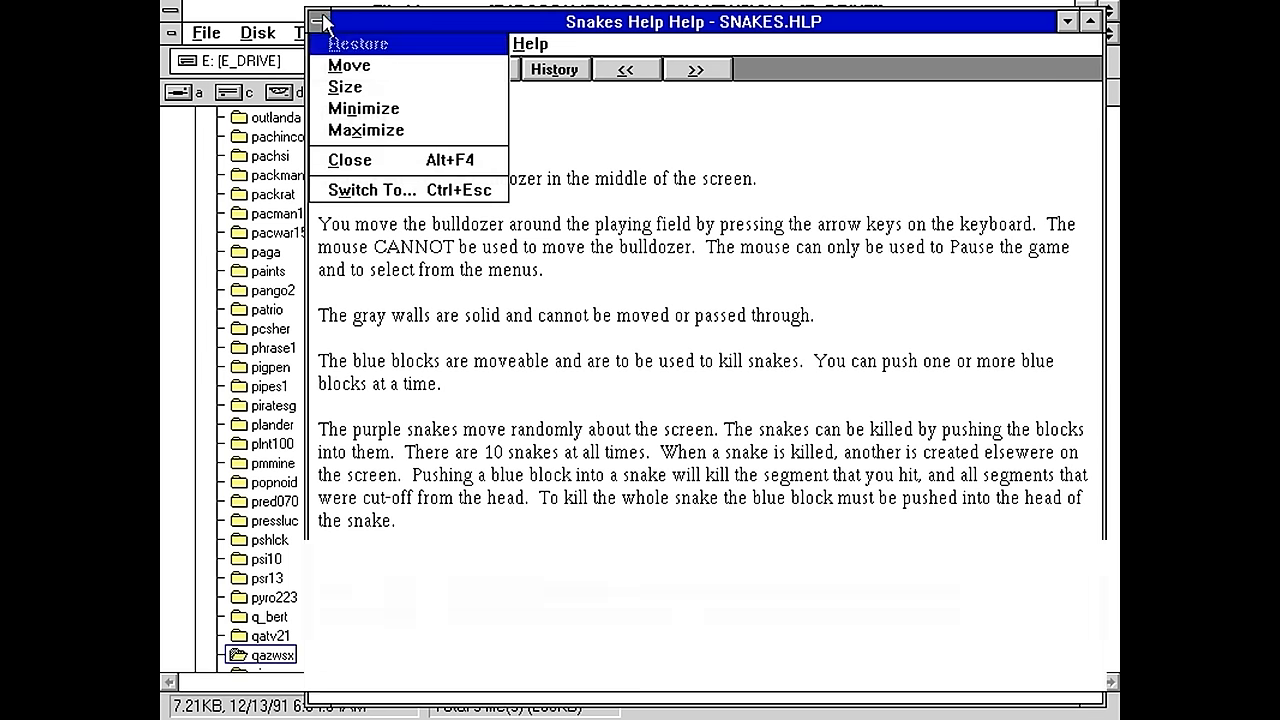
click(350, 160)
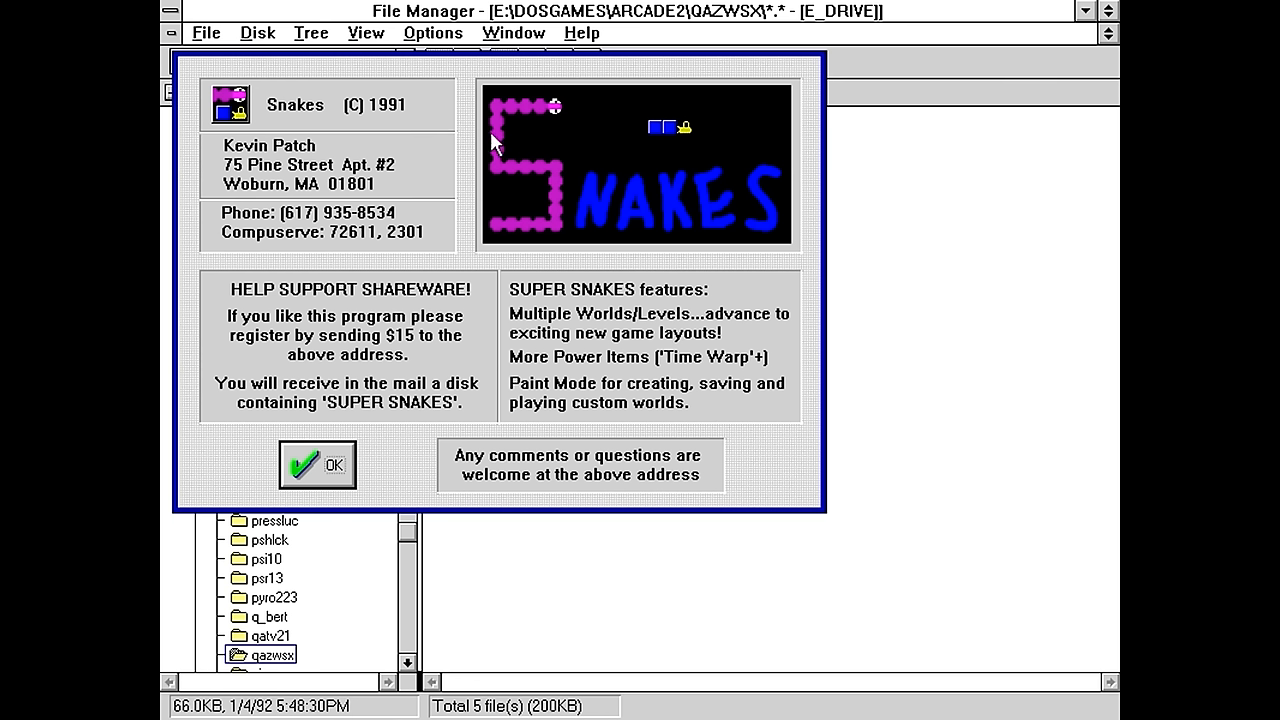
mouse_move(425, 508)
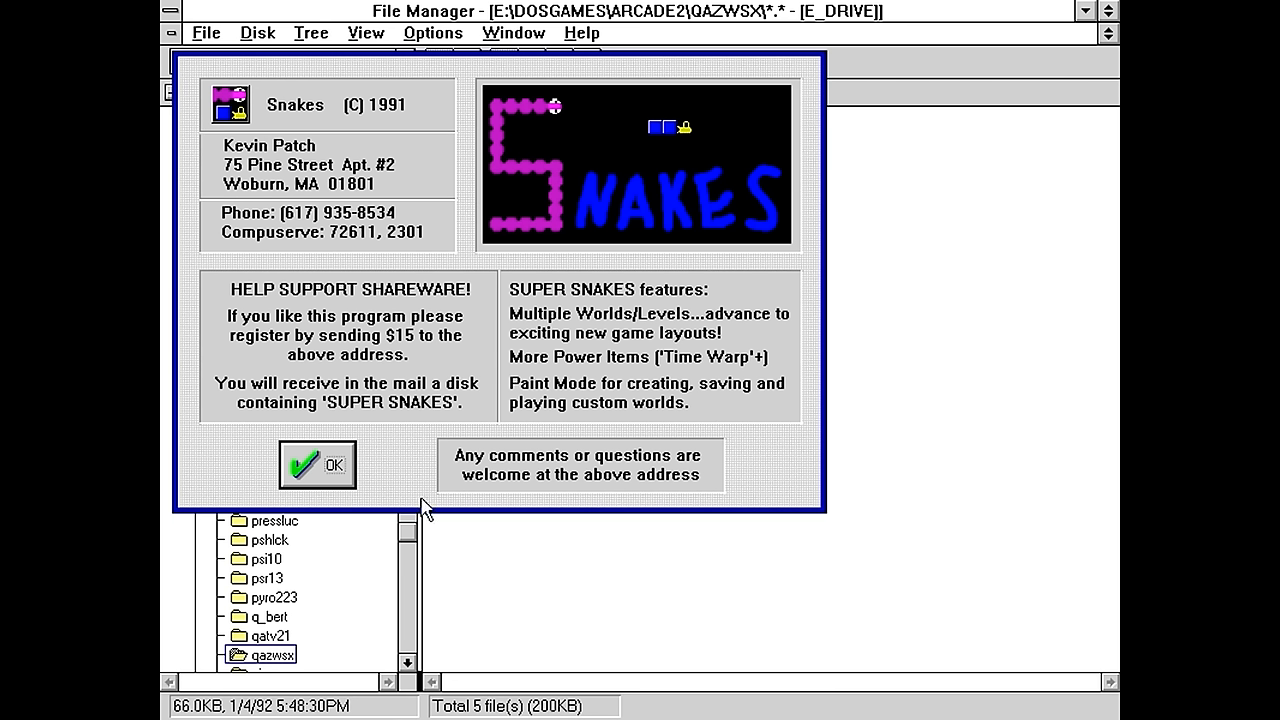
mouse_move(378, 158)
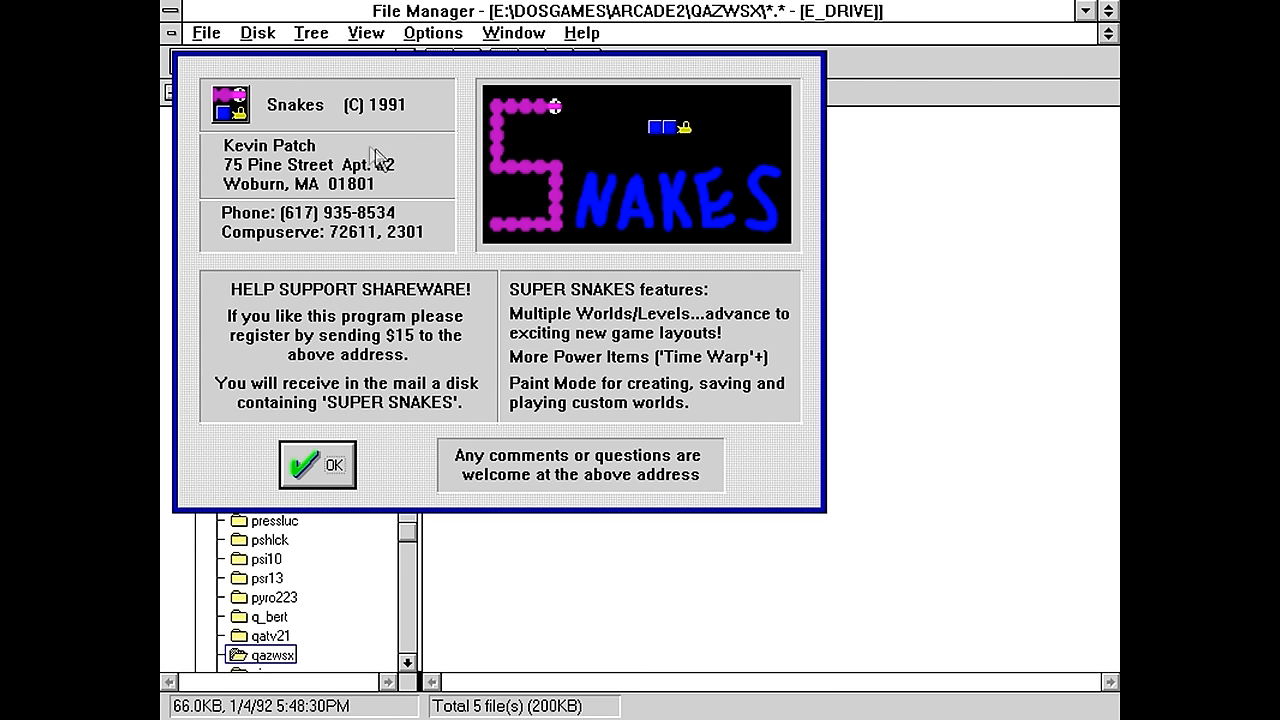
mouse_move(390, 352)
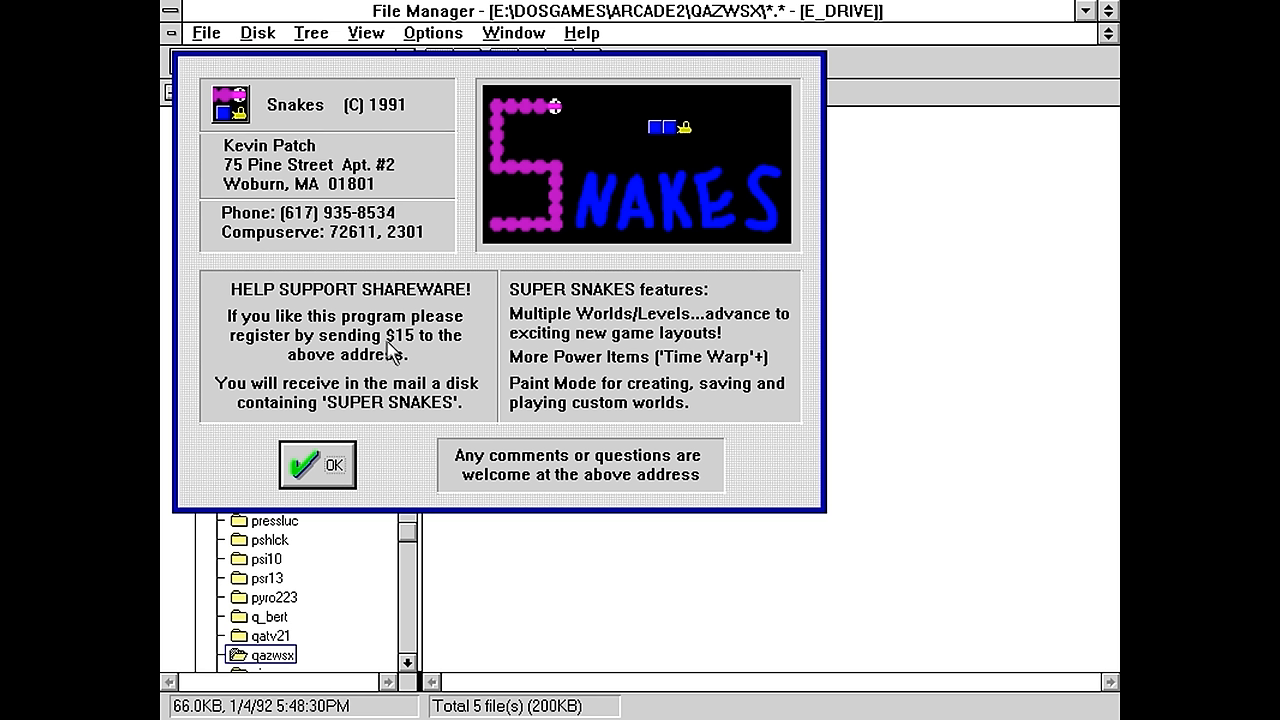
mouse_move(287, 388)
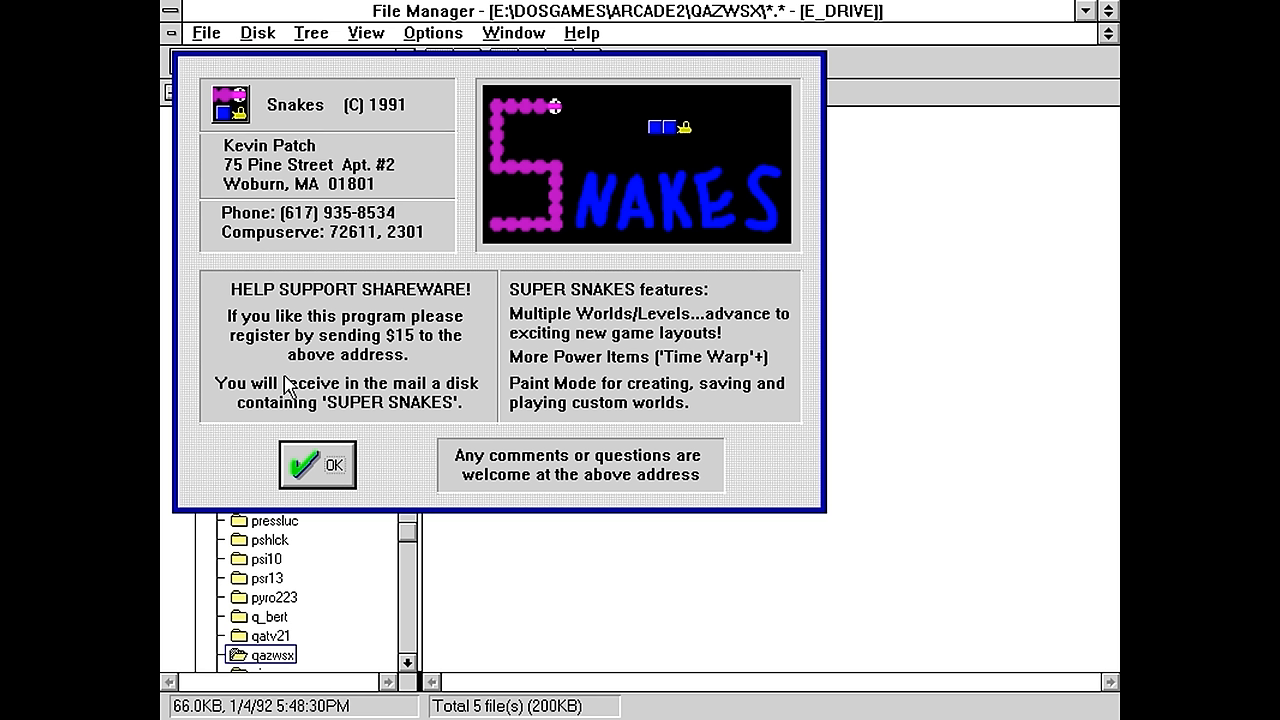
Dismiss the shareware box and play a round of Snakes ending at 325 points
click(317, 464)
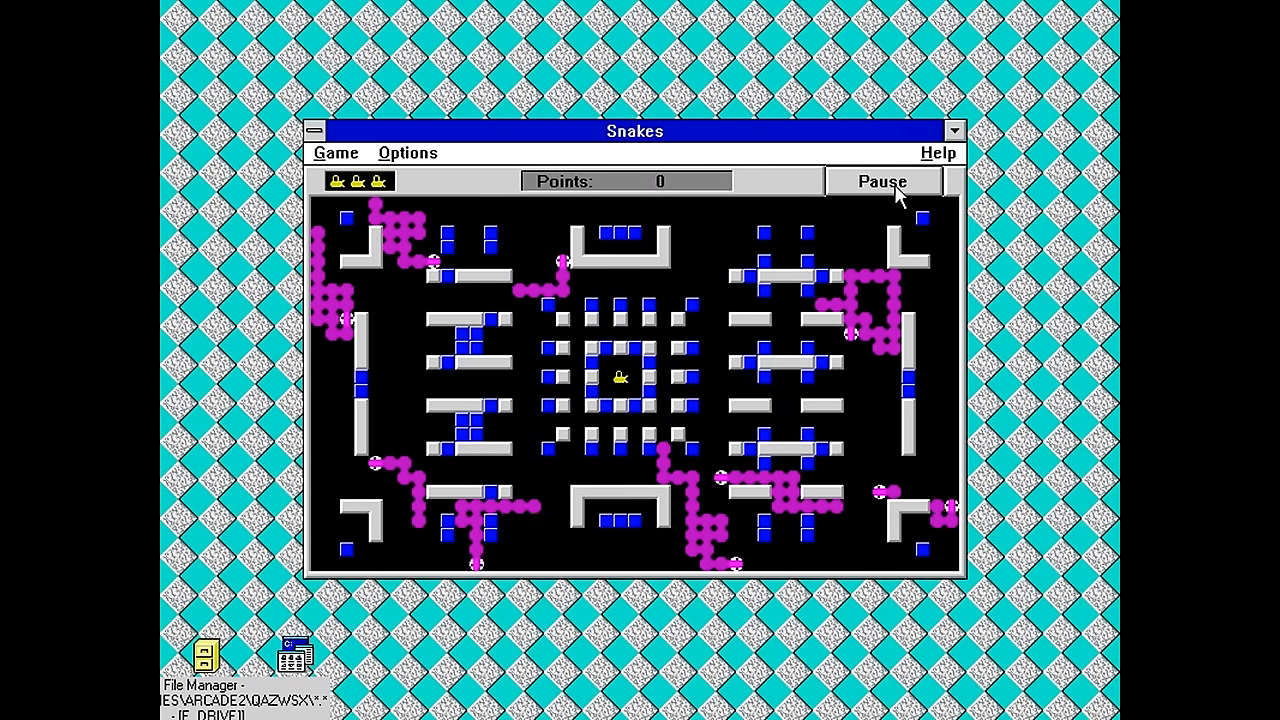
click(407, 152)
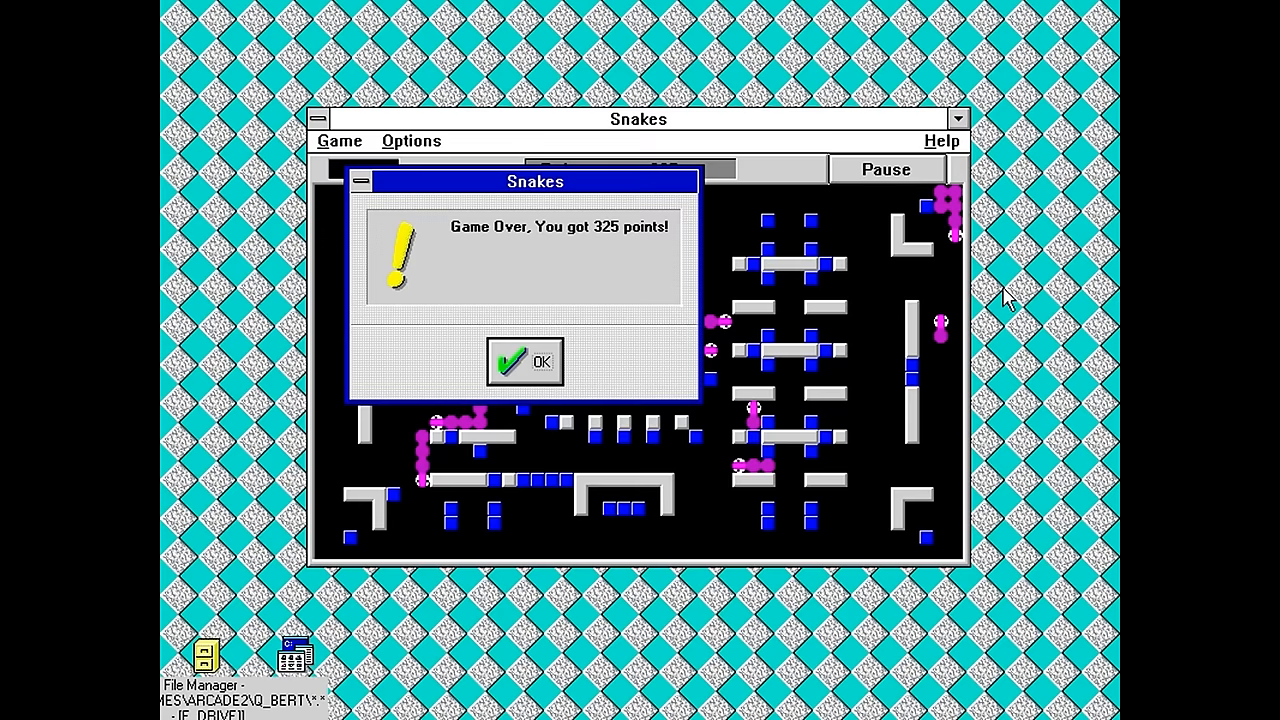
Save the 325-point high score under the name 'Gemini' and close the scores table
click(524, 362)
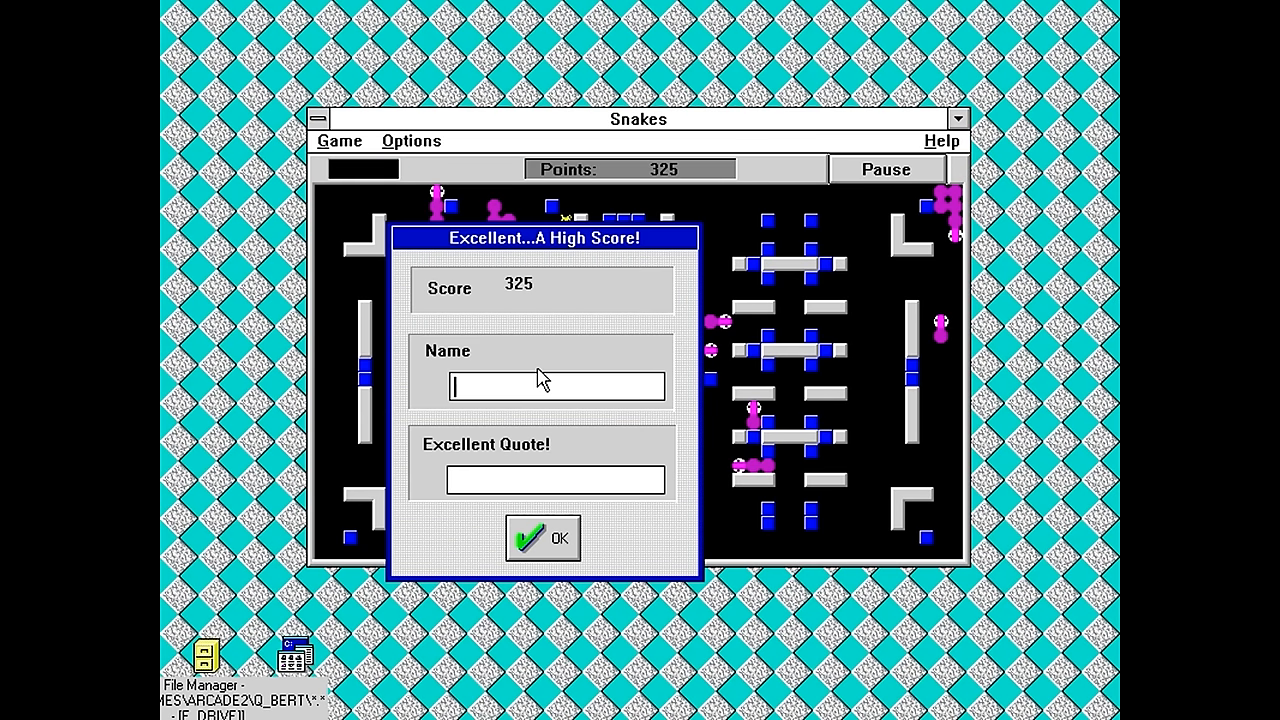
text(Gemini)
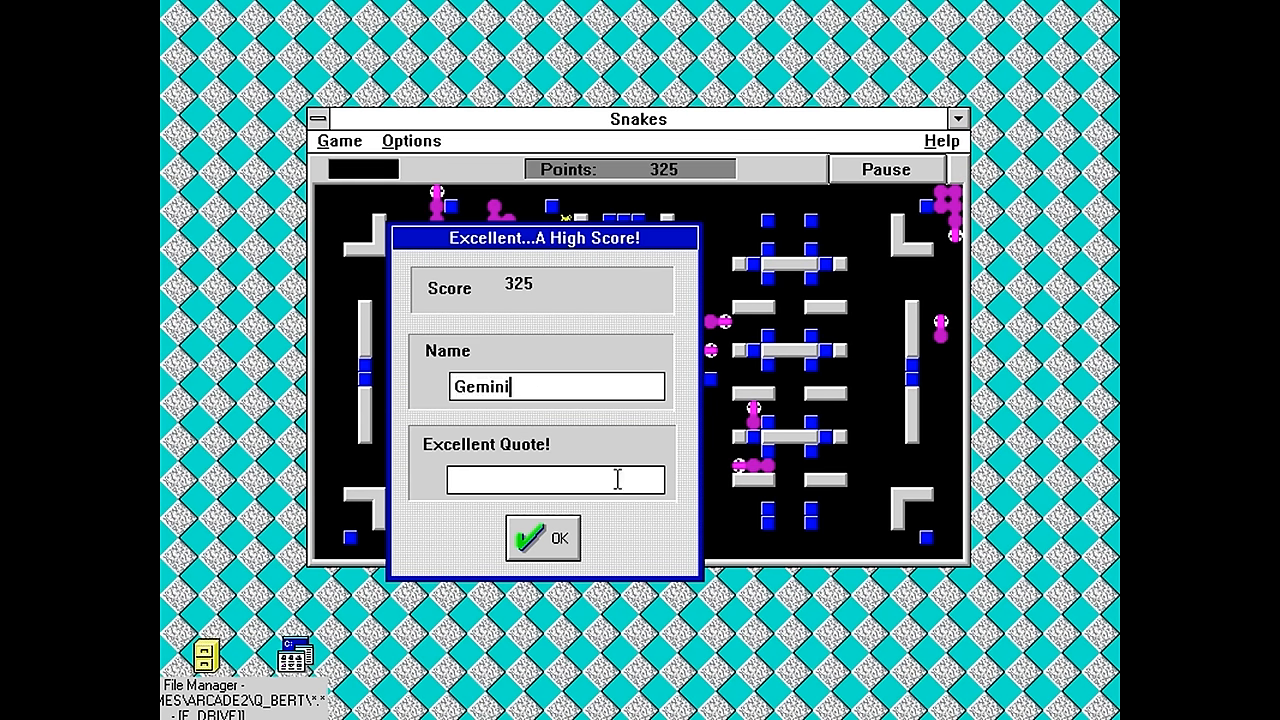
click(543, 537)
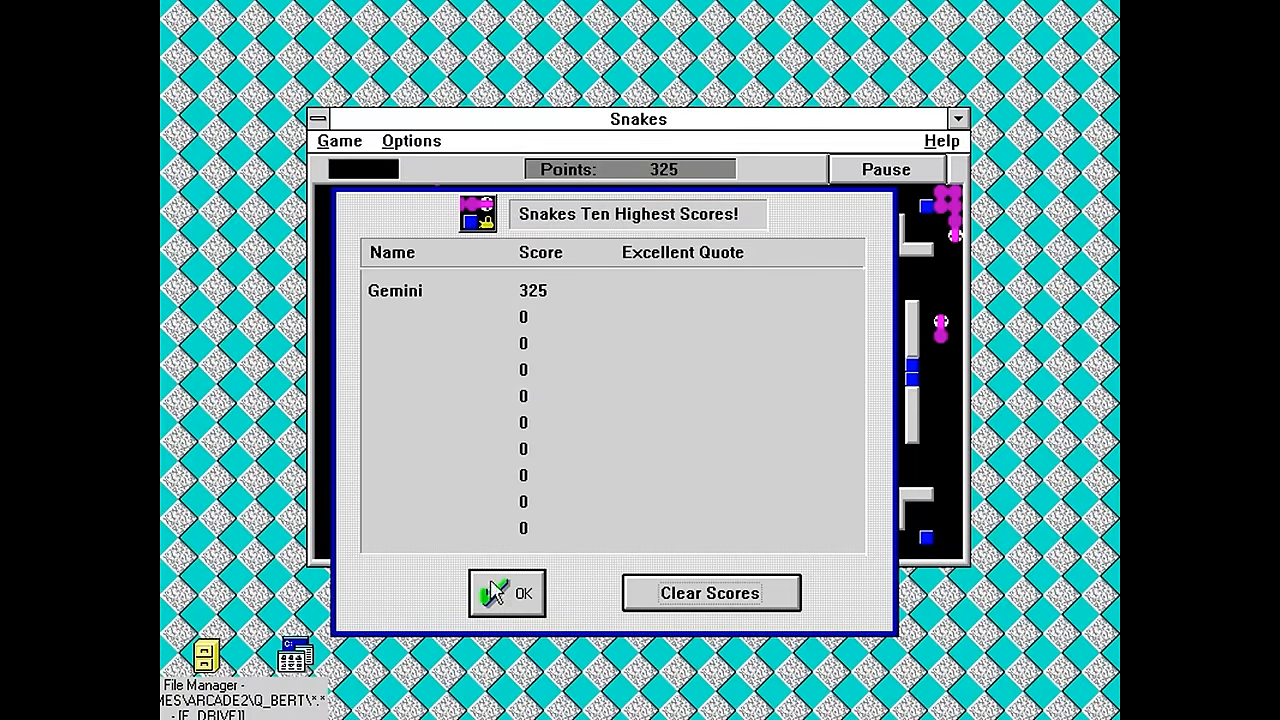
click(506, 593)
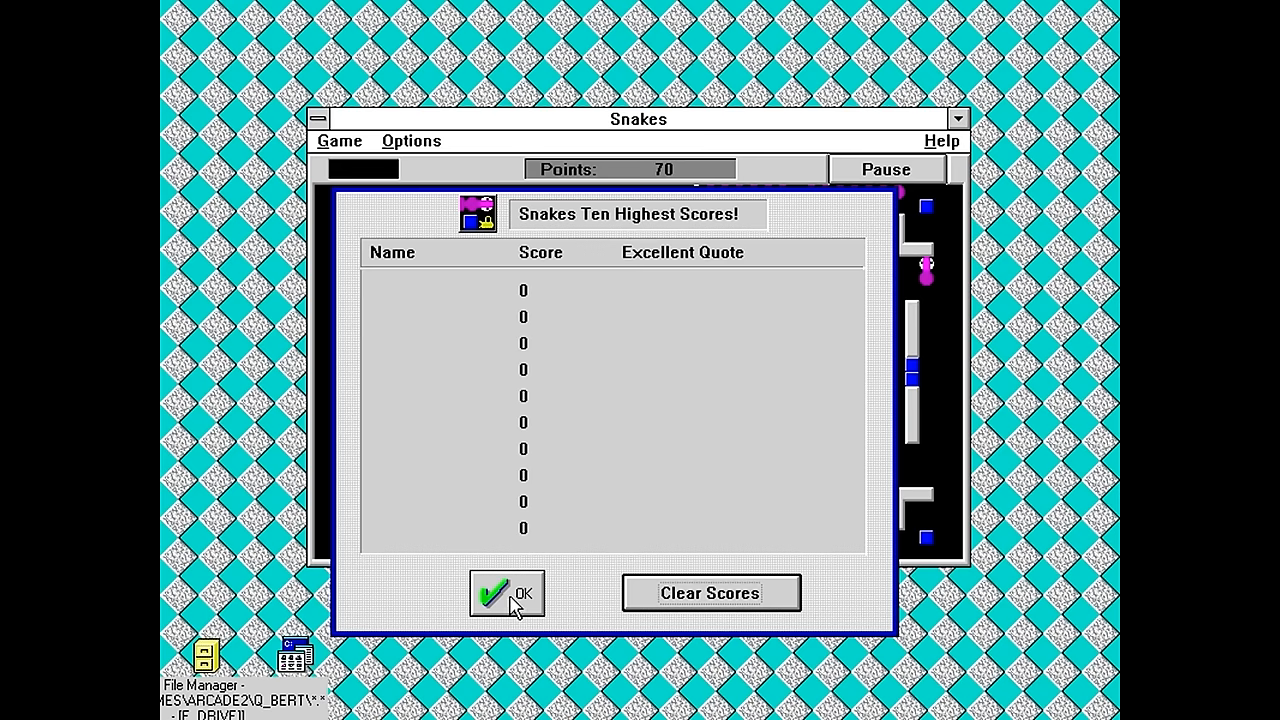
Close the high-score list and accept a new game, which ends at 0 points
click(505, 592)
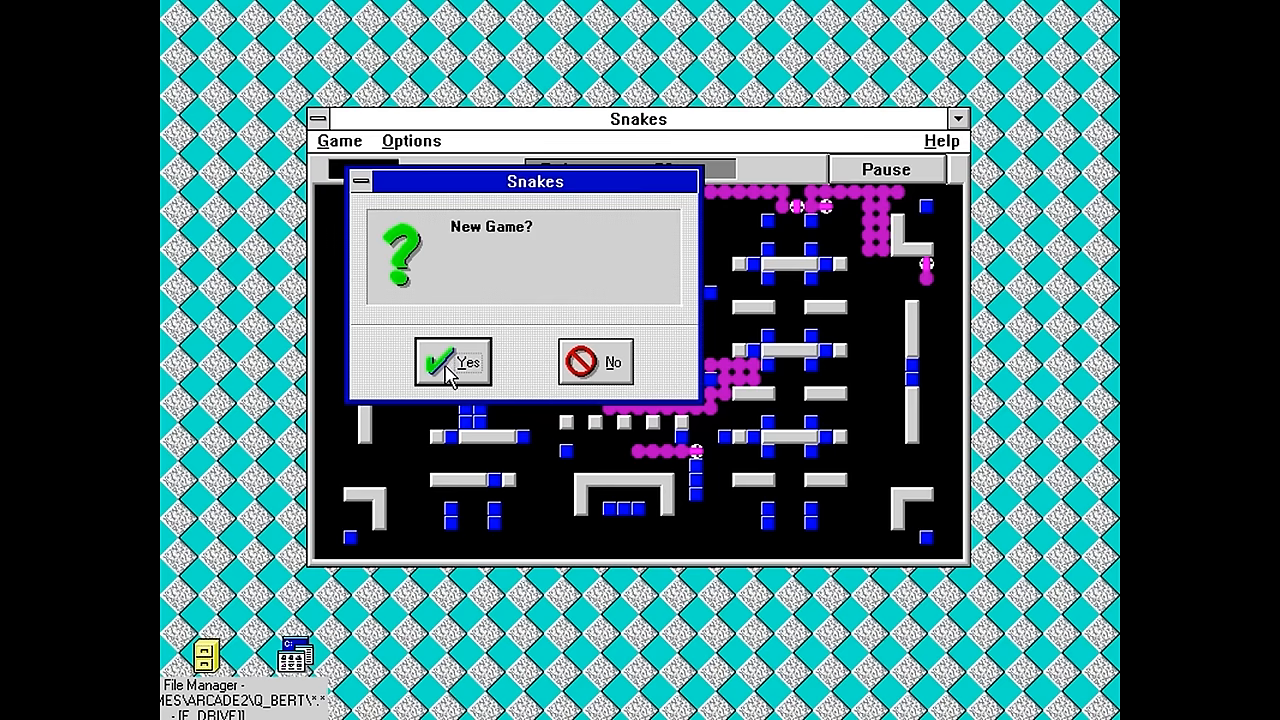
click(453, 362)
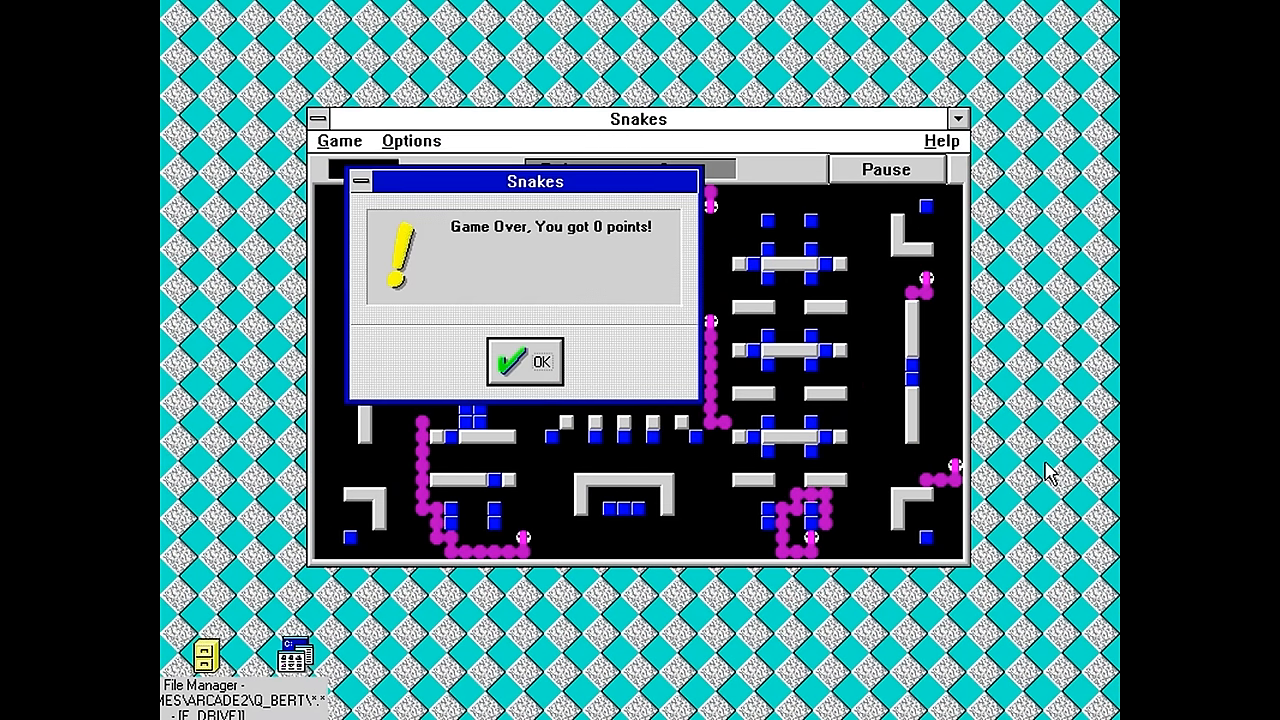
Dismiss the 0-point Game Over, clear all high scores twice, and close the table
click(524, 362)
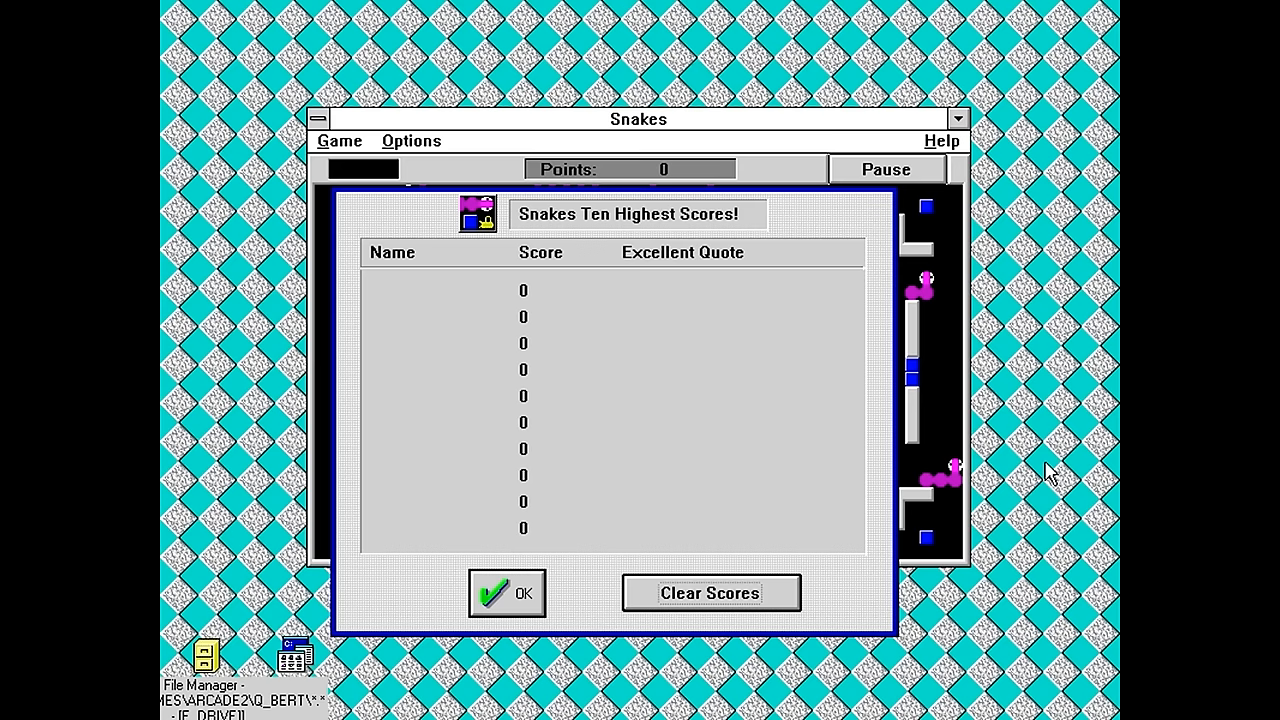
click(709, 592)
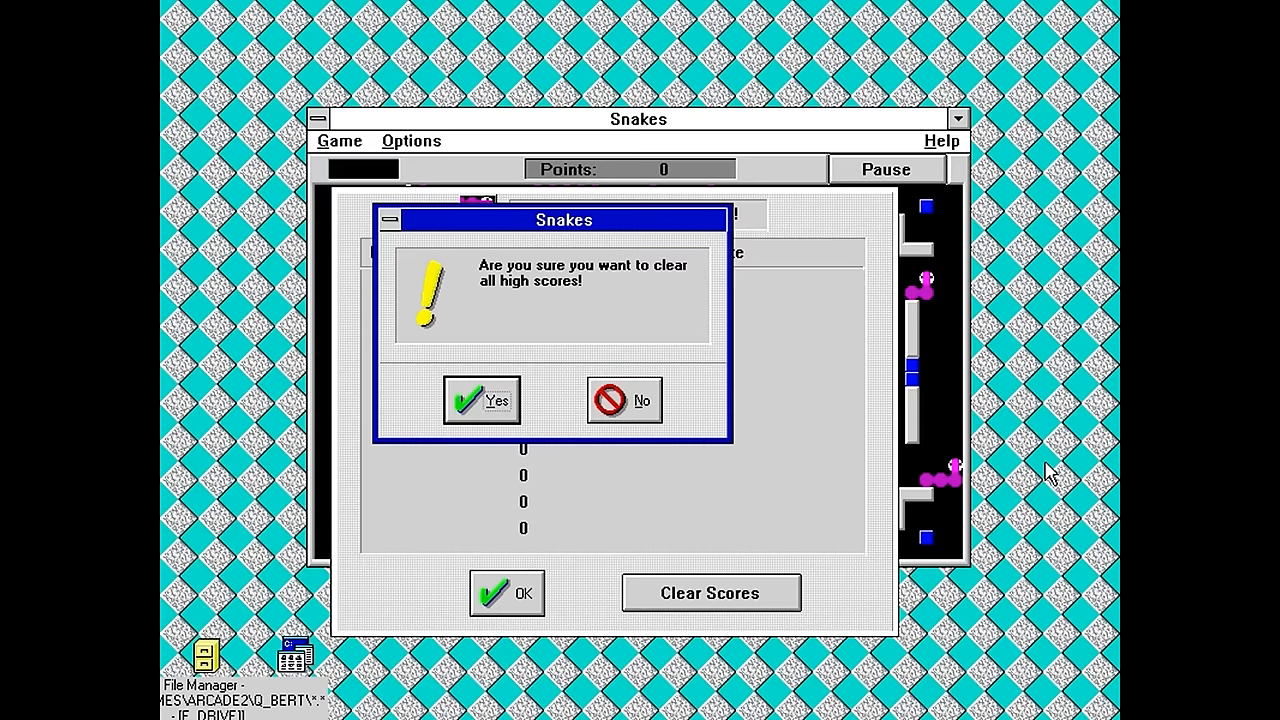
click(481, 400)
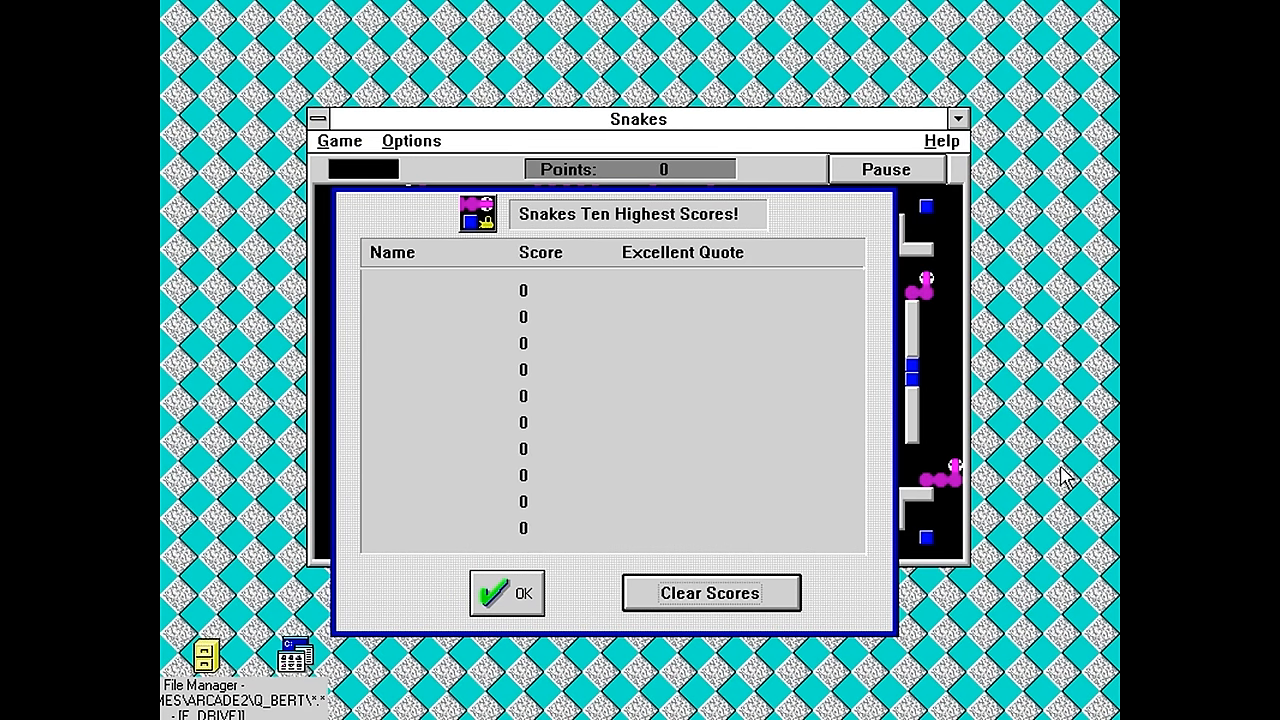
click(709, 592)
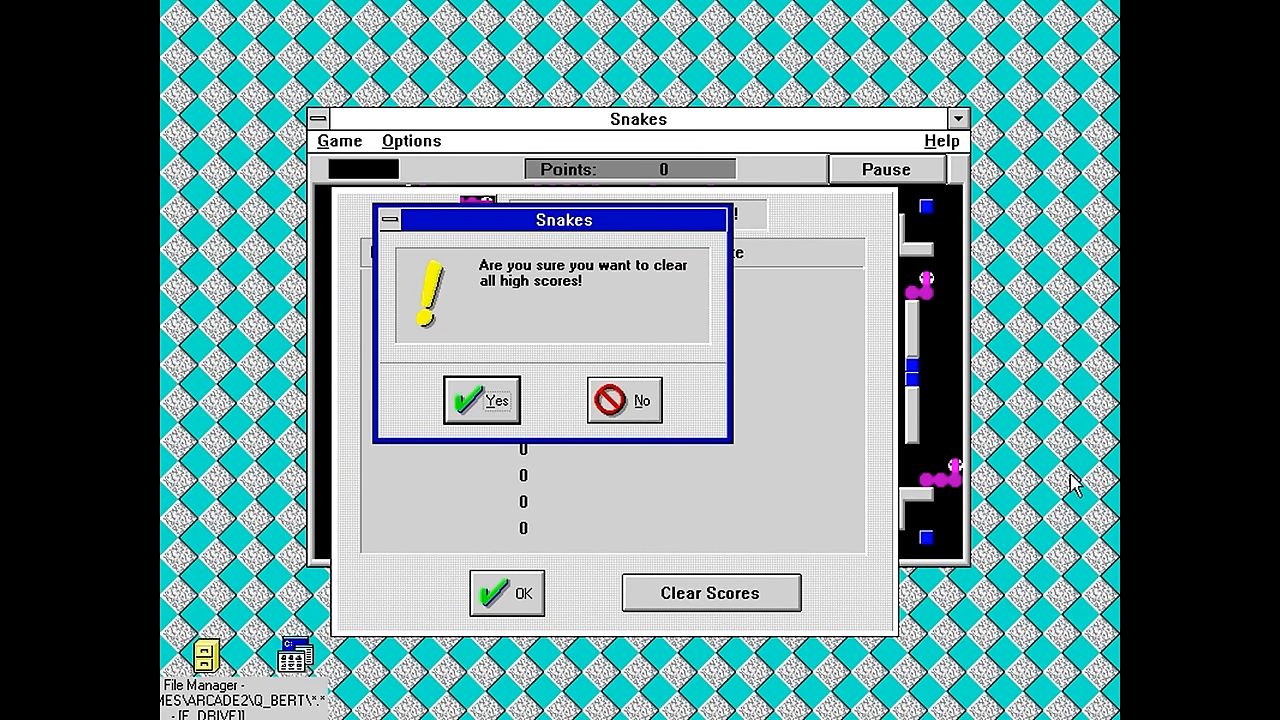
click(480, 400)
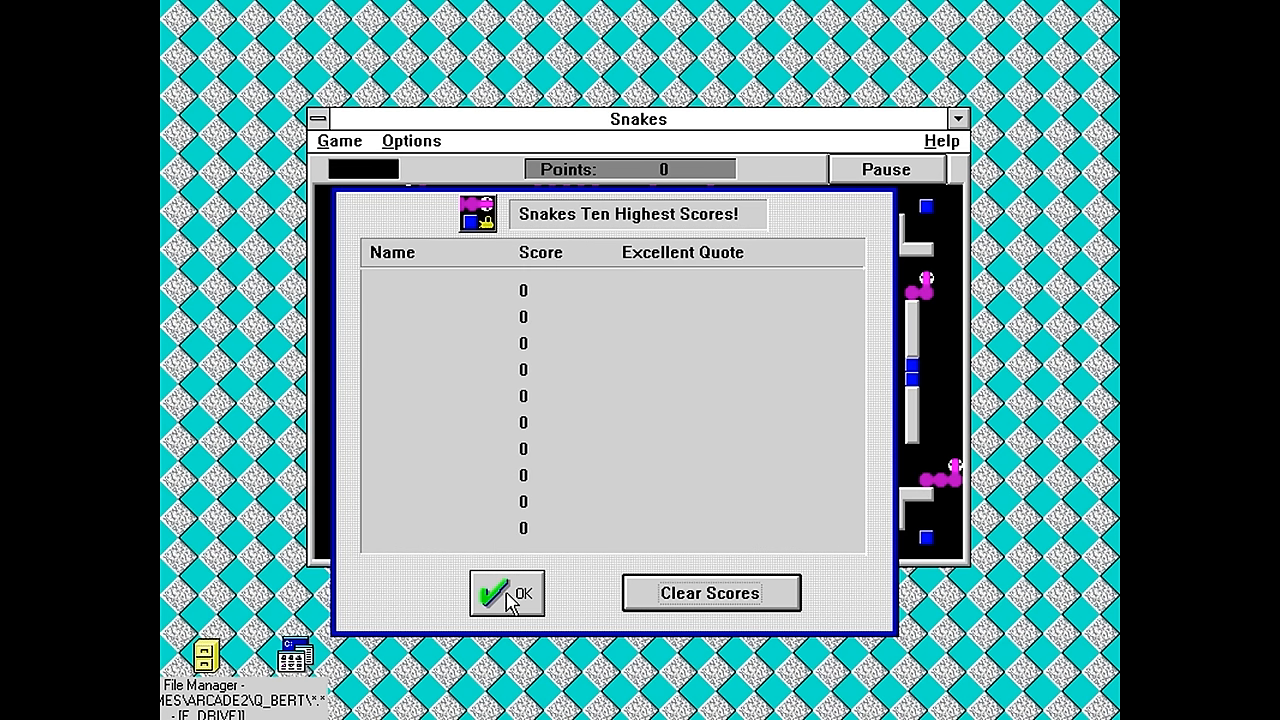
click(506, 592)
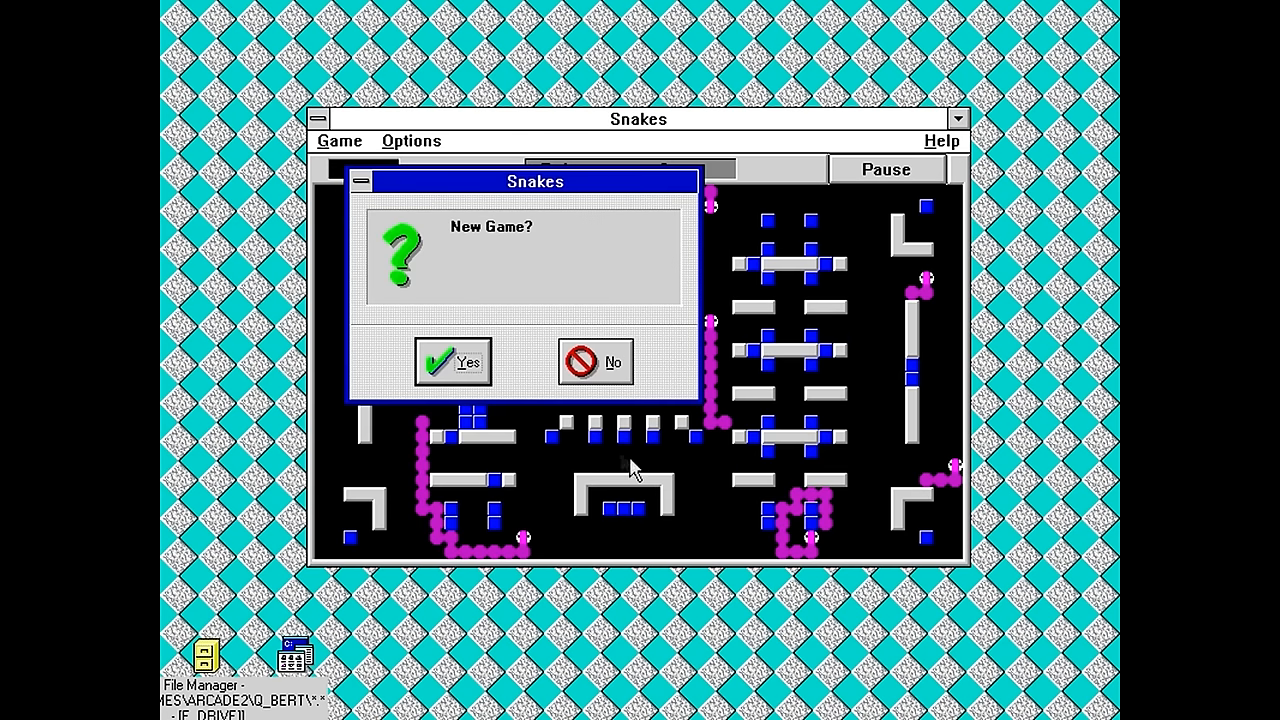
Start a new game, dismiss the 150- and 235-point Game Overs, then close the scores table
click(452, 361)
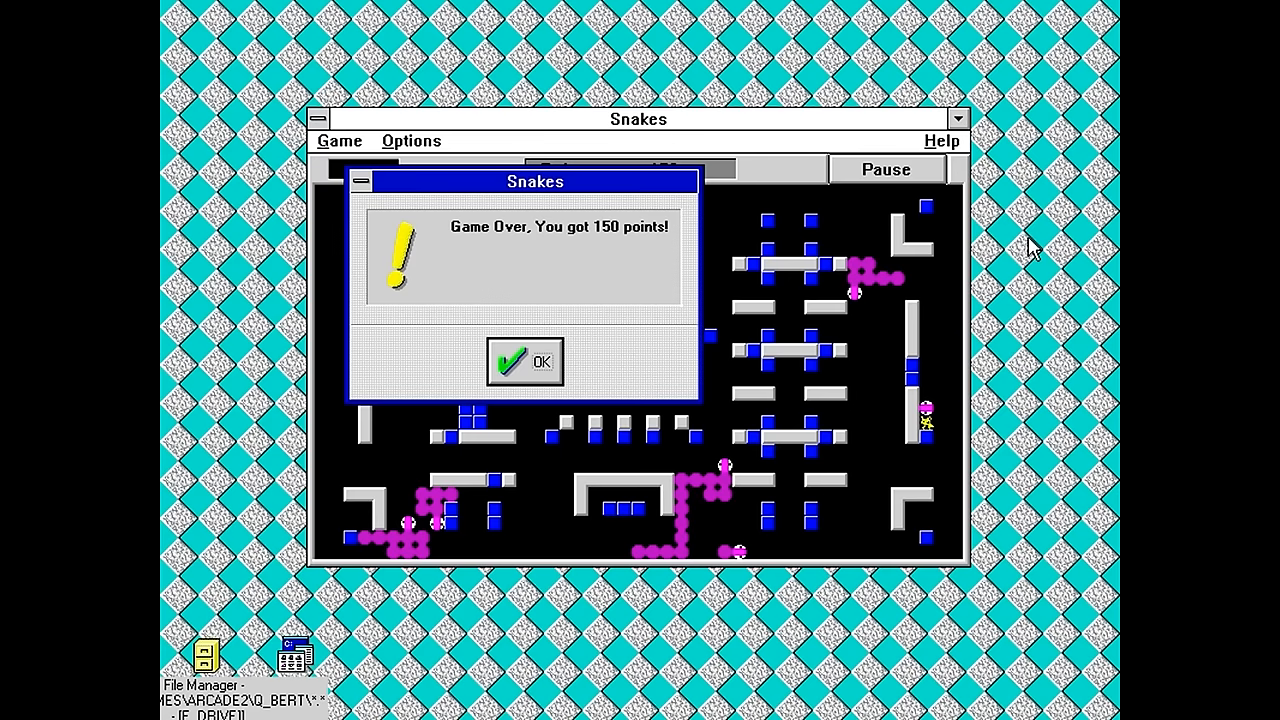
click(524, 362)
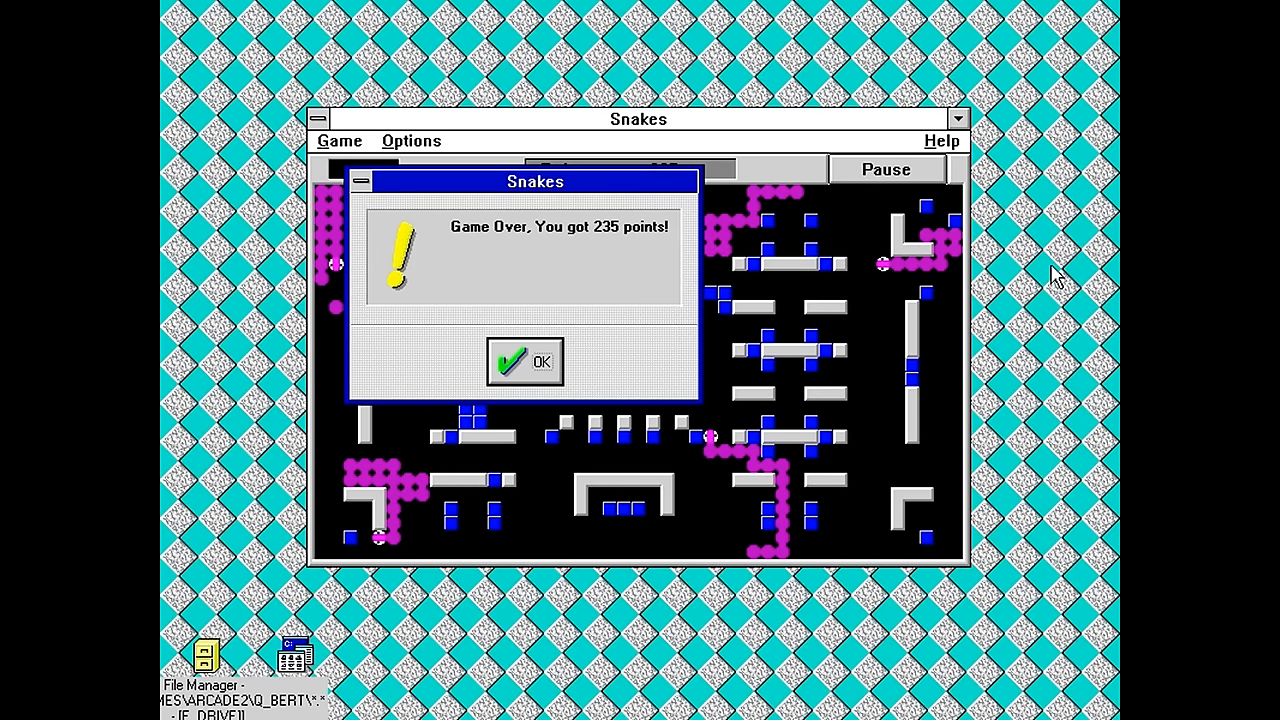
click(525, 361)
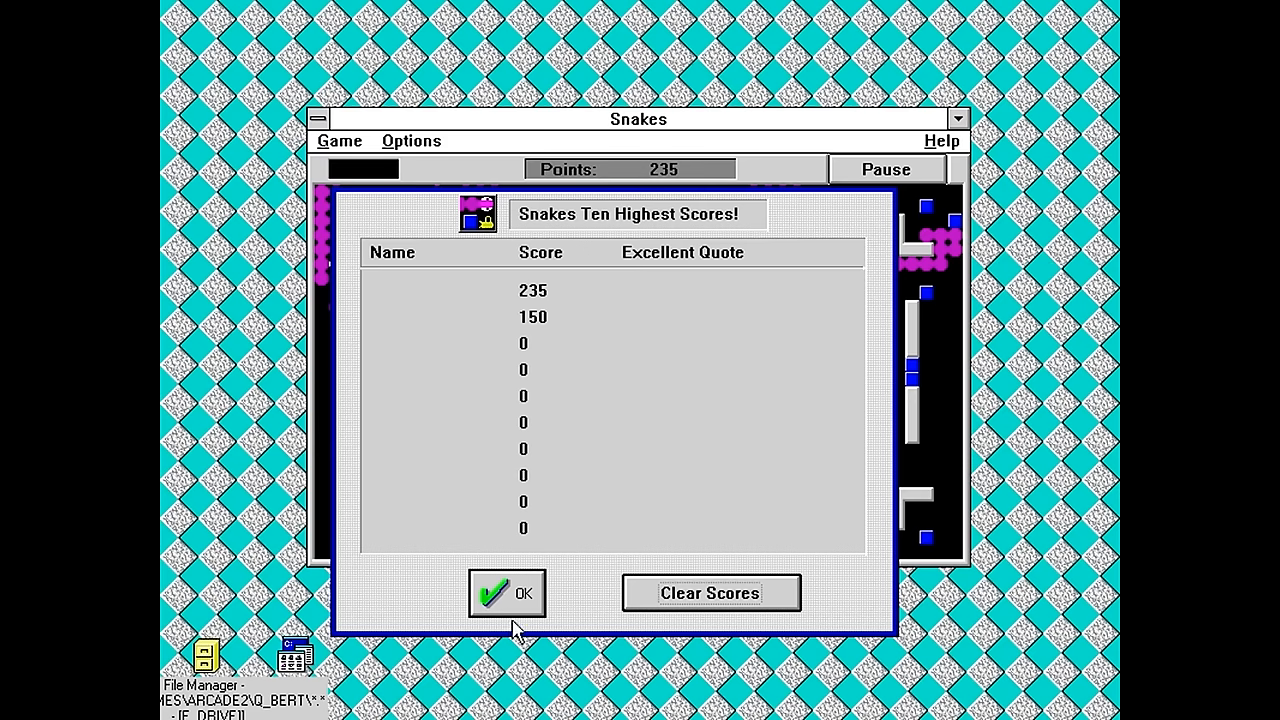
click(506, 592)
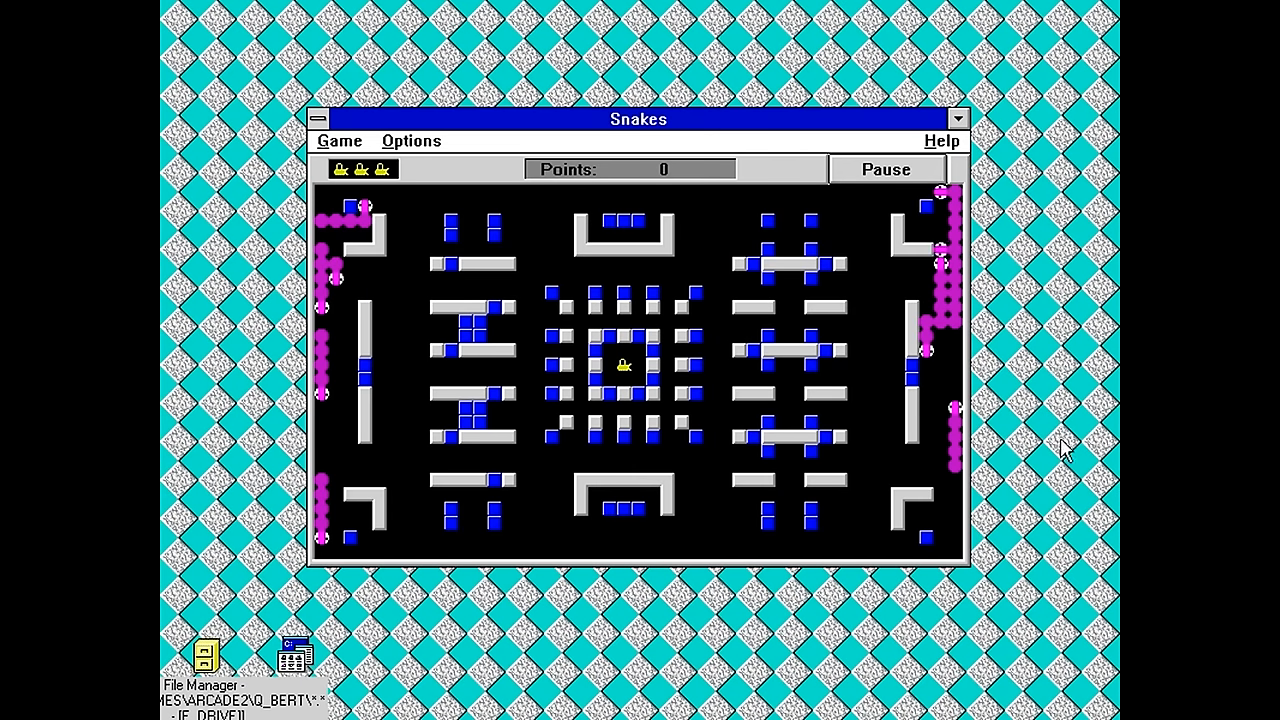